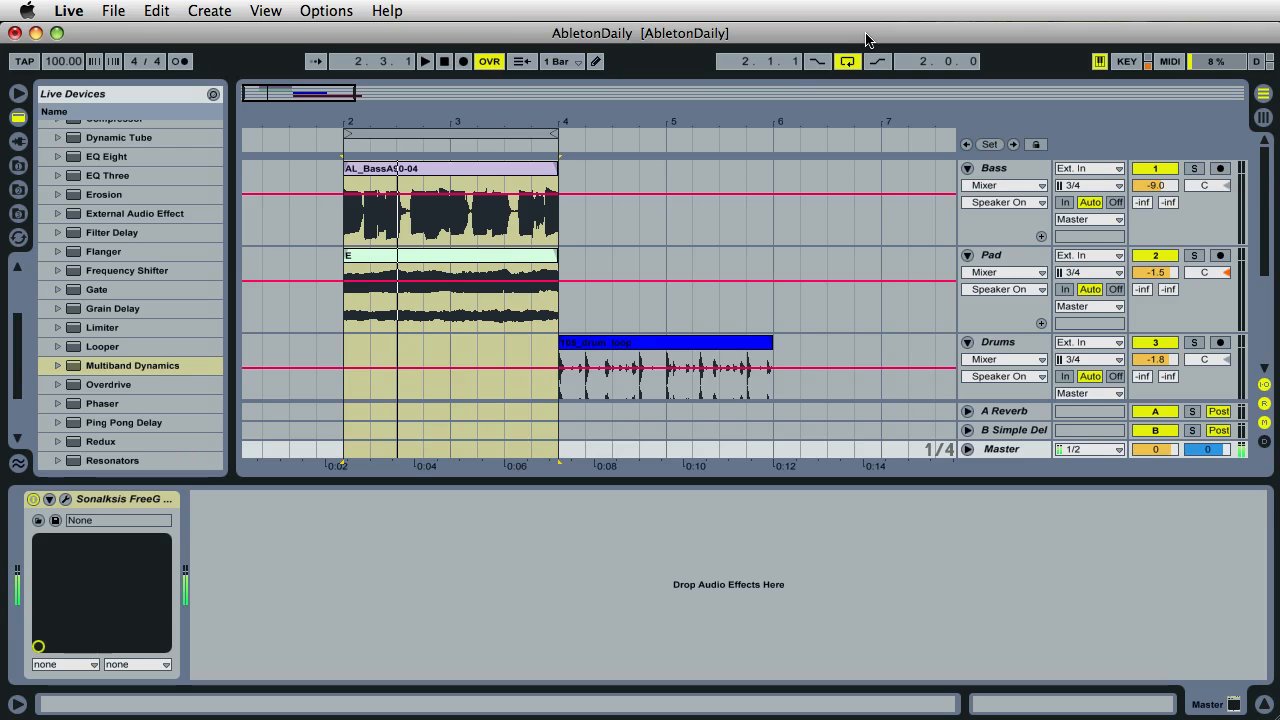
{"action": "mouse_move", "coordinate": [1016, 178]}
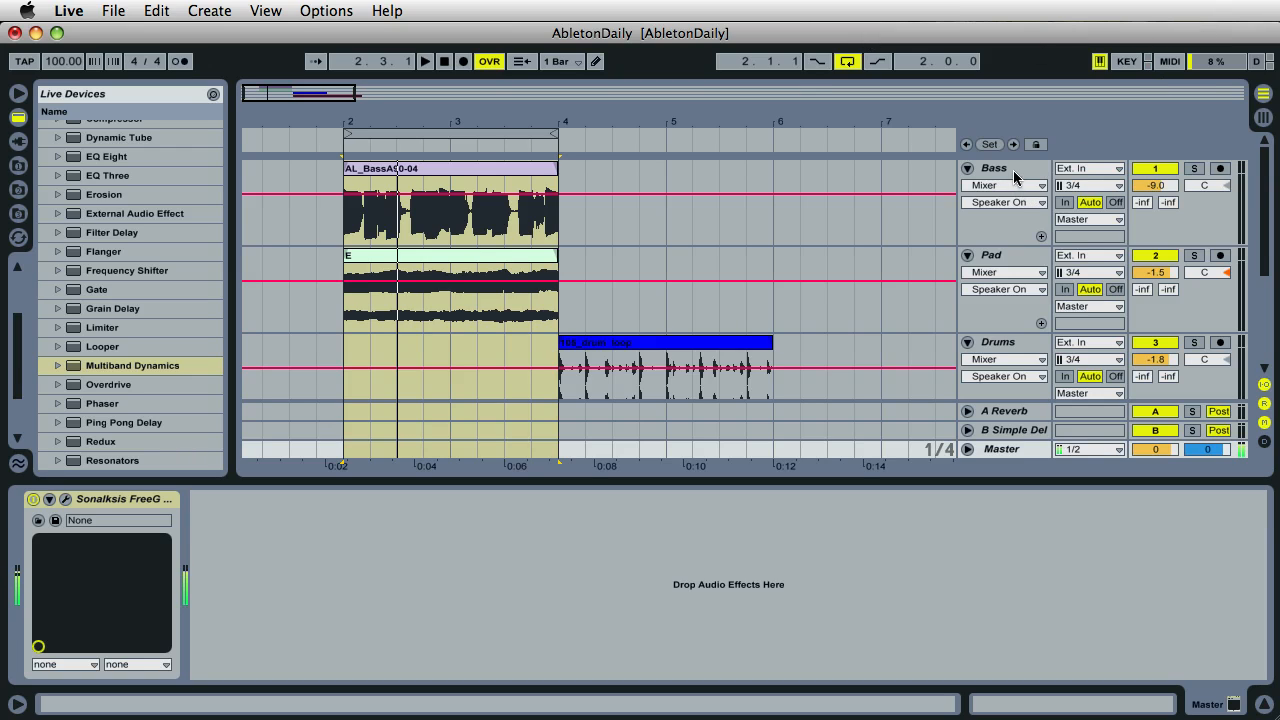
{"action": "mouse_move", "coordinate": [1024, 280]}
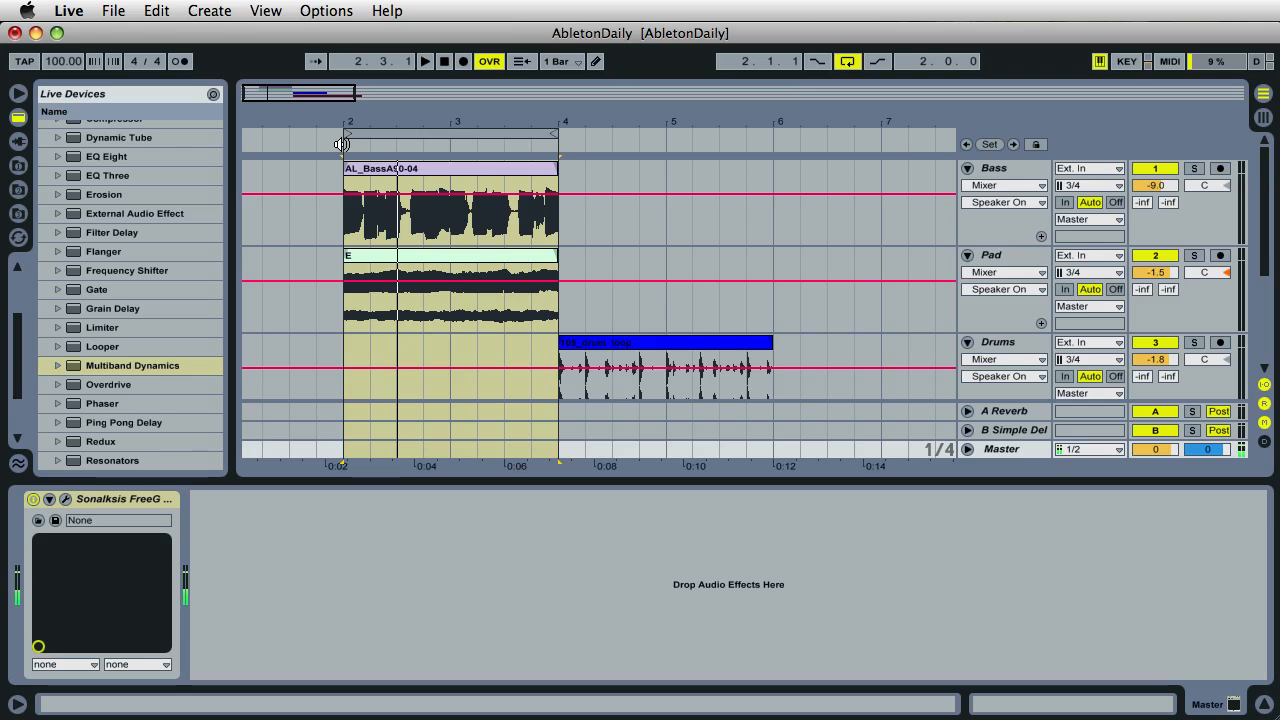
Step: Select the bass clip and make the Bass track the one being edited
{"action": "left_click", "coordinate": [424, 60]}
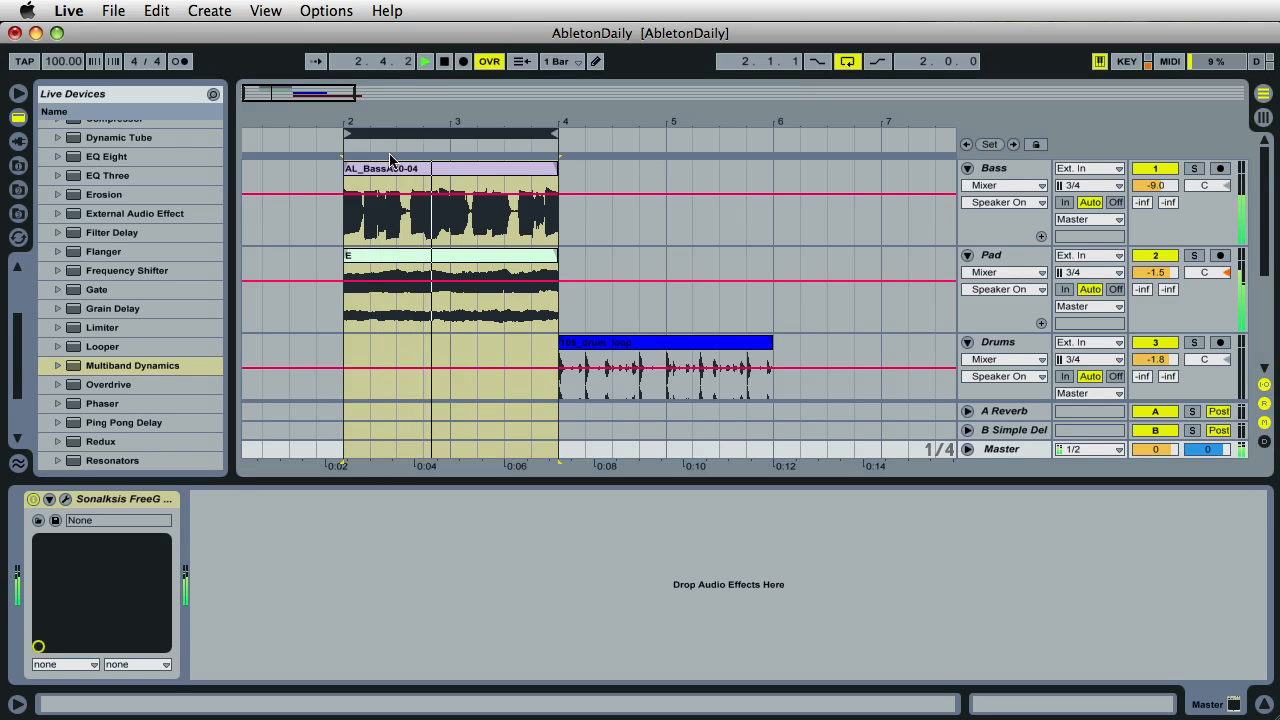
{"action": "left_click", "coordinate": [444, 60]}
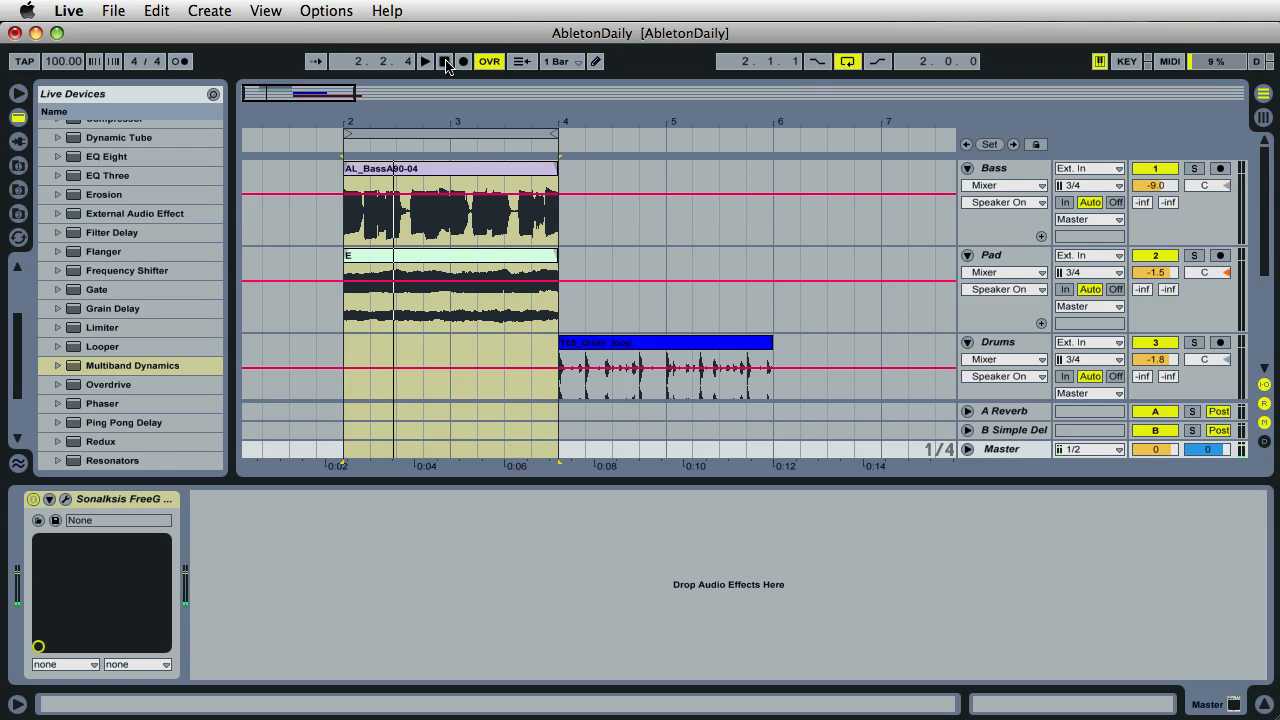
{"action": "left_click", "coordinate": [424, 60]}
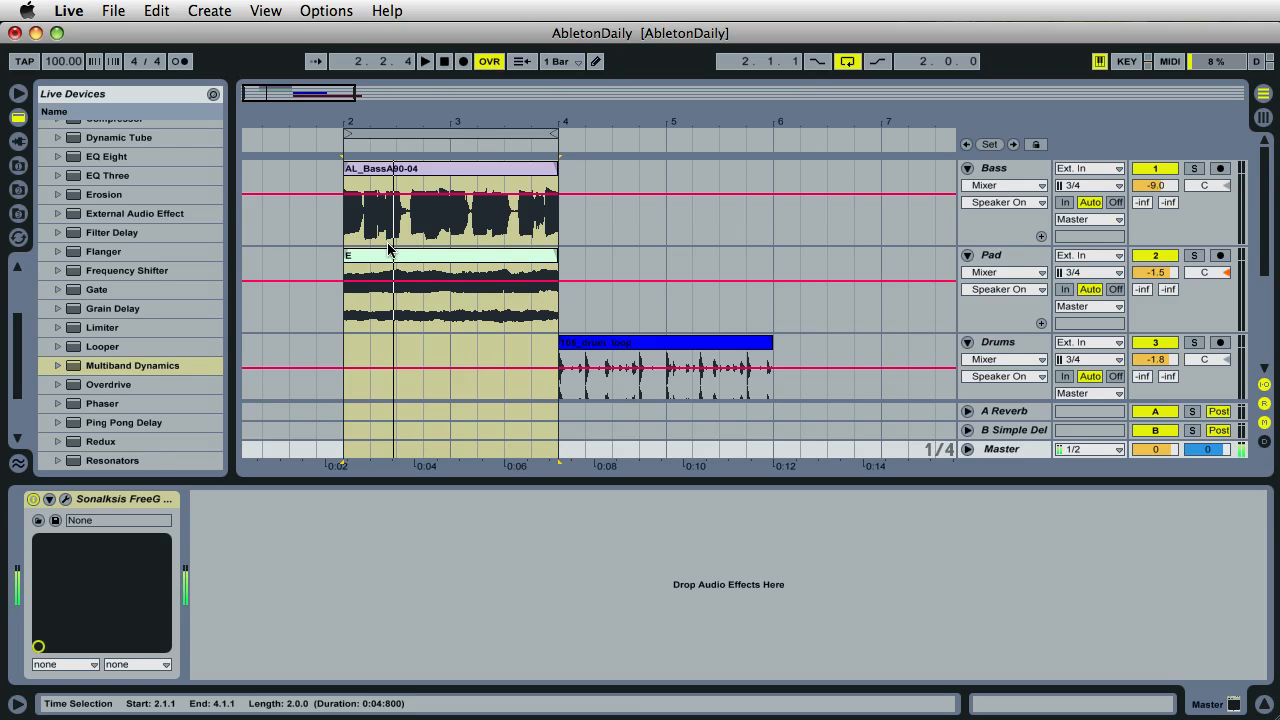
{"action": "left_click", "coordinate": [444, 168]}
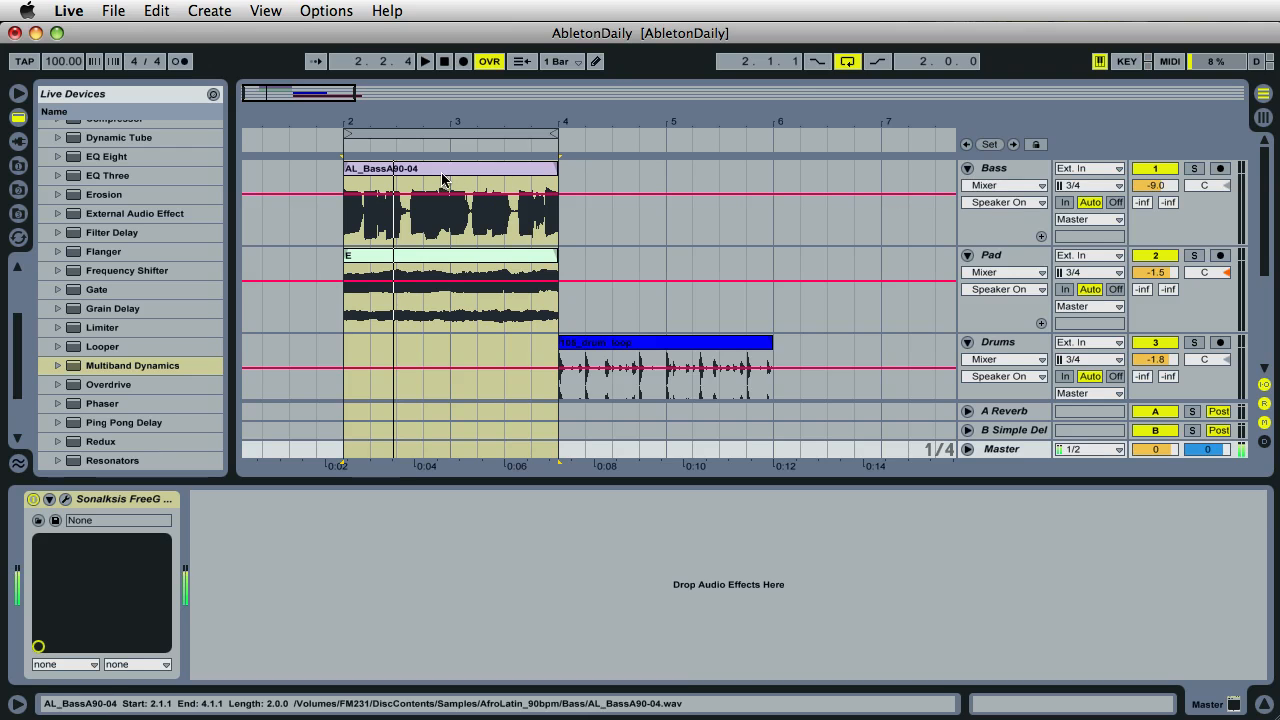
{"action": "left_click", "coordinate": [994, 168]}
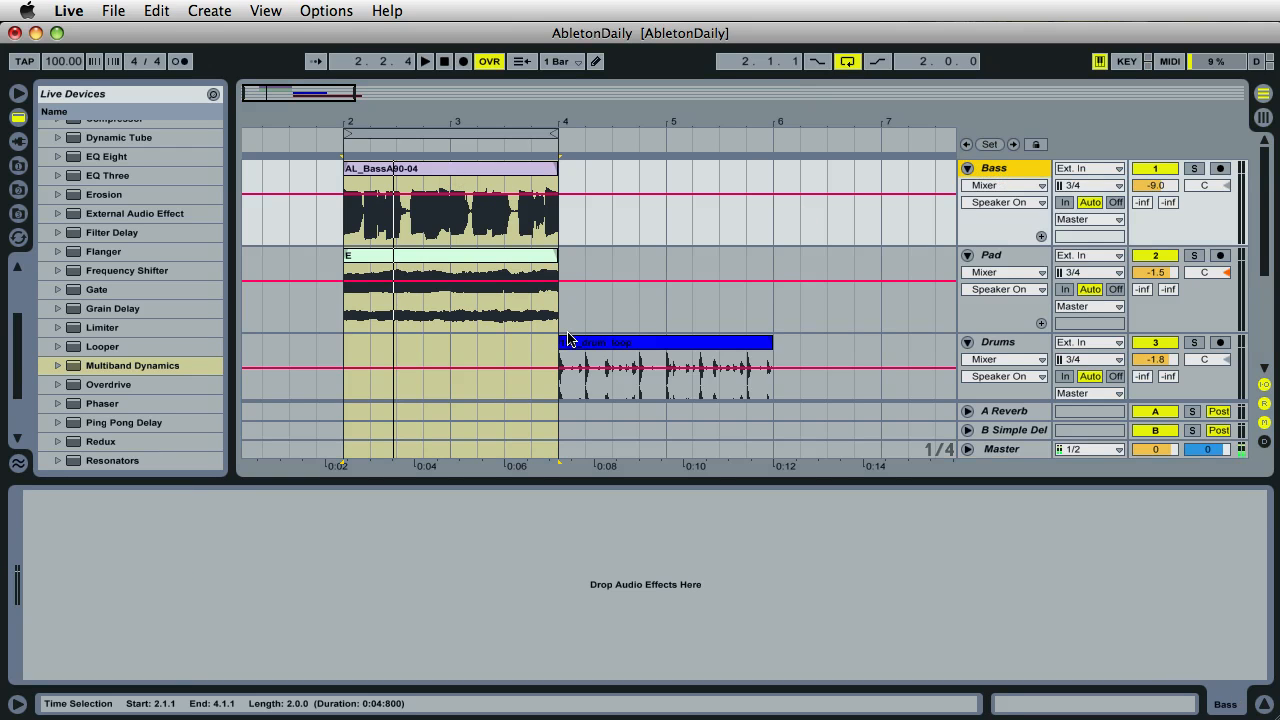
Step: Load the Spectrum analyser from Live Devices onto the Bass track
{"action": "scroll", "scroll_direction": "down", "scroll_amount": 3}
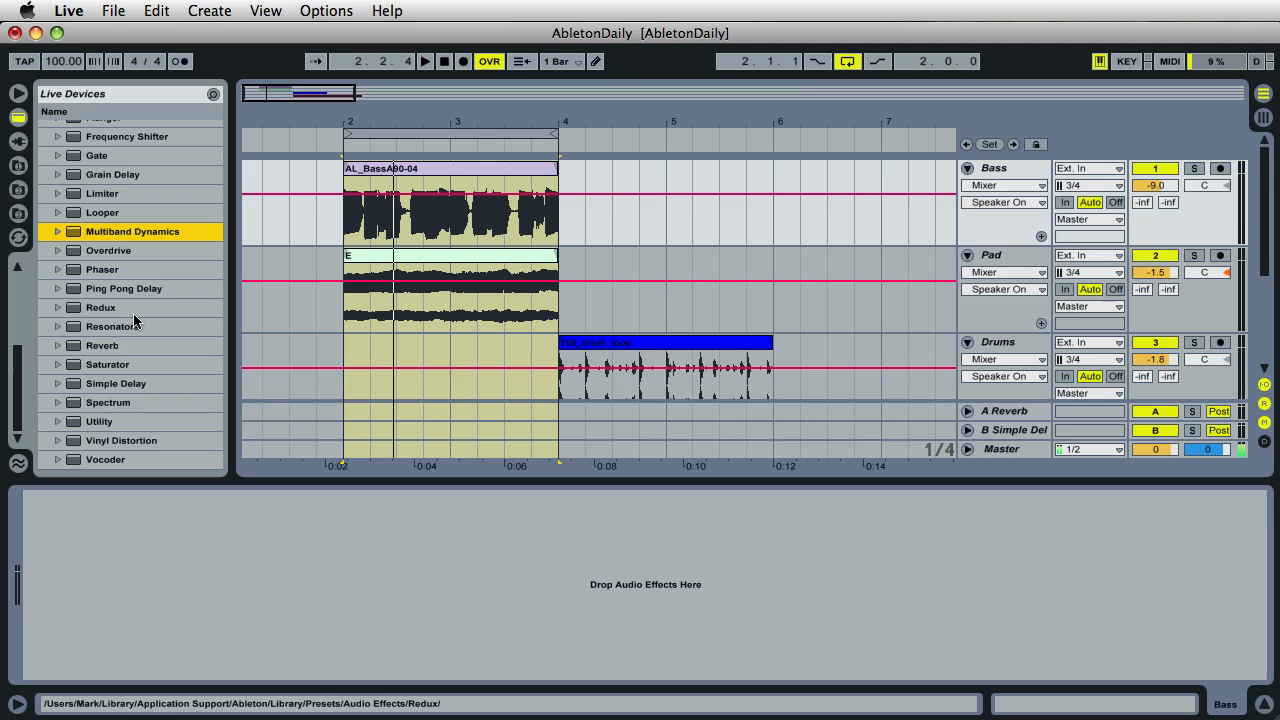
{"action": "left_click", "coordinate": [108, 402]}
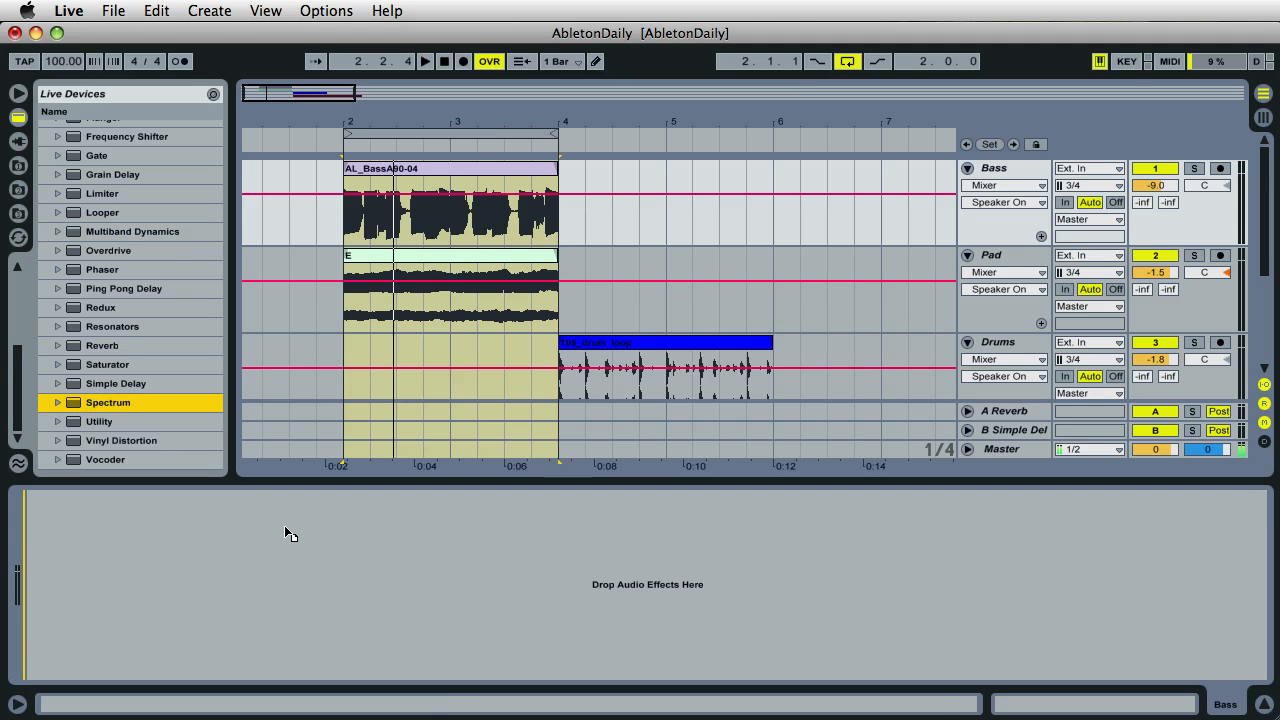
{"action": "double_click", "coordinate": [108, 402]}
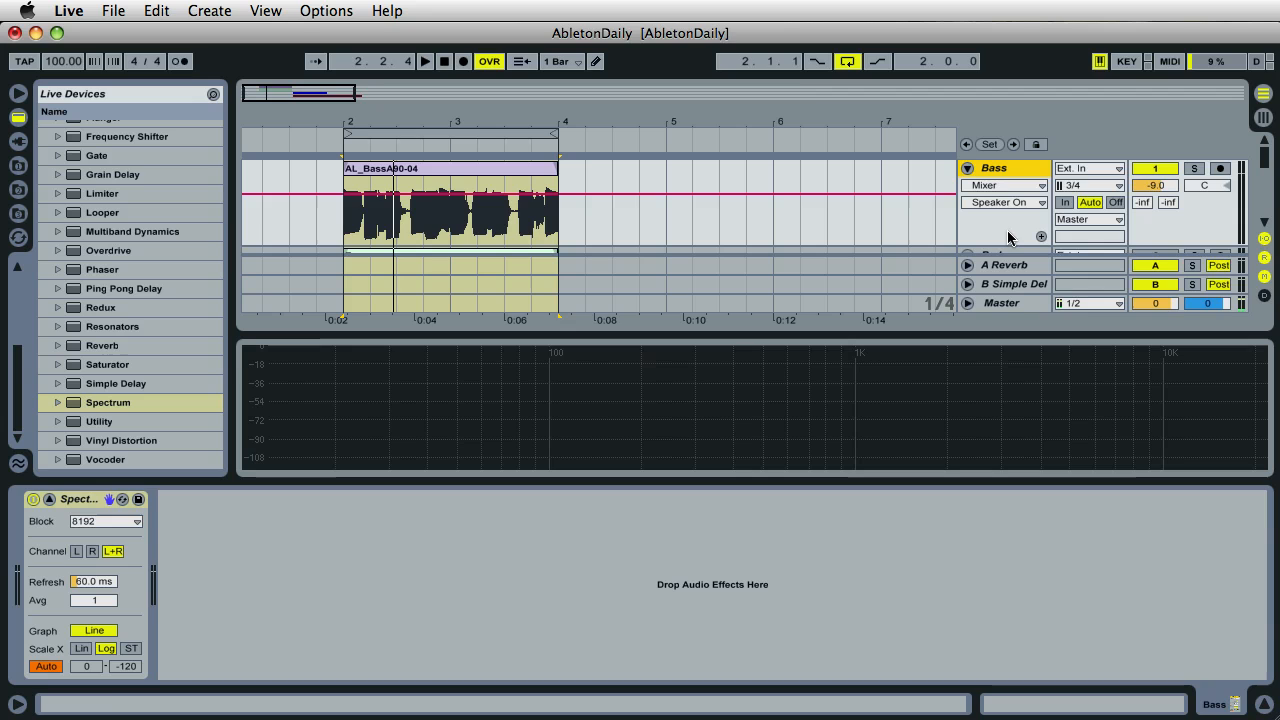
{"action": "mouse_move", "coordinate": [344, 144]}
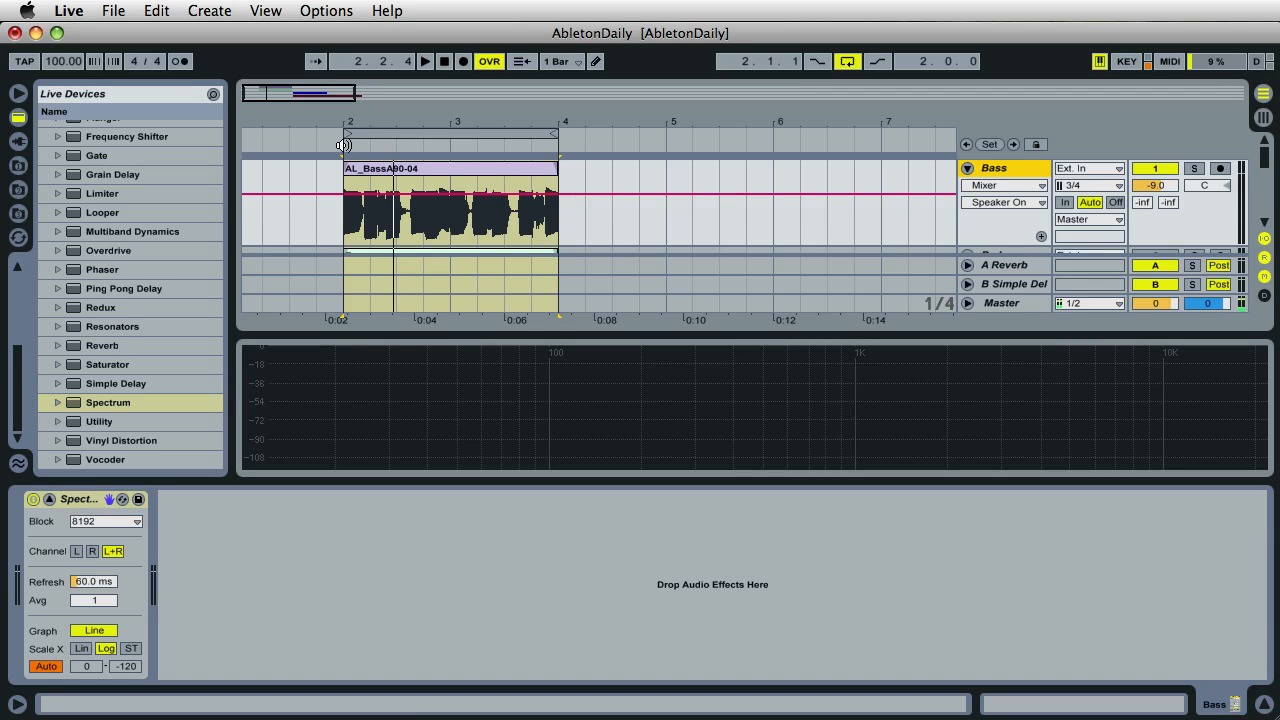
Step: Return to the full arrangement of Bass, Pad and Drums with Spectrum shown in Device View
{"action": "left_click", "coordinate": [424, 60]}
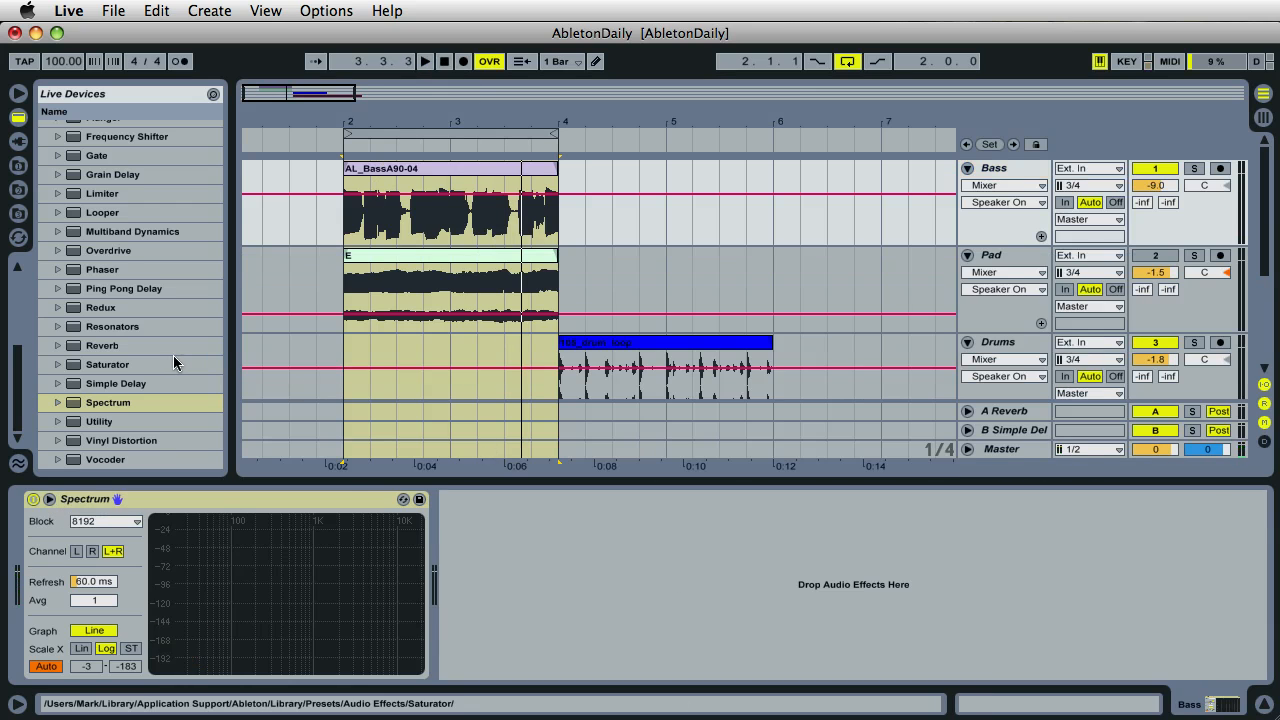
Step: Insert EQ Eight before Spectrum on Bass and make band 1 a low cut near 45 Hz
{"action": "scroll", "scroll_direction": "up", "scroll_amount": 3}
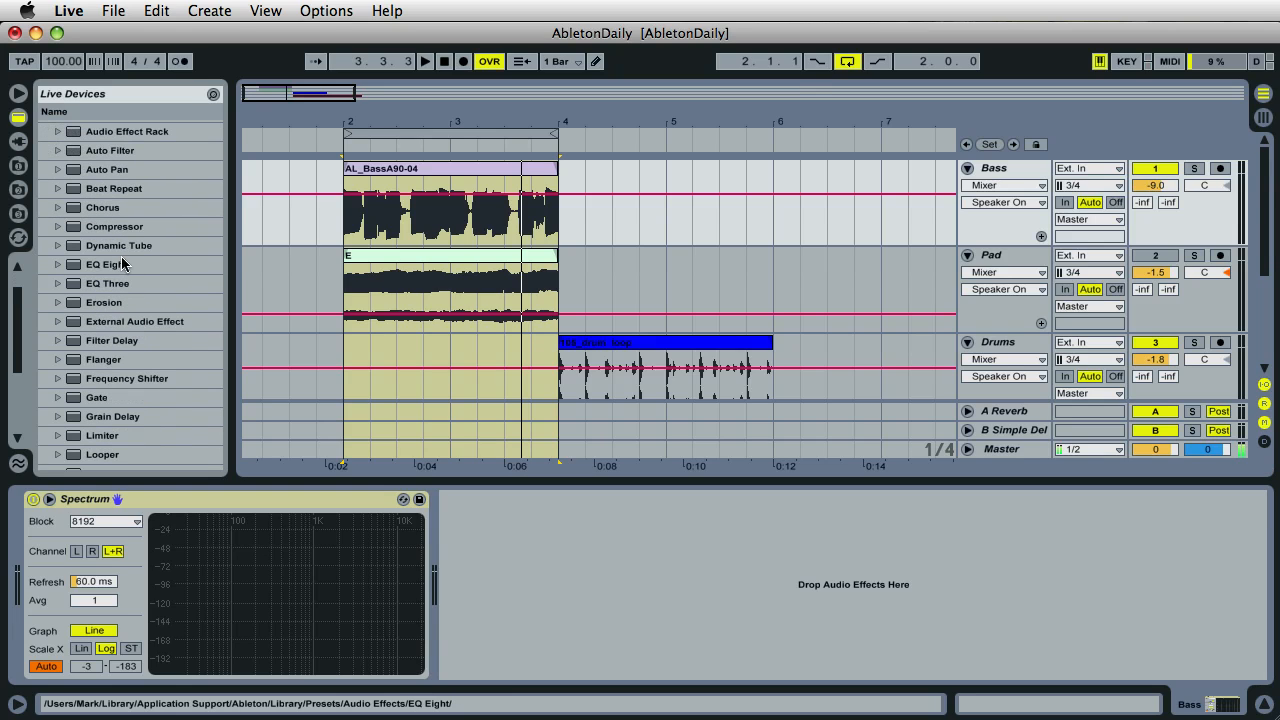
{"action": "left_click", "coordinate": [106, 264]}
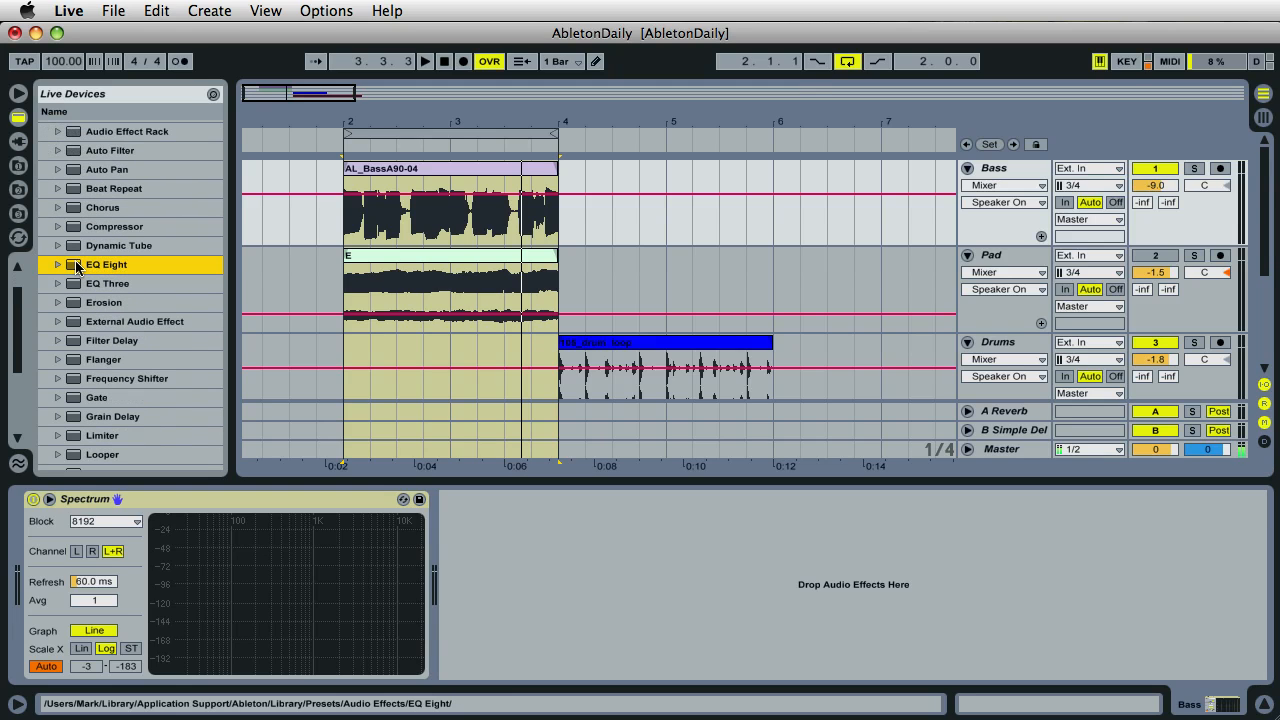
{"action": "double_click", "coordinate": [106, 264]}
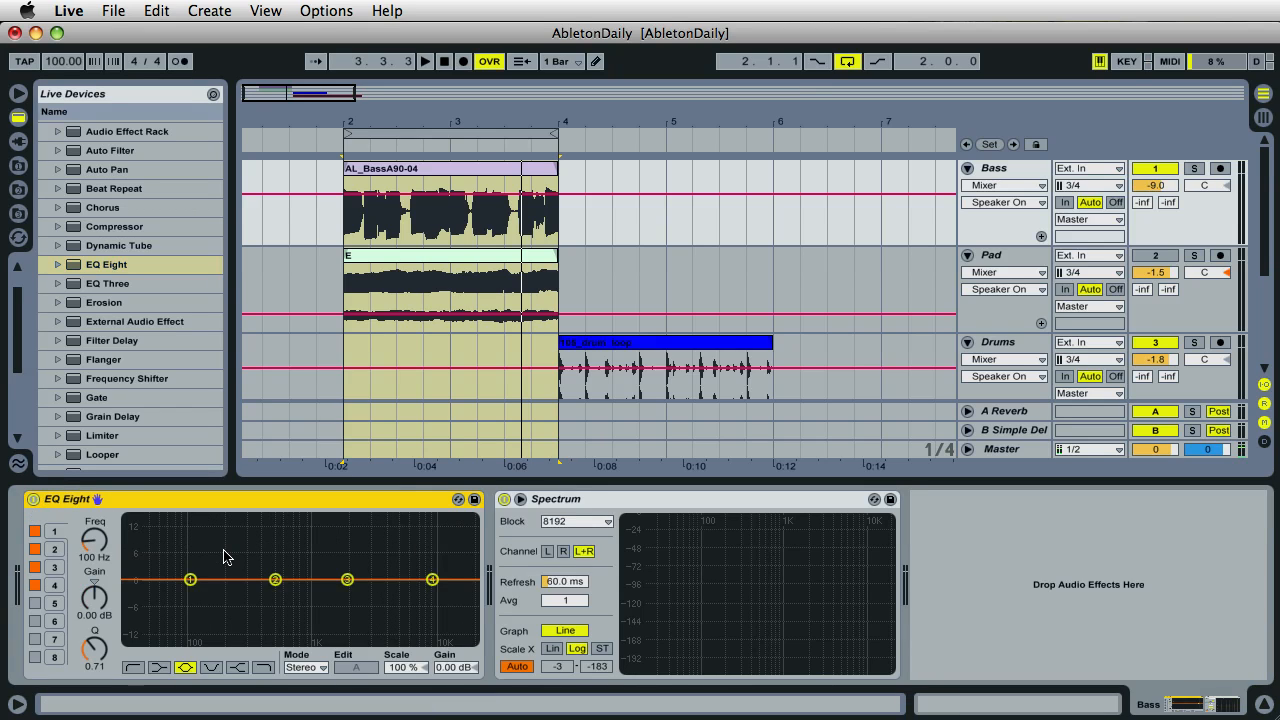
{"action": "mouse_move", "coordinate": [230, 556]}
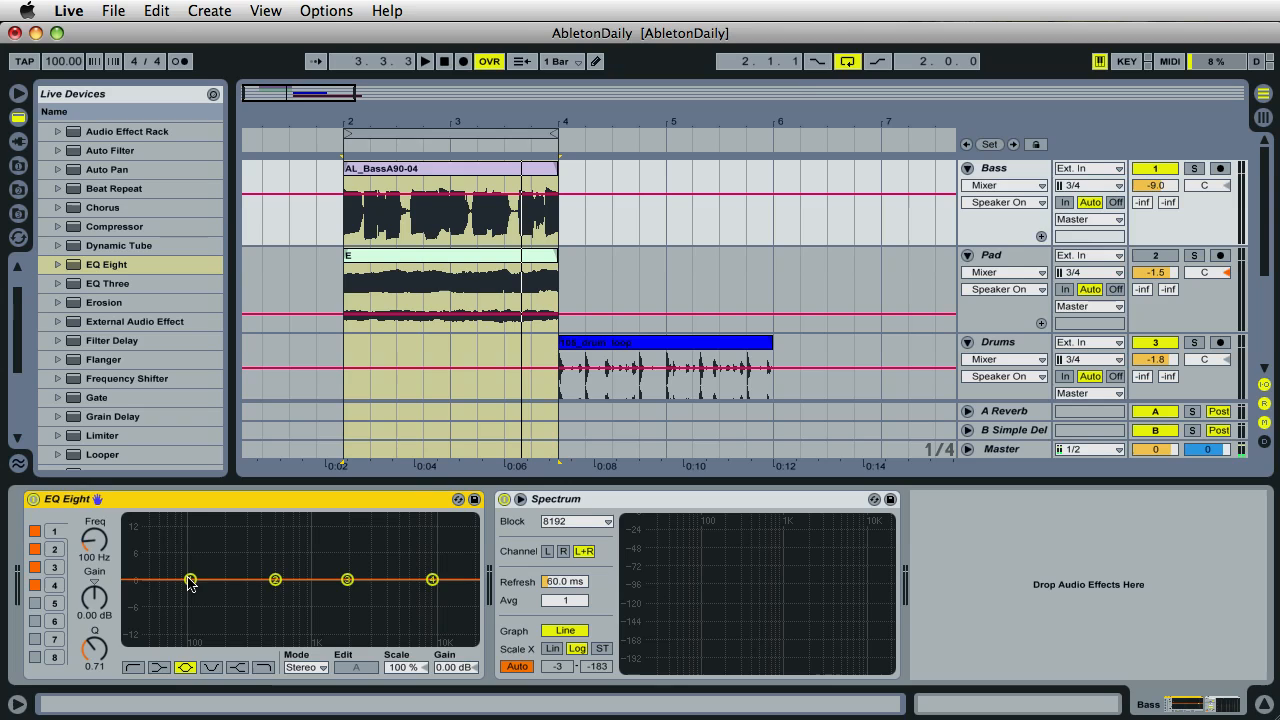
{"action": "left_click_drag", "start_coordinate": [190, 580], "coordinate": [144, 590]}
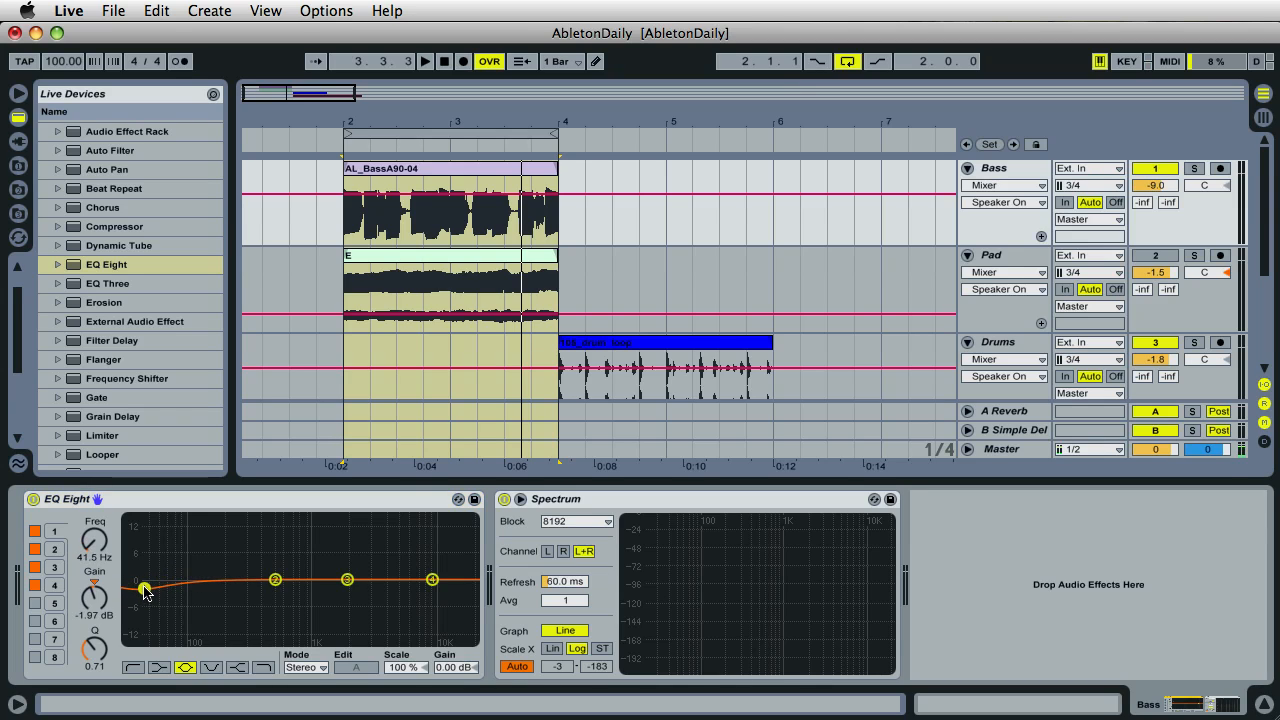
{"action": "left_click_drag", "start_coordinate": [144, 588], "coordinate": [144, 582]}
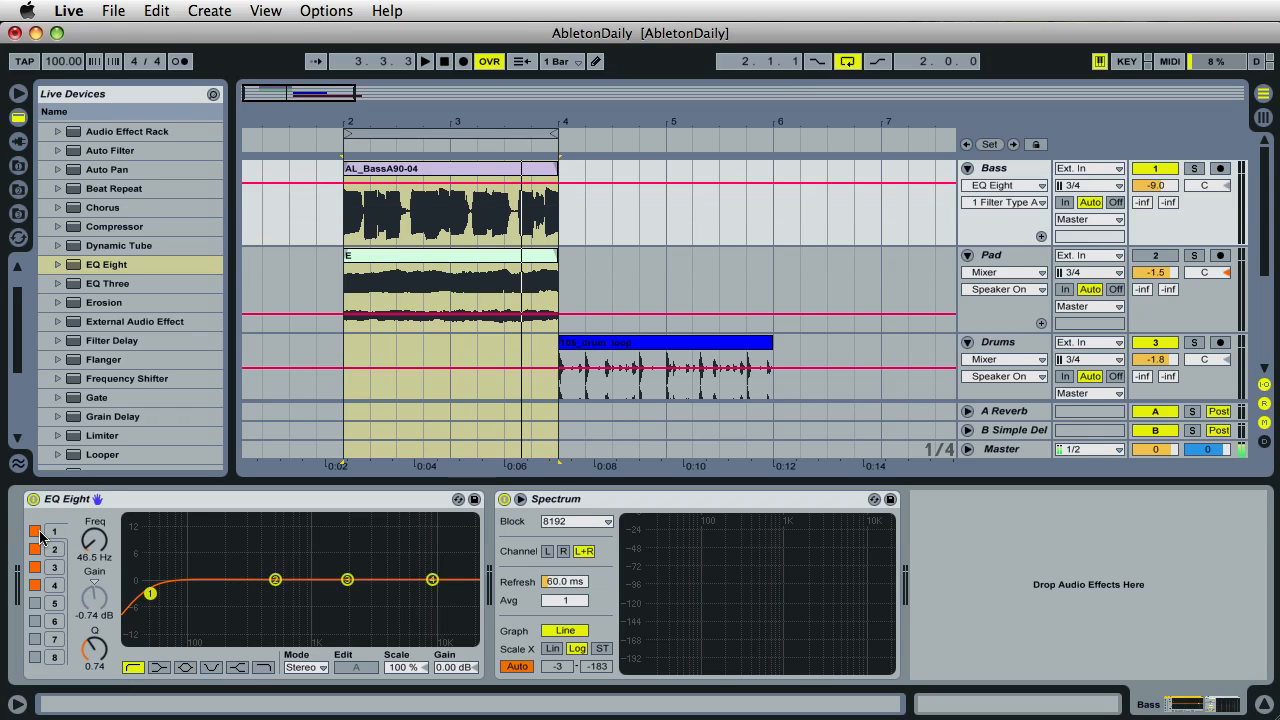
Step: Switch off band 1 and move band 2 down to the low end with a small boost
{"action": "left_click", "coordinate": [34, 532]}
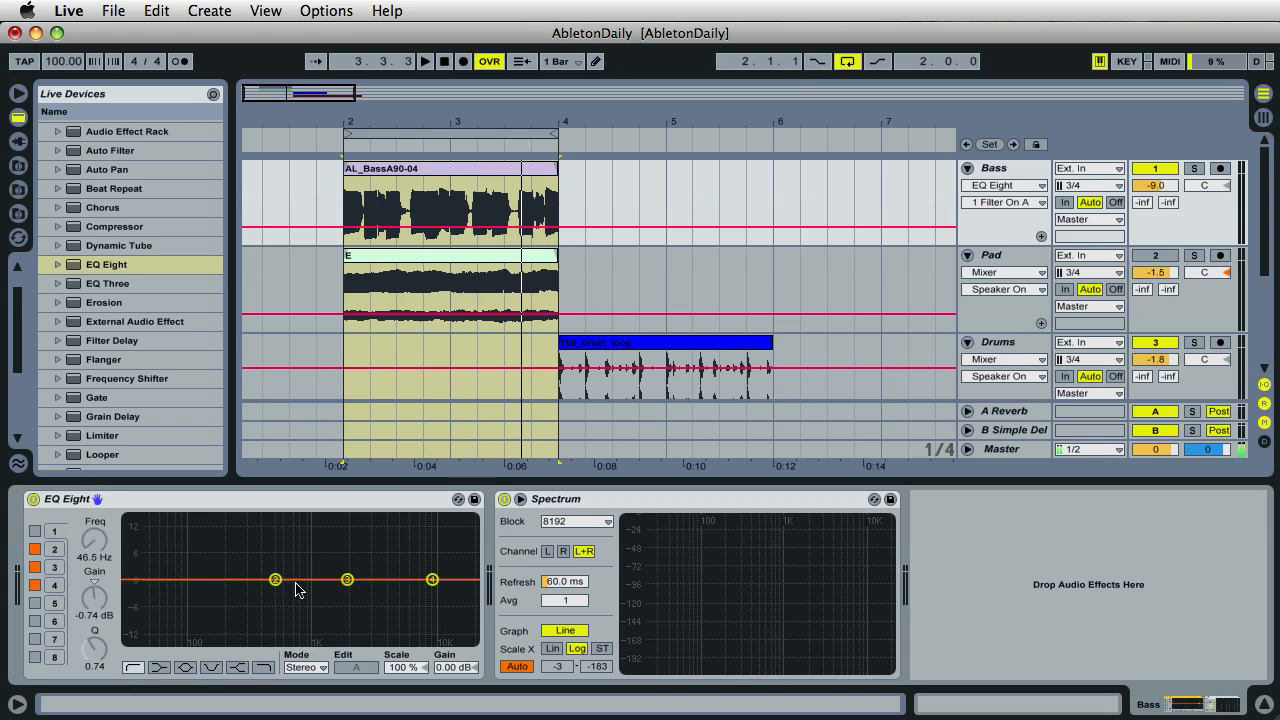
{"action": "left_click_drag", "start_coordinate": [276, 580], "coordinate": [188, 584]}
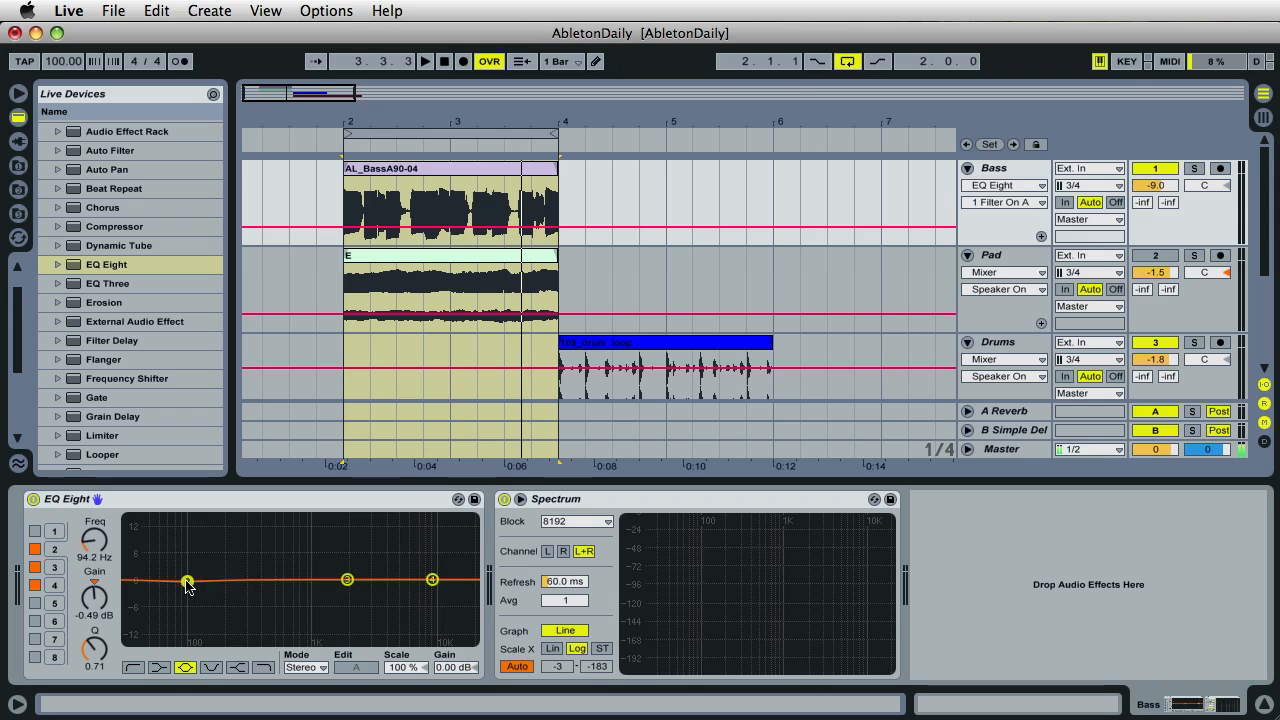
{"action": "left_click_drag", "start_coordinate": [188, 584], "coordinate": [192, 580]}
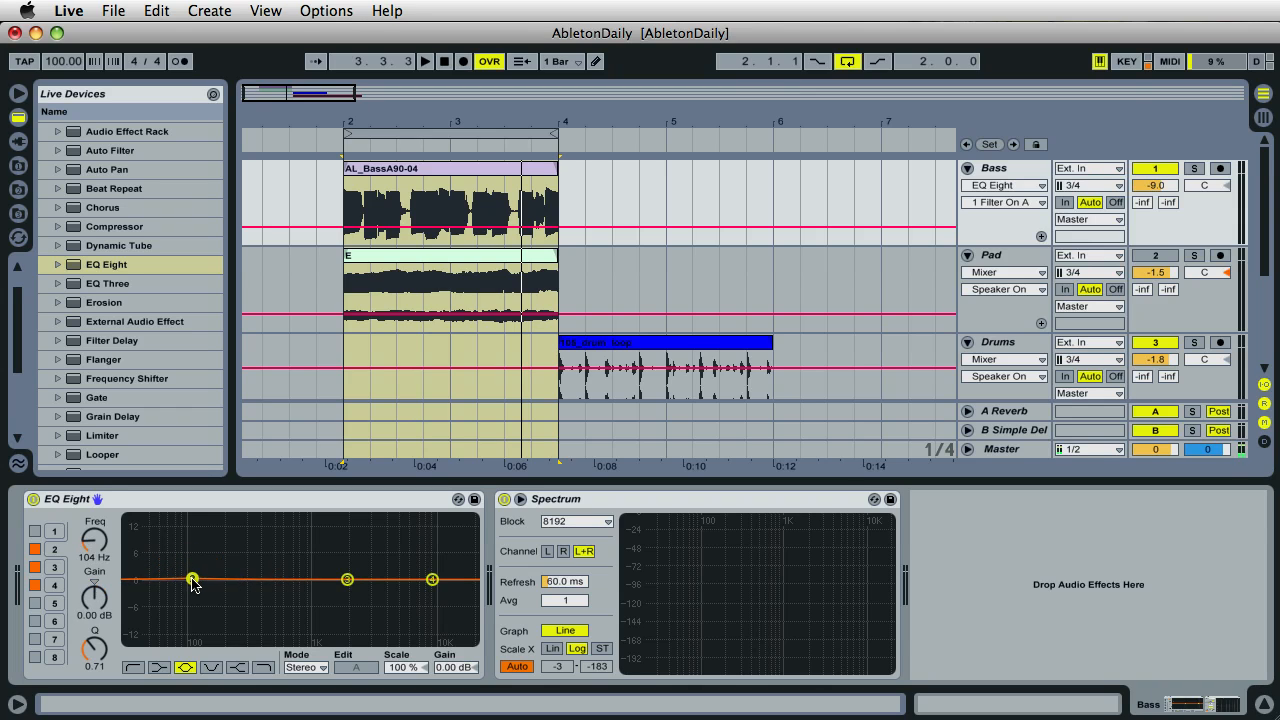
{"action": "left_click_drag", "start_coordinate": [192, 580], "coordinate": [188, 568]}
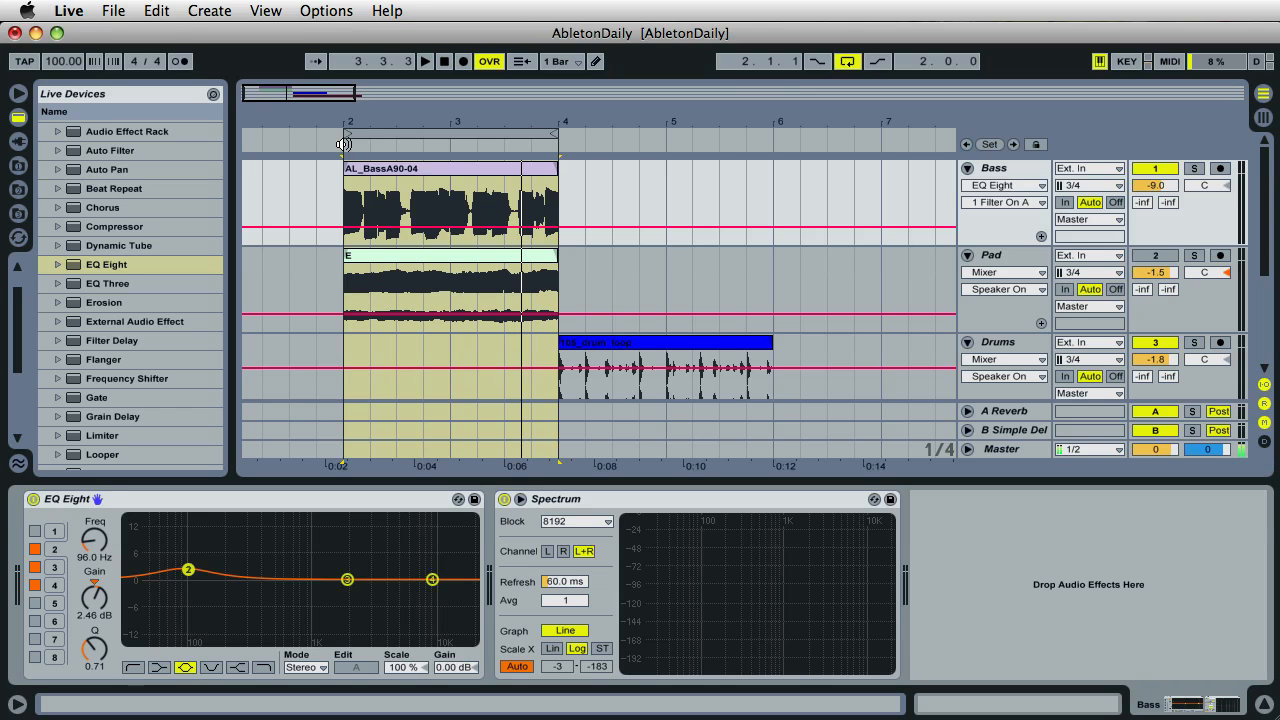
Step: Make band 2 a narrow 15 dB peak (Q 11.9) and sweep it to 76.4 Hz to find the kick
{"action": "left_click_drag", "start_coordinate": [188, 568], "coordinate": [180, 528]}
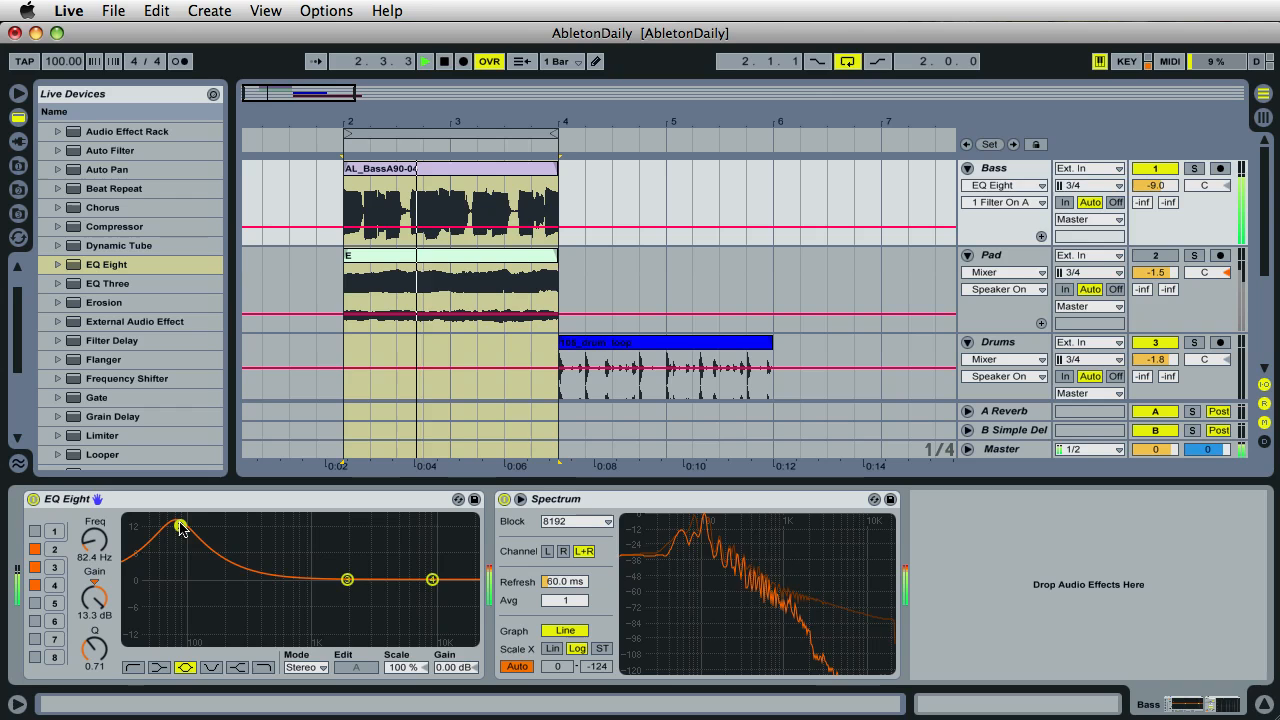
{"action": "left_click_drag", "start_coordinate": [180, 528], "coordinate": [180, 518]}
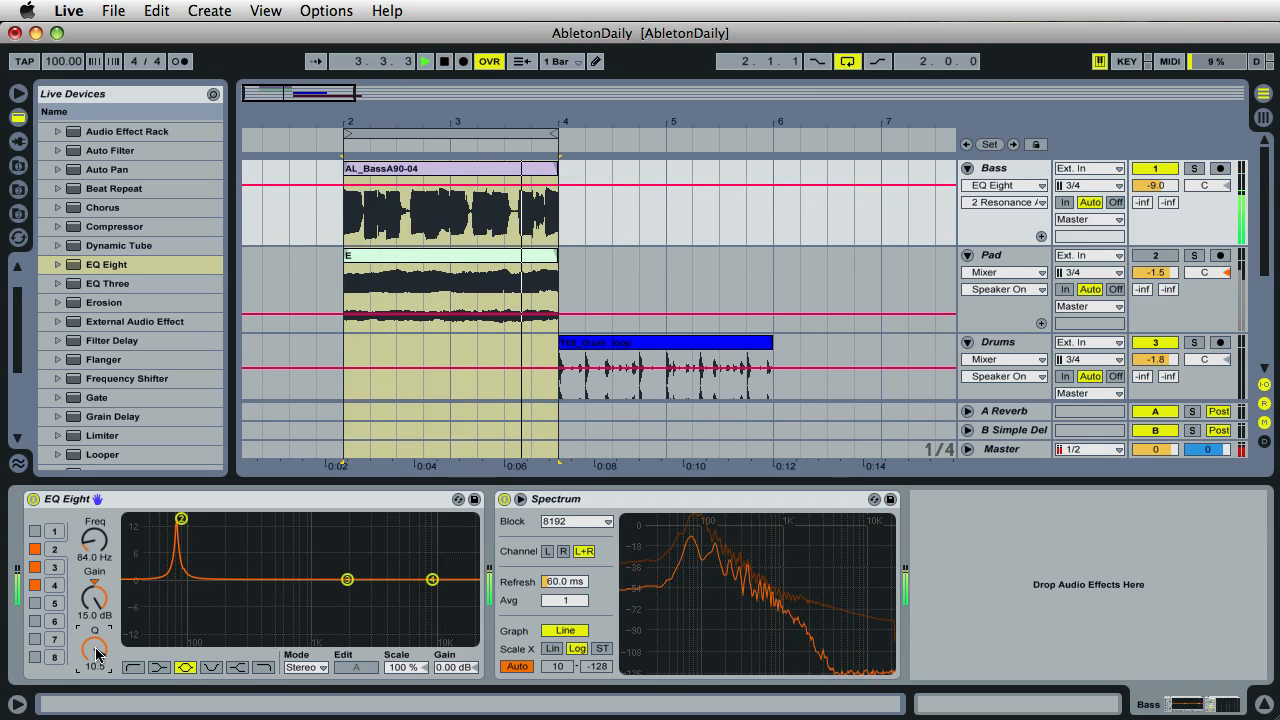
{"action": "left_click_drag", "start_coordinate": [182, 518], "coordinate": [186, 520]}
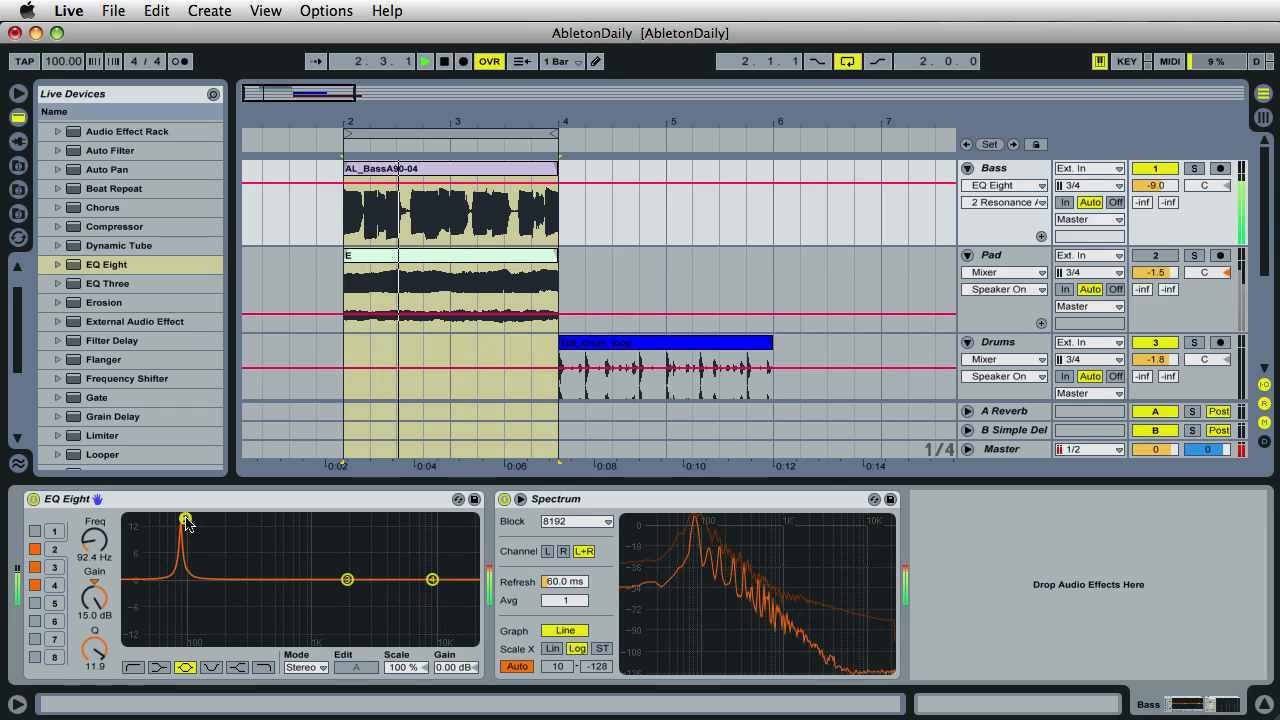
{"action": "left_click_drag", "start_coordinate": [184, 518], "coordinate": [172, 520]}
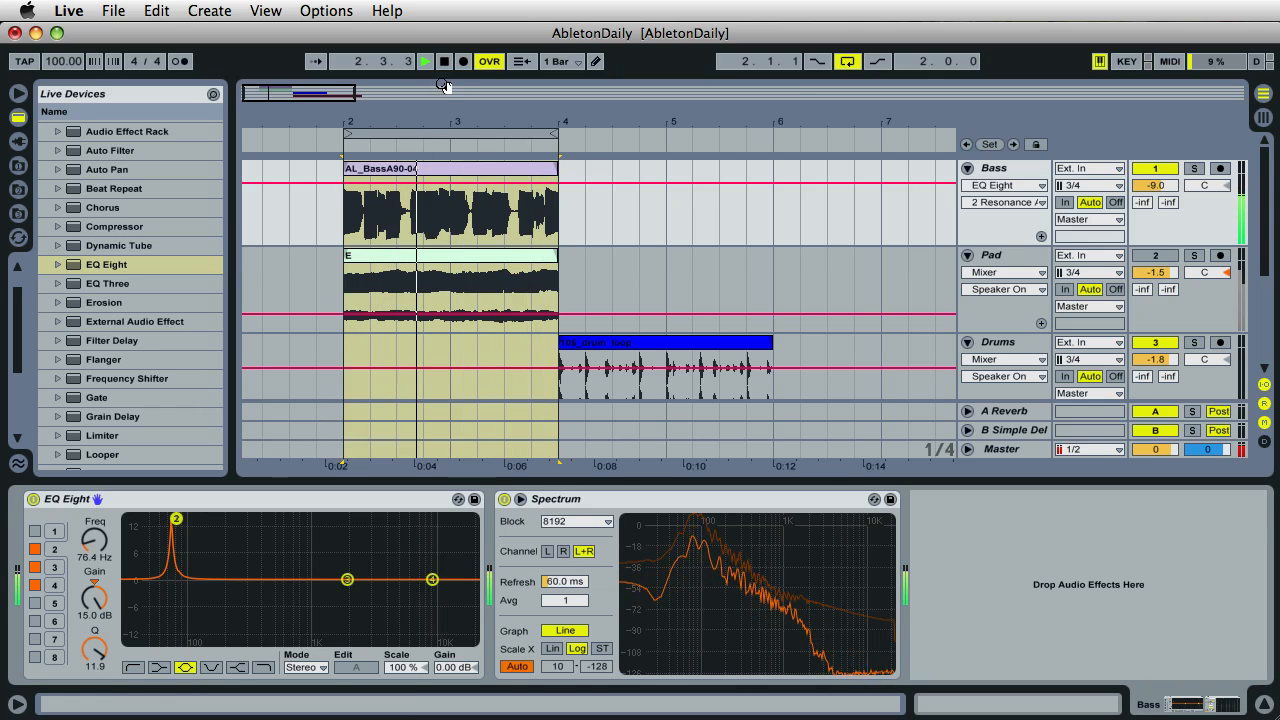
Step: Flip the 76.4 Hz boost to a 15 dB cut and cut the EQ Eight from the Bass track
{"action": "left_click", "coordinate": [424, 60]}
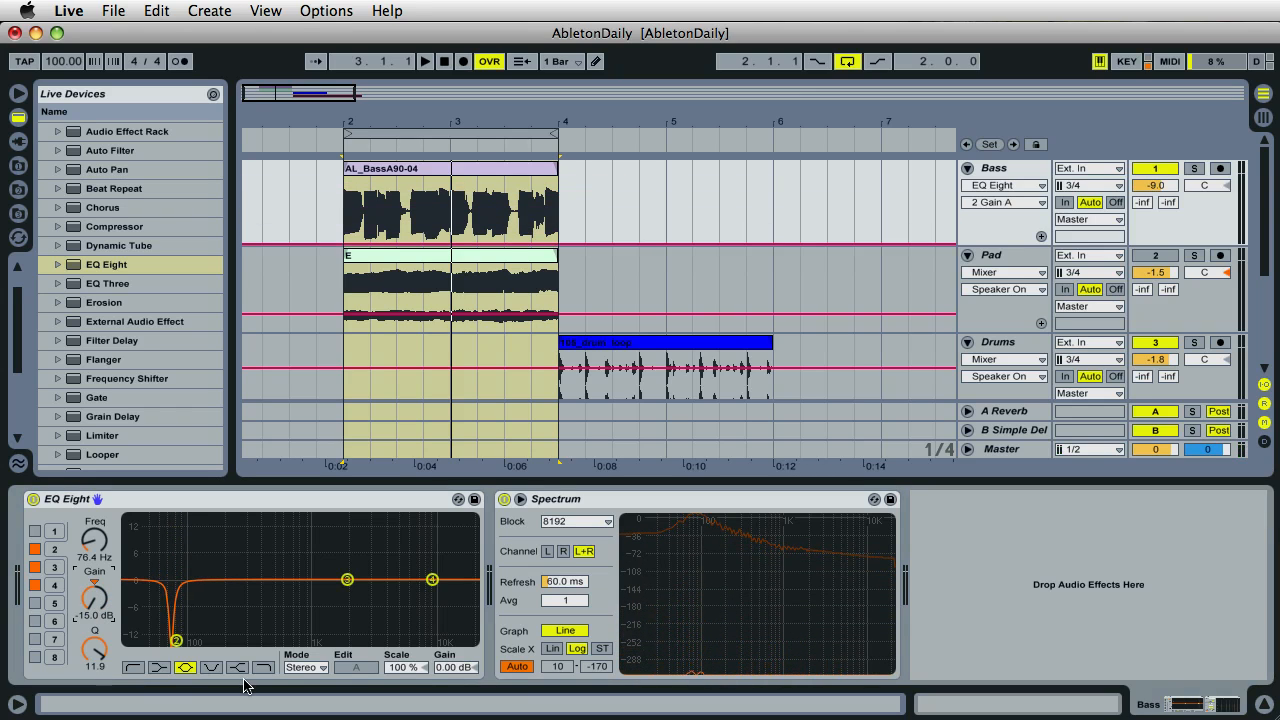
{"action": "mouse_move", "coordinate": [344, 500]}
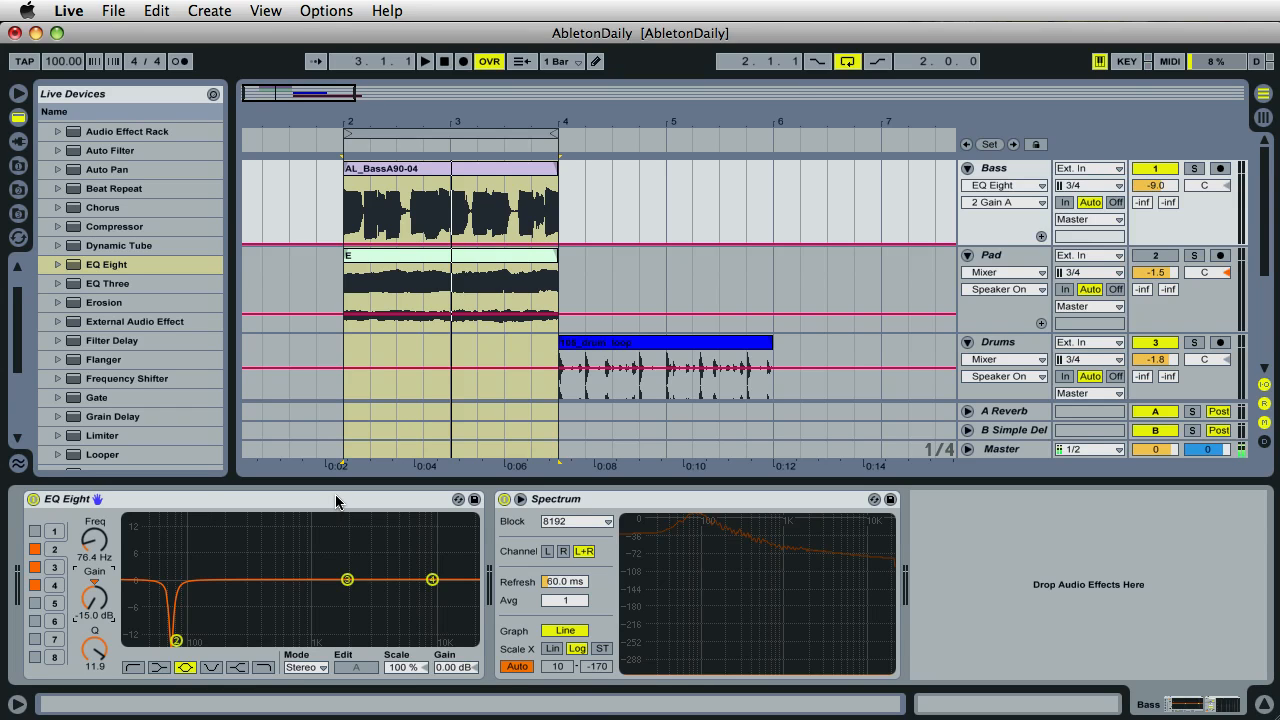
{"action": "right_click", "coordinate": [344, 500]}
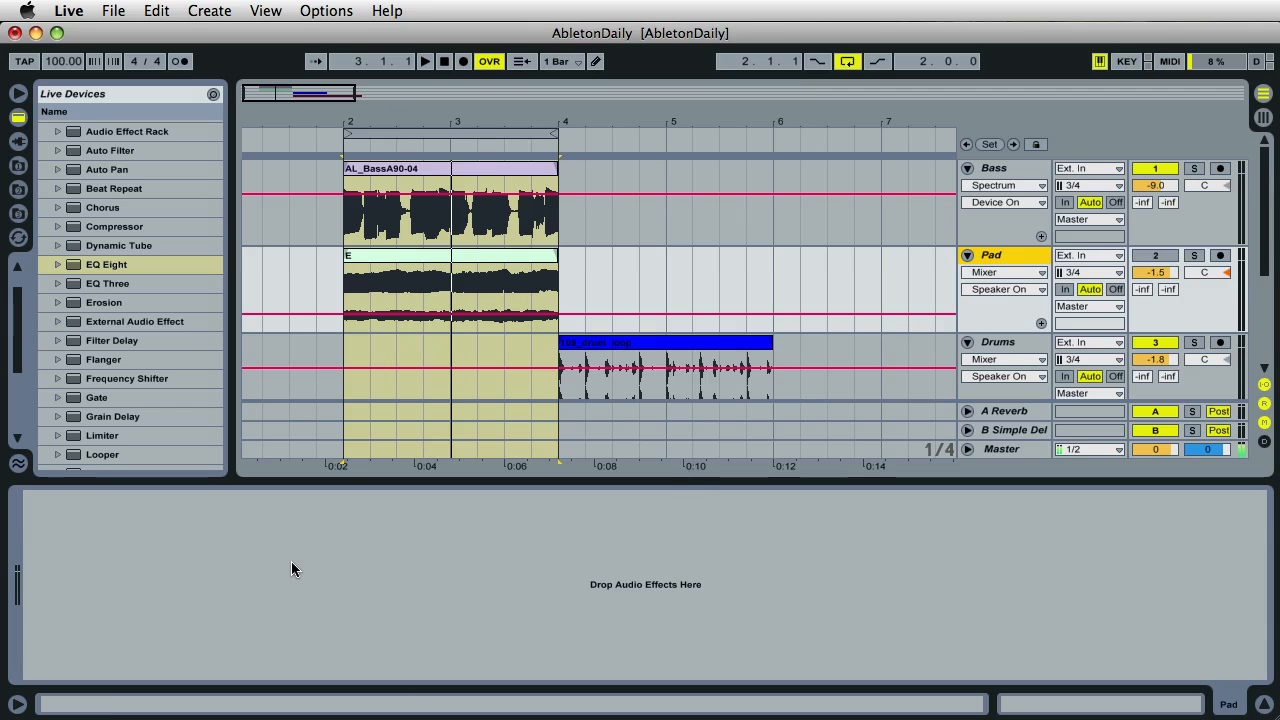
Step: Paste the EQ Eight onto the Pad track's empty chain and audition the bass clip
{"action": "right_click", "coordinate": [296, 568]}
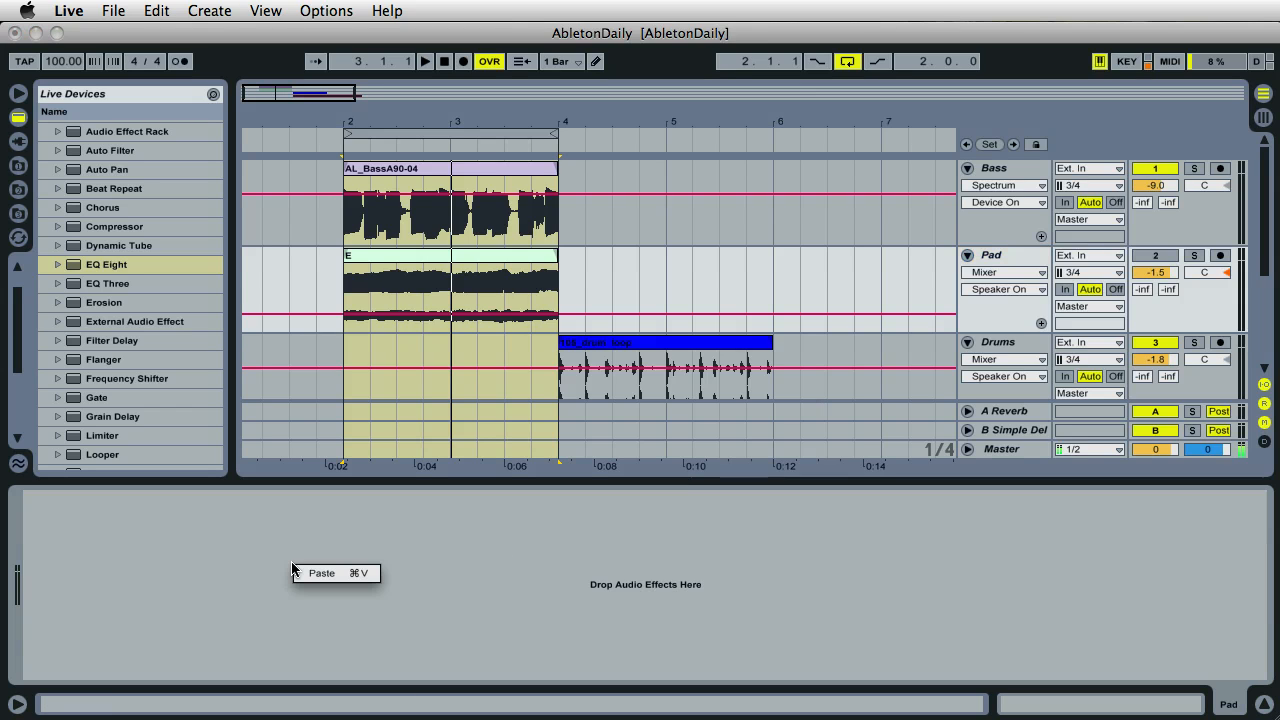
{"action": "left_click", "coordinate": [322, 572]}
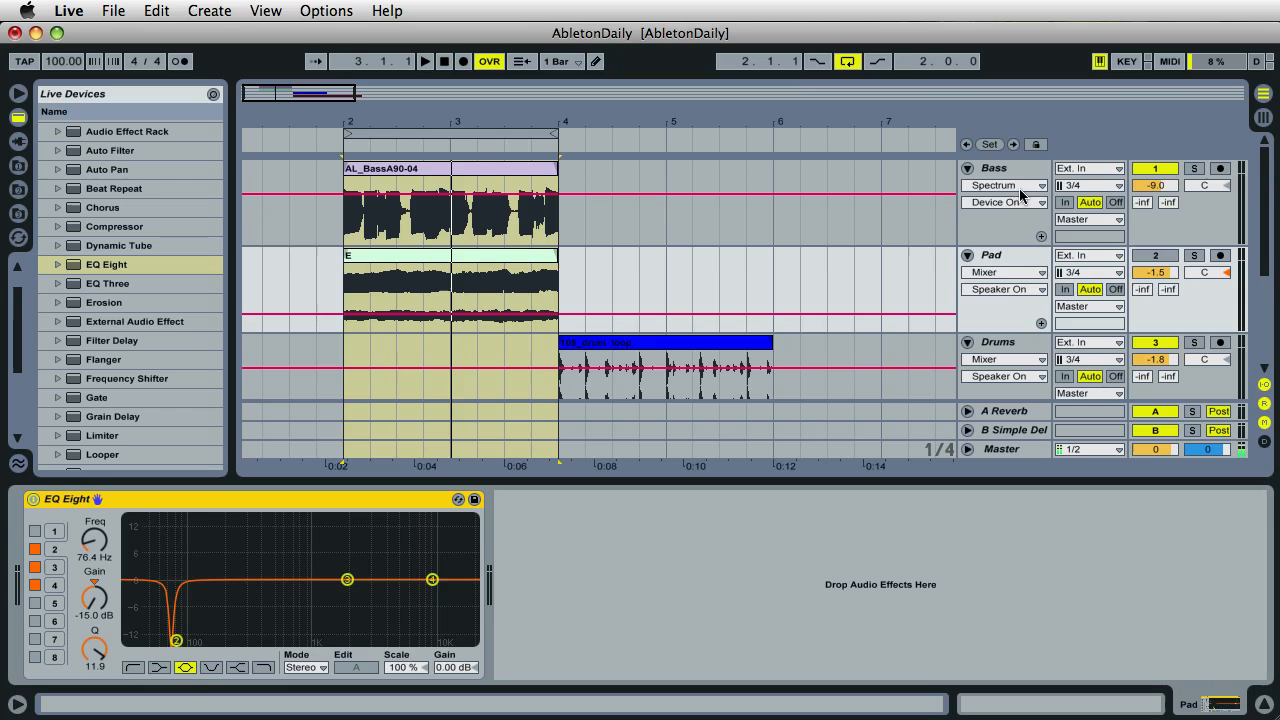
{"action": "left_click", "coordinate": [994, 168]}
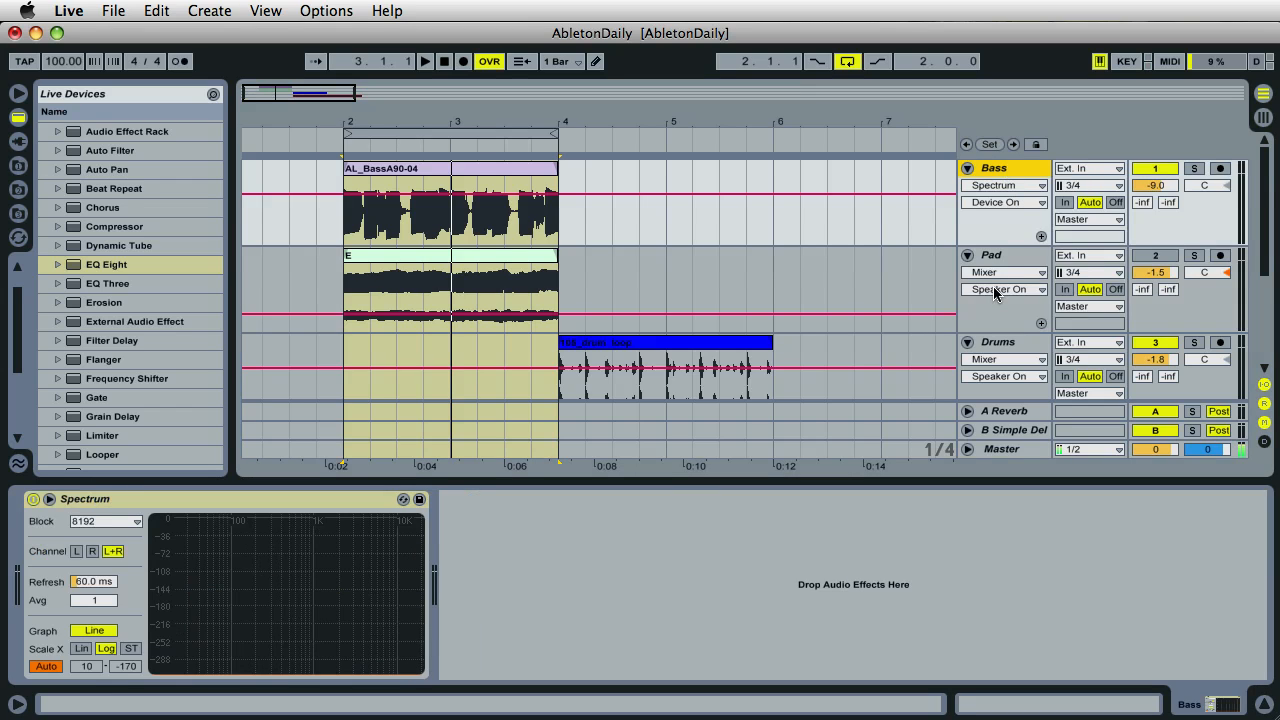
{"action": "left_click", "coordinate": [990, 254]}
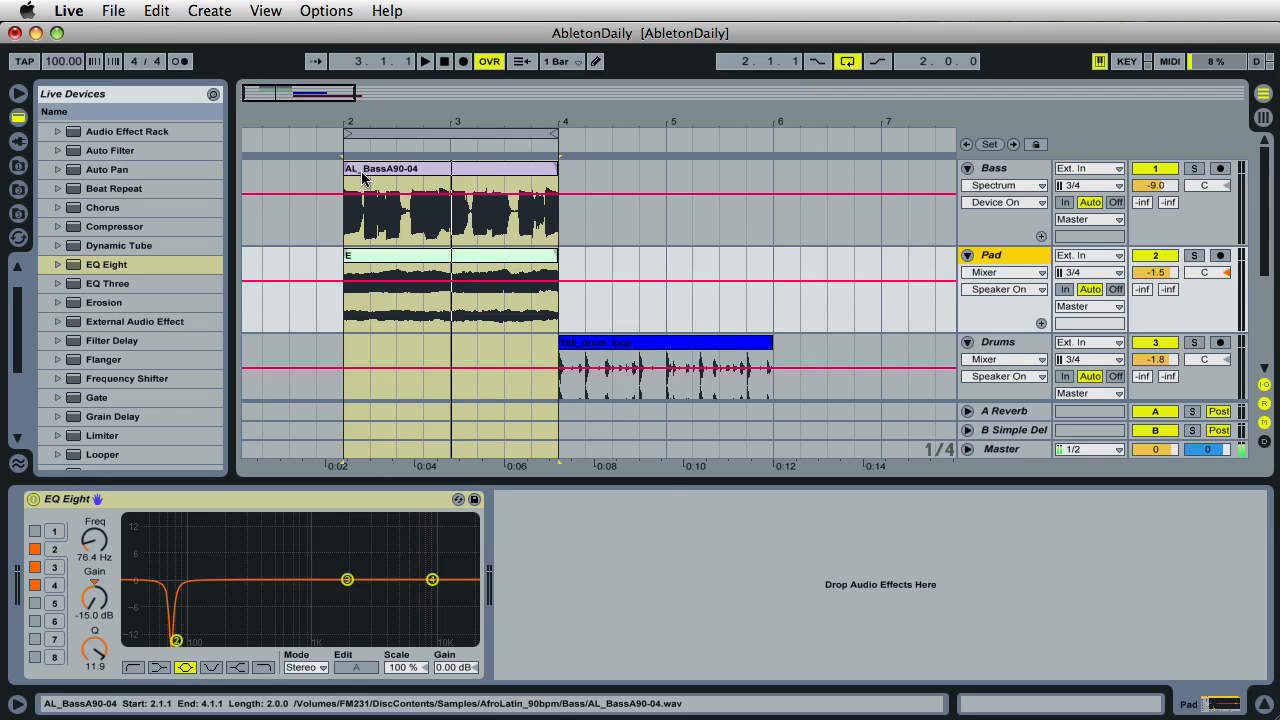
{"action": "left_click", "coordinate": [424, 60]}
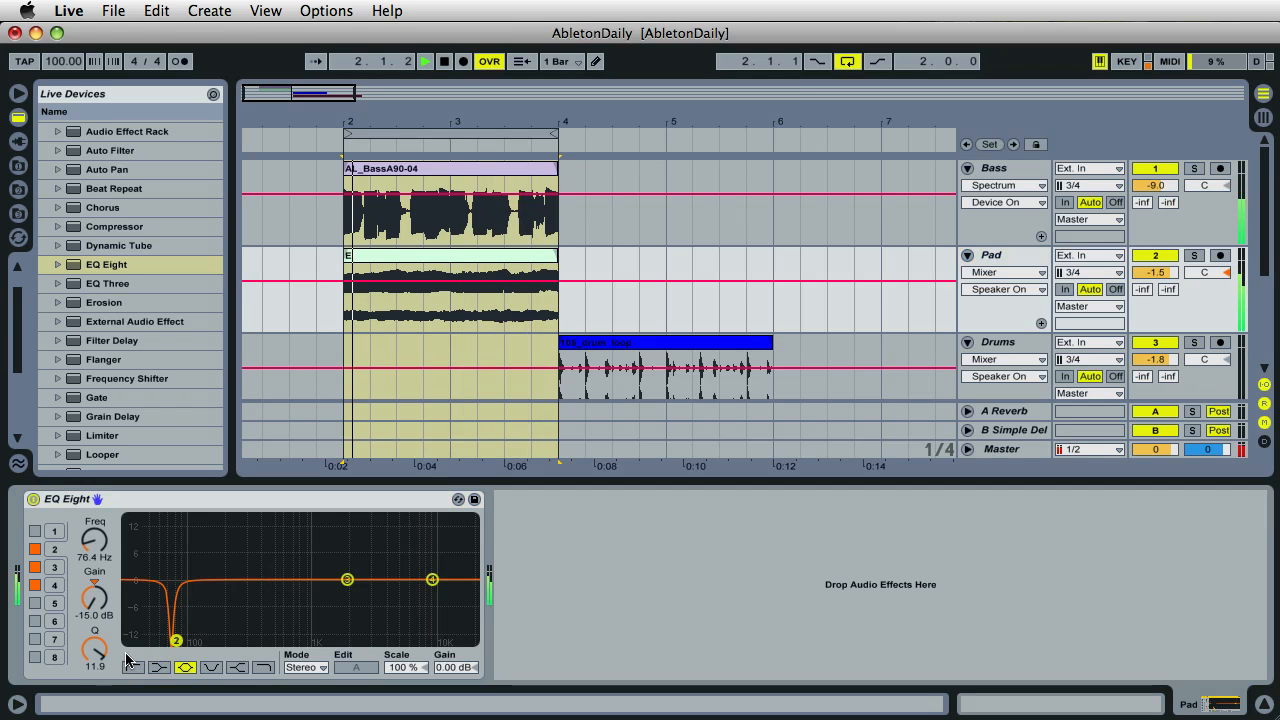
Step: Widen the Pad notch, nudge it up toward 79 Hz and re-enable the EQ
{"action": "left_click_drag", "start_coordinate": [94, 648], "coordinate": [98, 640]}
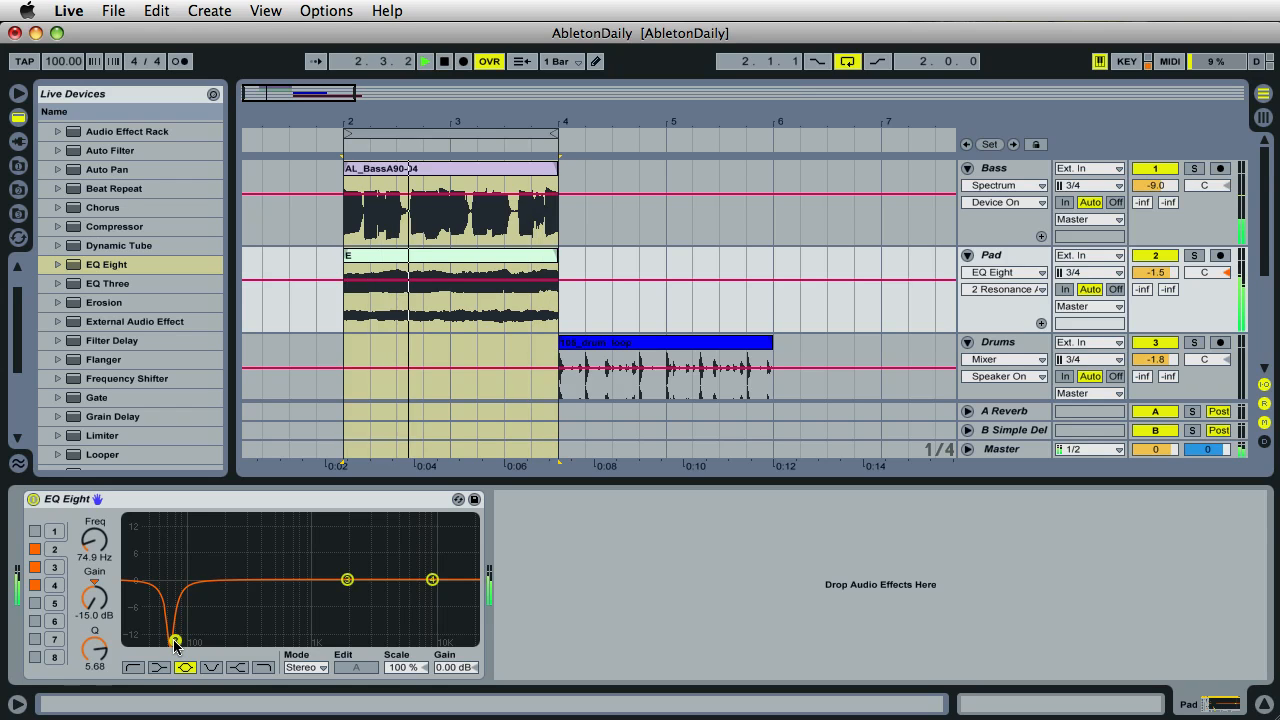
{"action": "left_click_drag", "start_coordinate": [92, 660], "coordinate": [100, 656]}
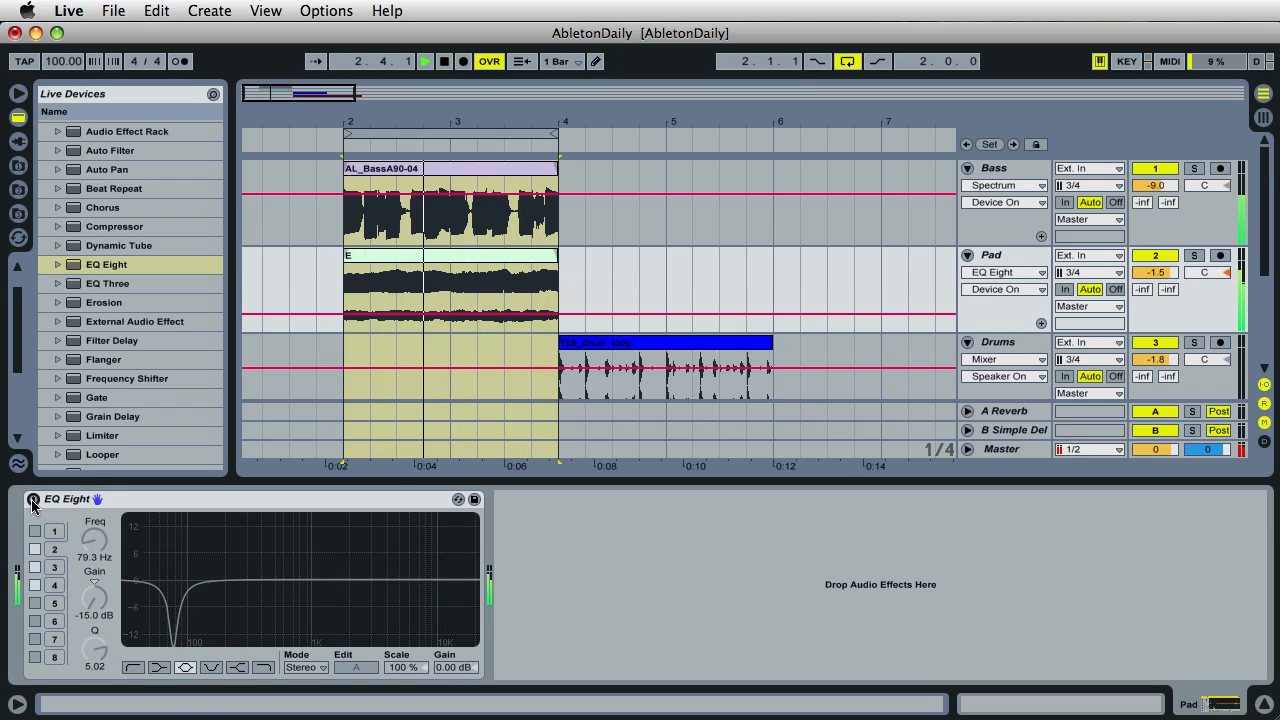
{"action": "left_click", "coordinate": [32, 500]}
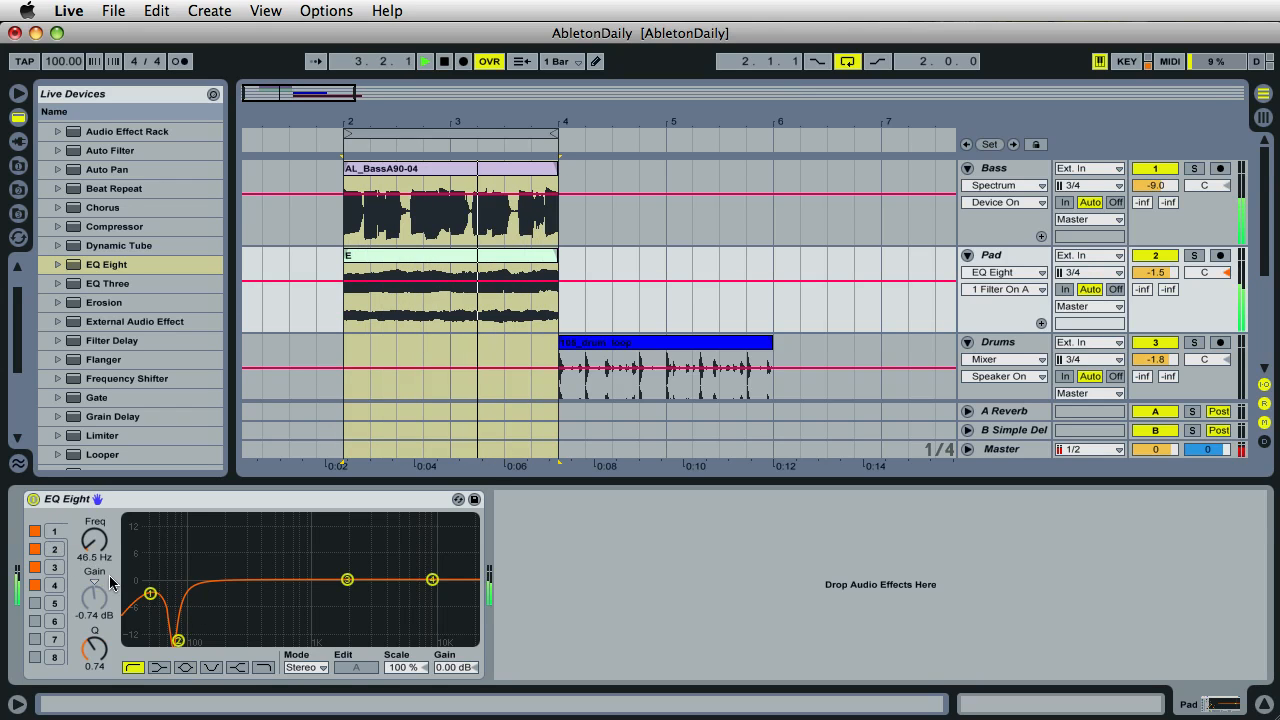
Step: Set the Pad EQ's band 1 low cut to about 50 Hz and adjust its resonance
{"action": "left_click_drag", "start_coordinate": [150, 592], "coordinate": [152, 600]}
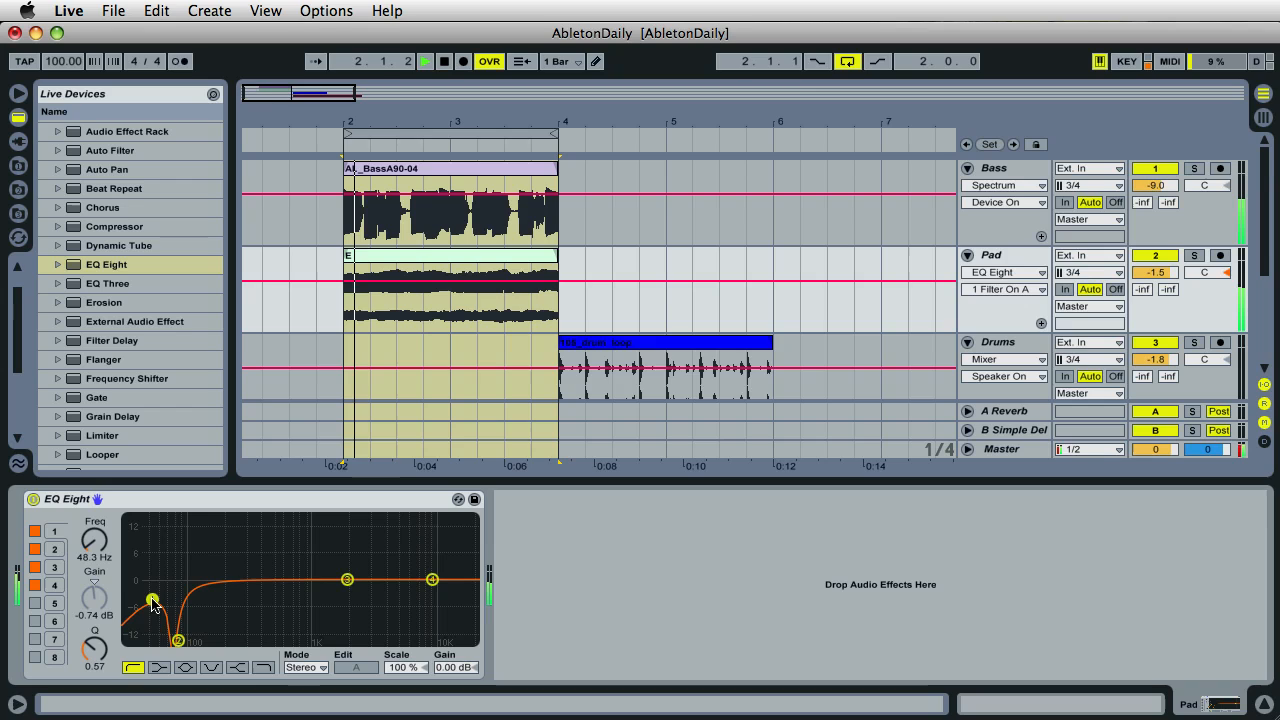
{"action": "left_click_drag", "start_coordinate": [152, 600], "coordinate": [156, 604]}
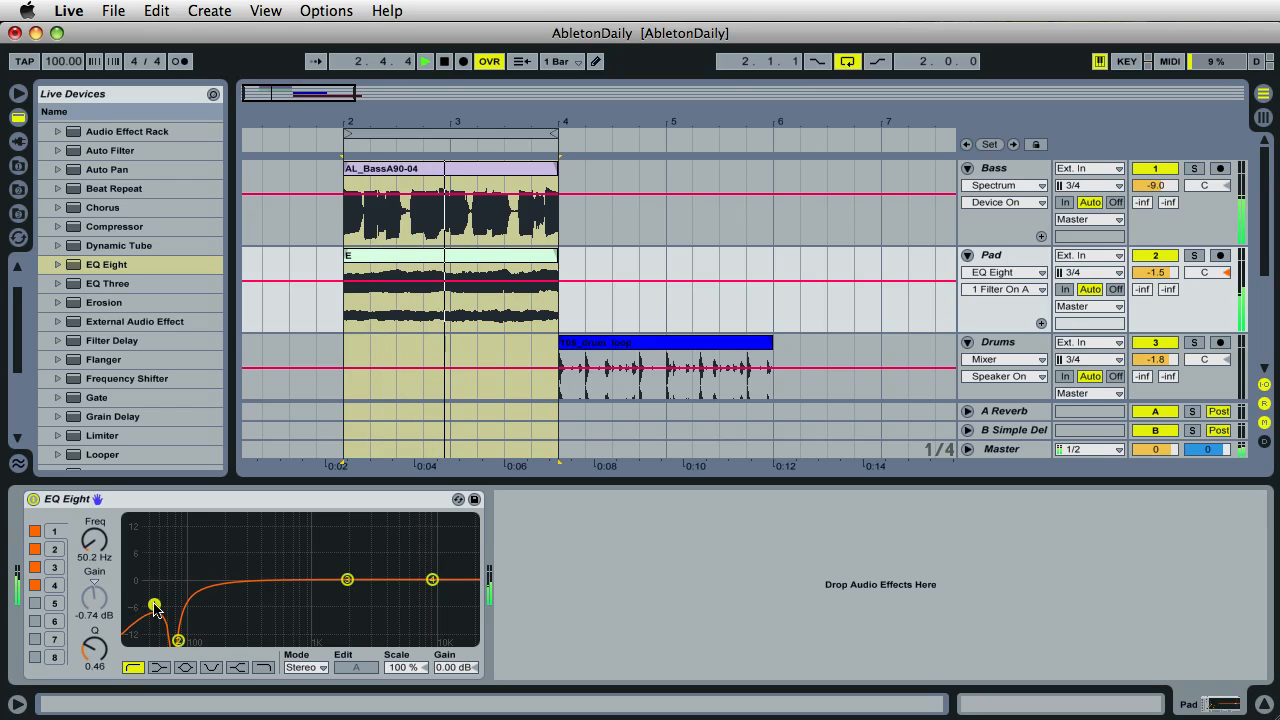
{"action": "left_click", "coordinate": [444, 60]}
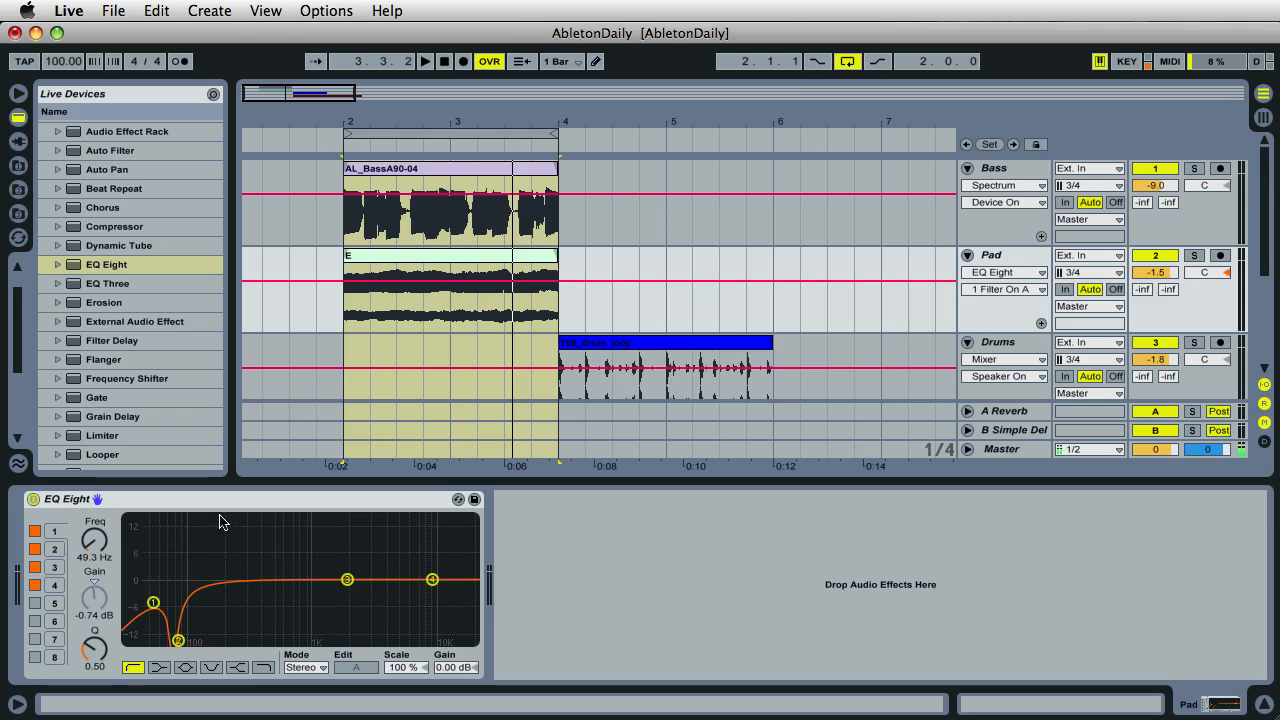
{"action": "left_click_drag", "start_coordinate": [152, 604], "coordinate": [156, 598]}
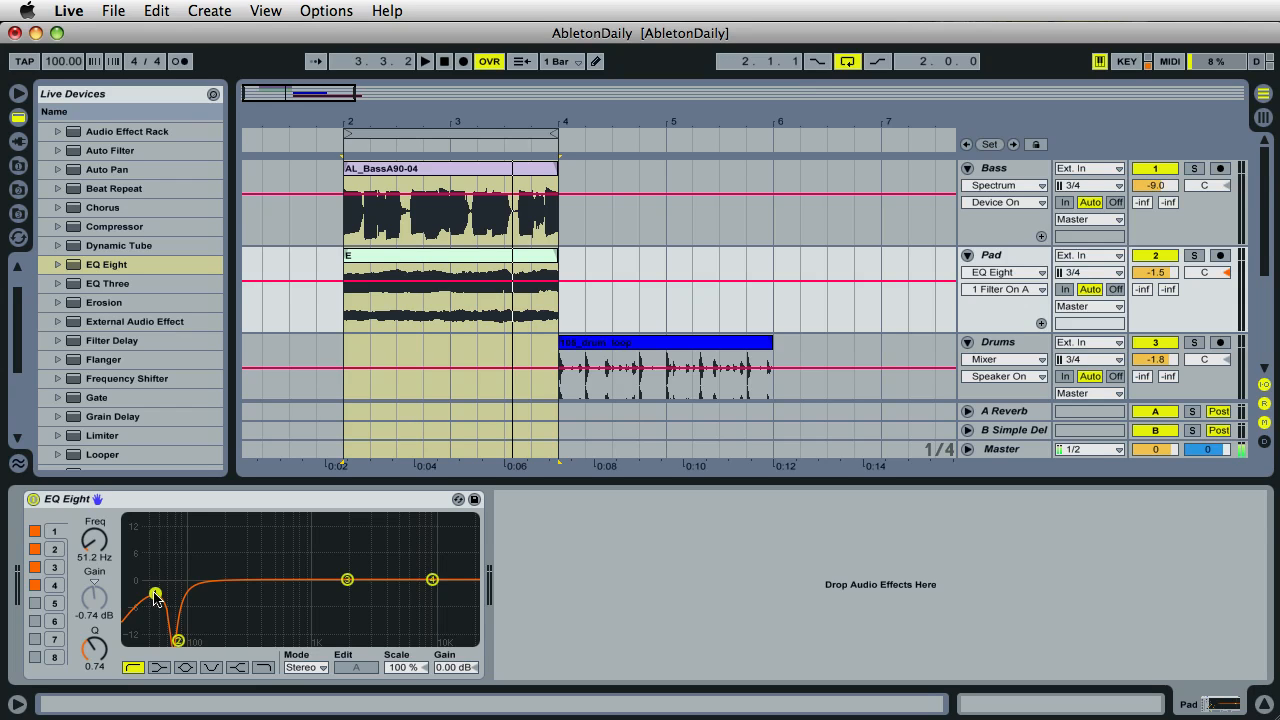
{"action": "mouse_move", "coordinate": [162, 608]}
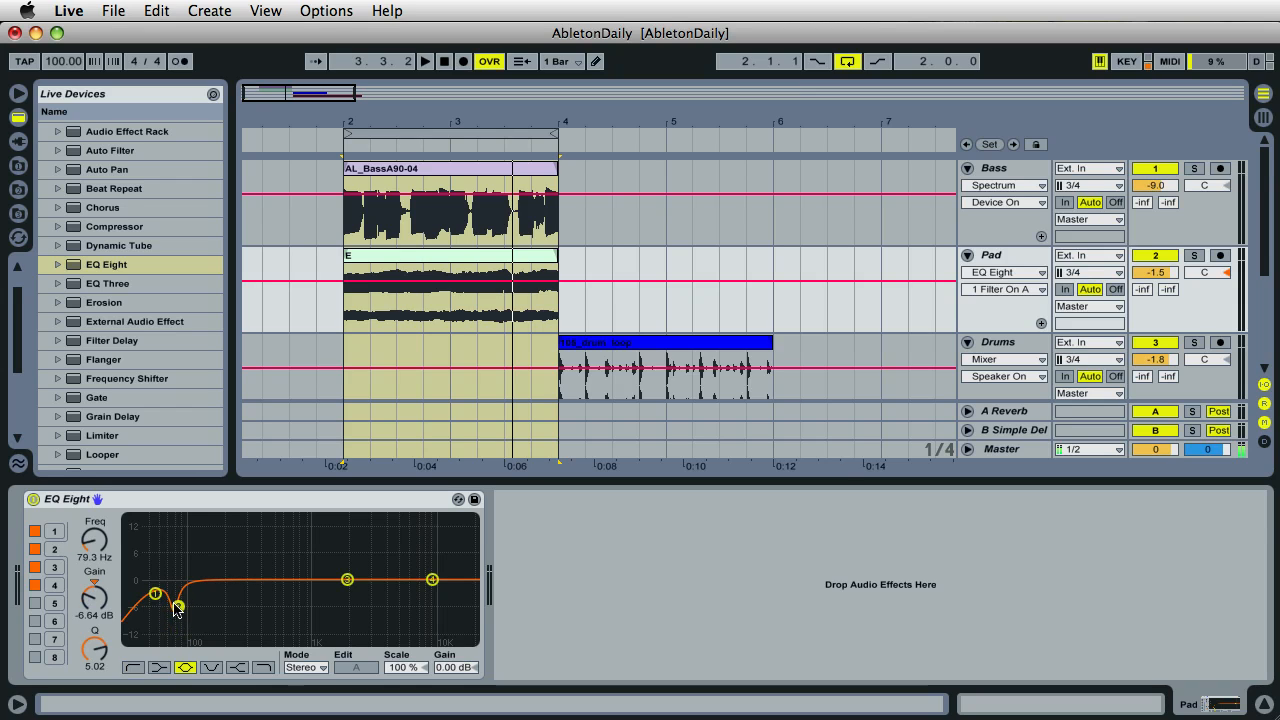
Step: Sweep the low cut up to about 300 Hz to audition, then bring it back down near 50 Hz
{"action": "left_click_drag", "start_coordinate": [176, 608], "coordinate": [248, 620]}
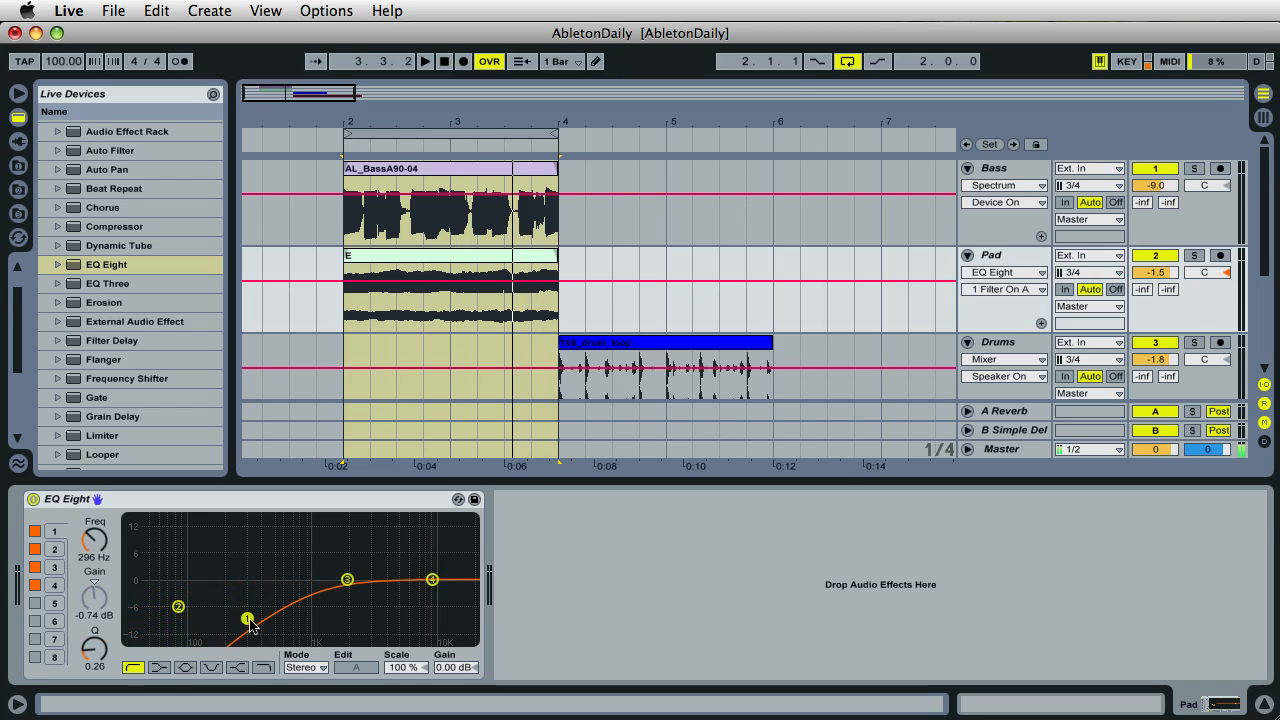
{"action": "left_click_drag", "start_coordinate": [248, 620], "coordinate": [252, 620]}
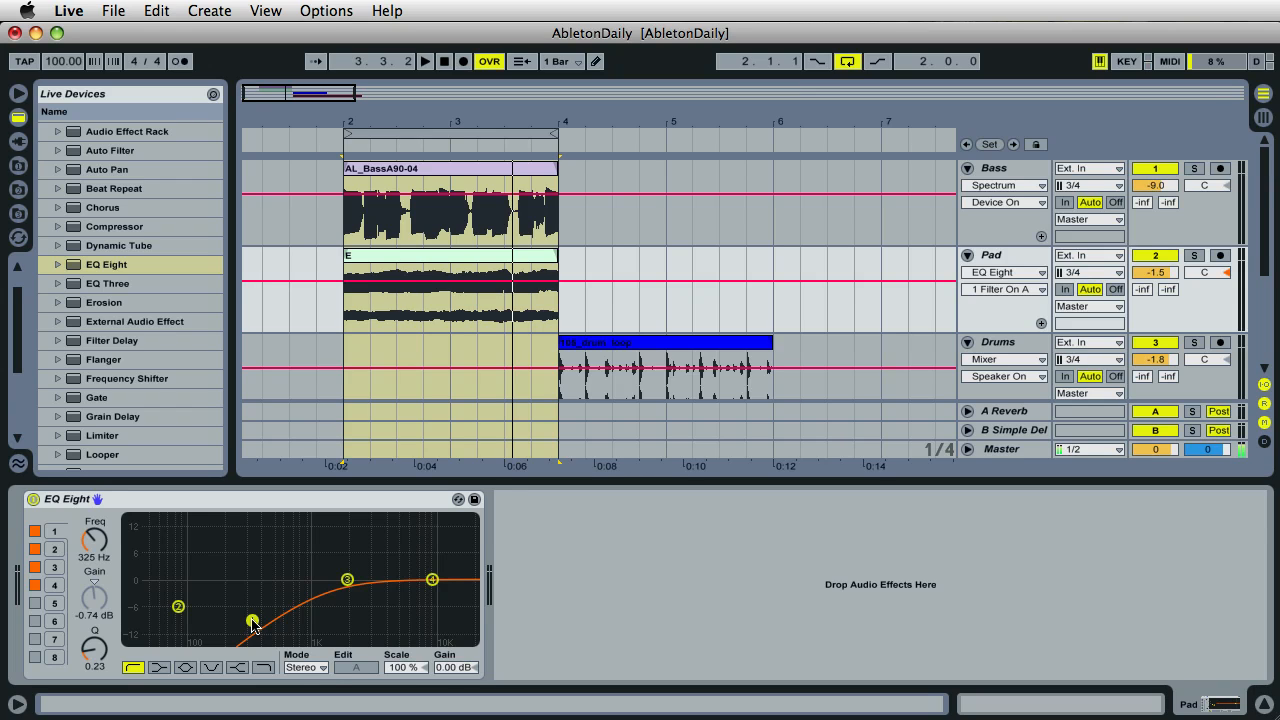
{"action": "left_click_drag", "start_coordinate": [252, 620], "coordinate": [204, 600]}
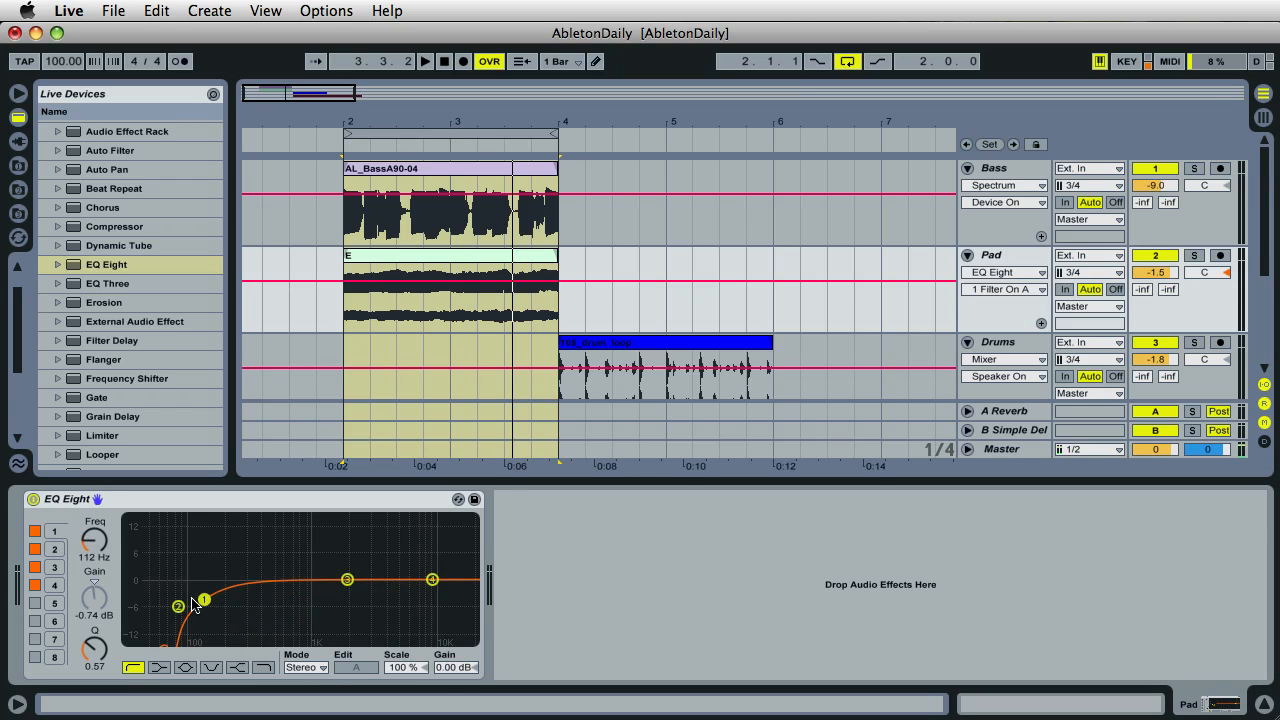
{"action": "left_click_drag", "start_coordinate": [204, 600], "coordinate": [136, 600]}
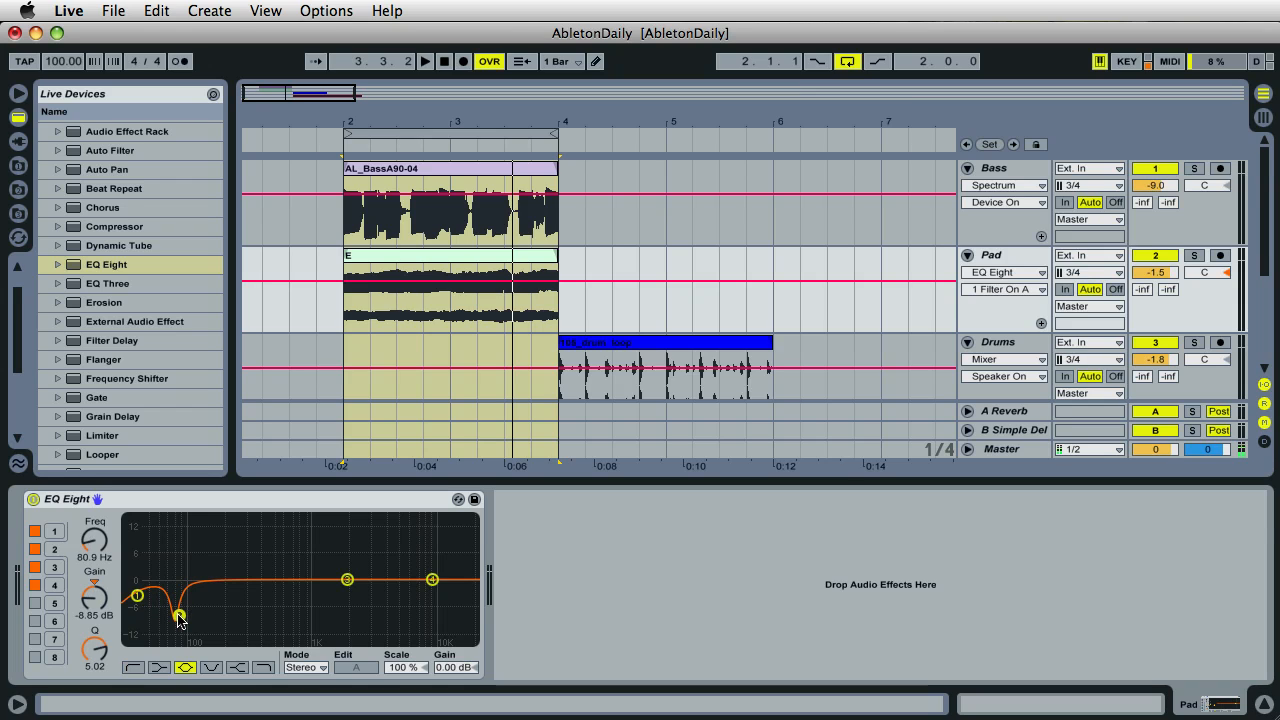
{"action": "left_click_drag", "start_coordinate": [180, 612], "coordinate": [180, 616]}
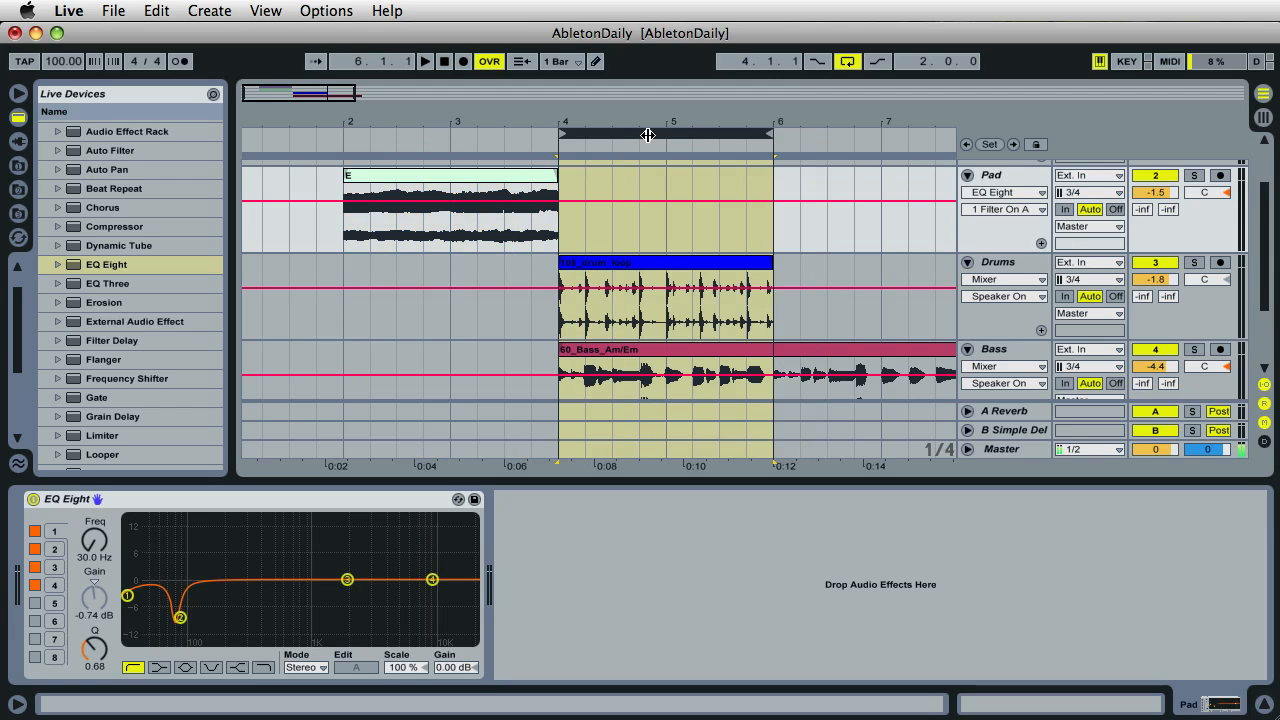
Step: Loop bars 4 to 6, start playback and select the drum loop clip
{"action": "left_click", "coordinate": [424, 60]}
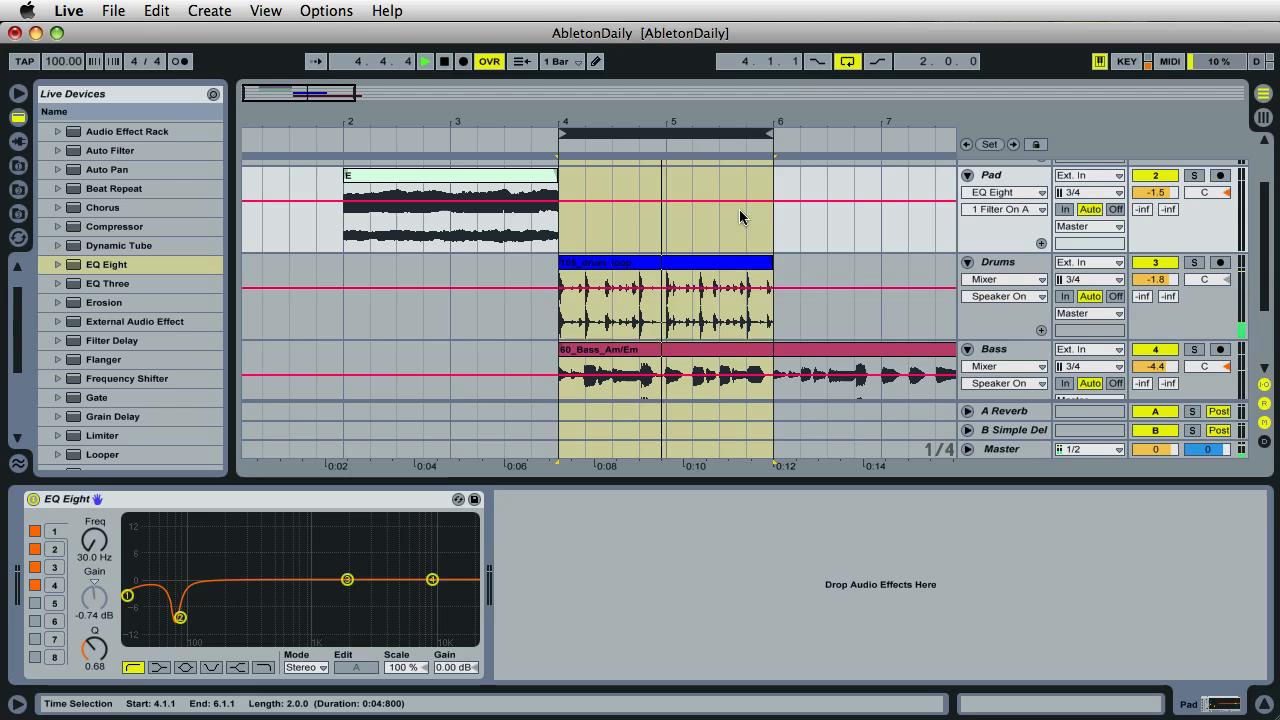
{"action": "left_click", "coordinate": [444, 60]}
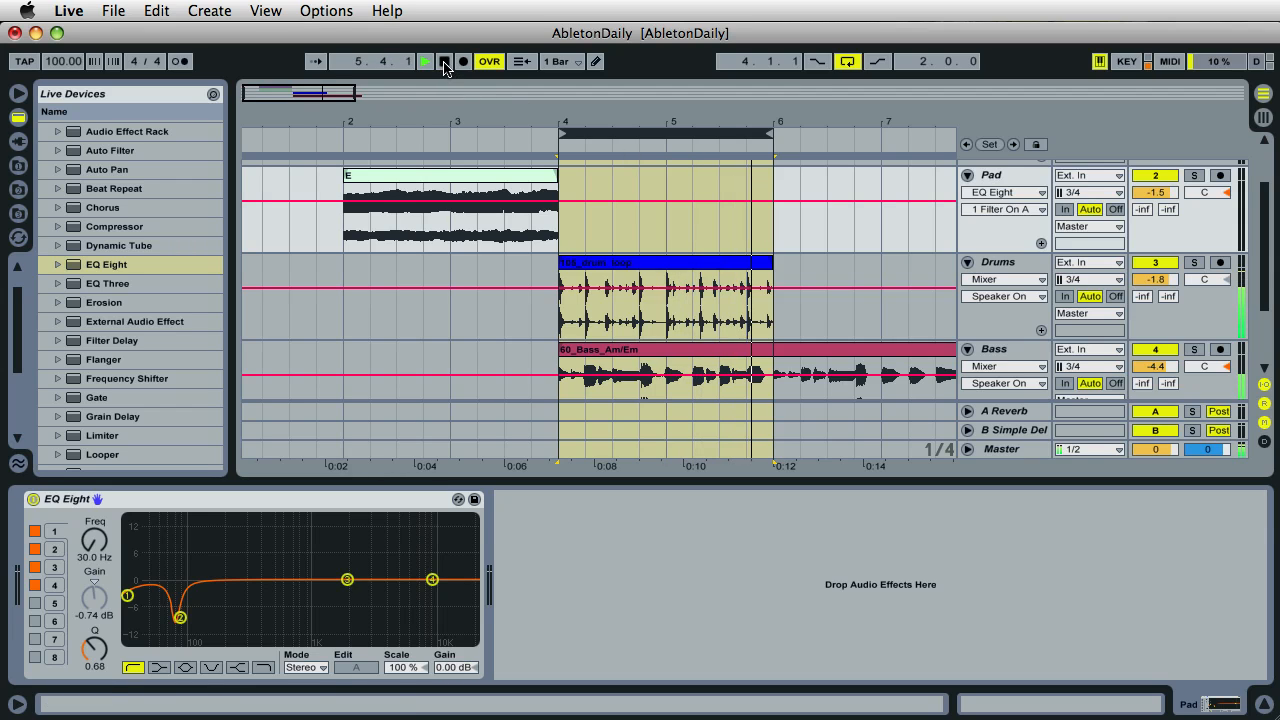
{"action": "left_click", "coordinate": [424, 60]}
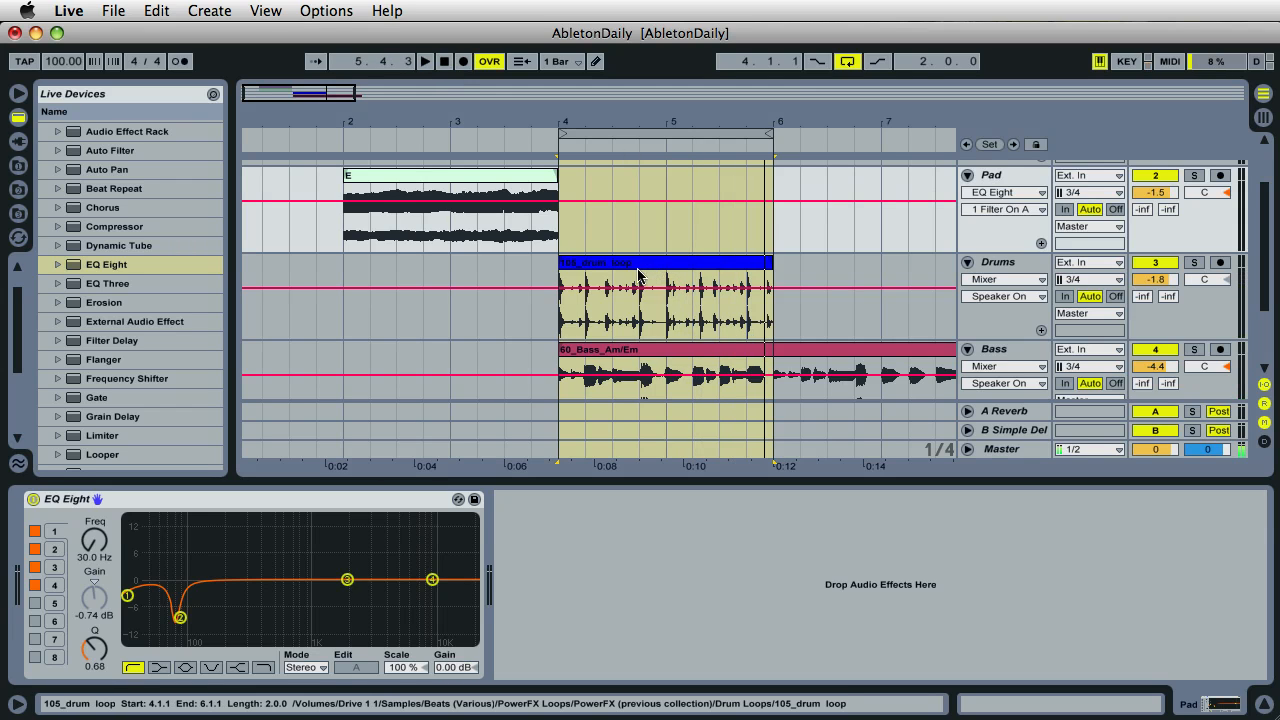
{"action": "mouse_move", "coordinate": [630, 270]}
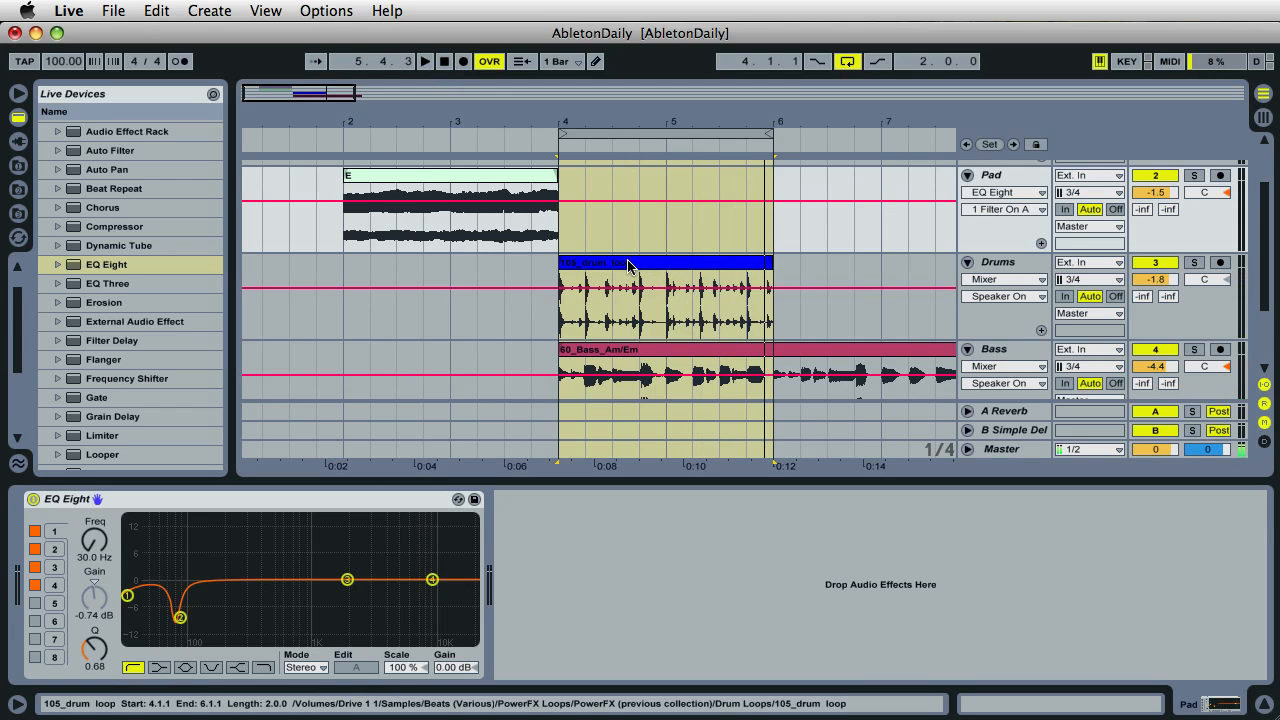
{"action": "mouse_move", "coordinate": [630, 272]}
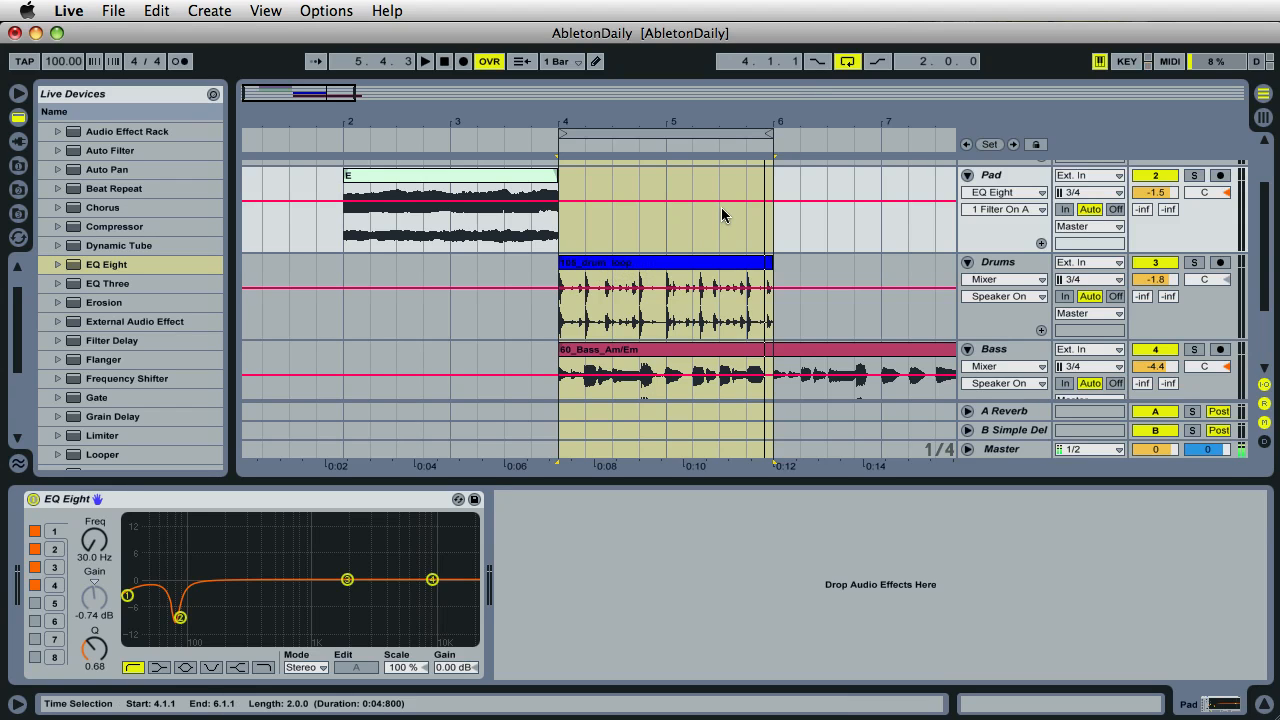
{"action": "mouse_move", "coordinate": [730, 236]}
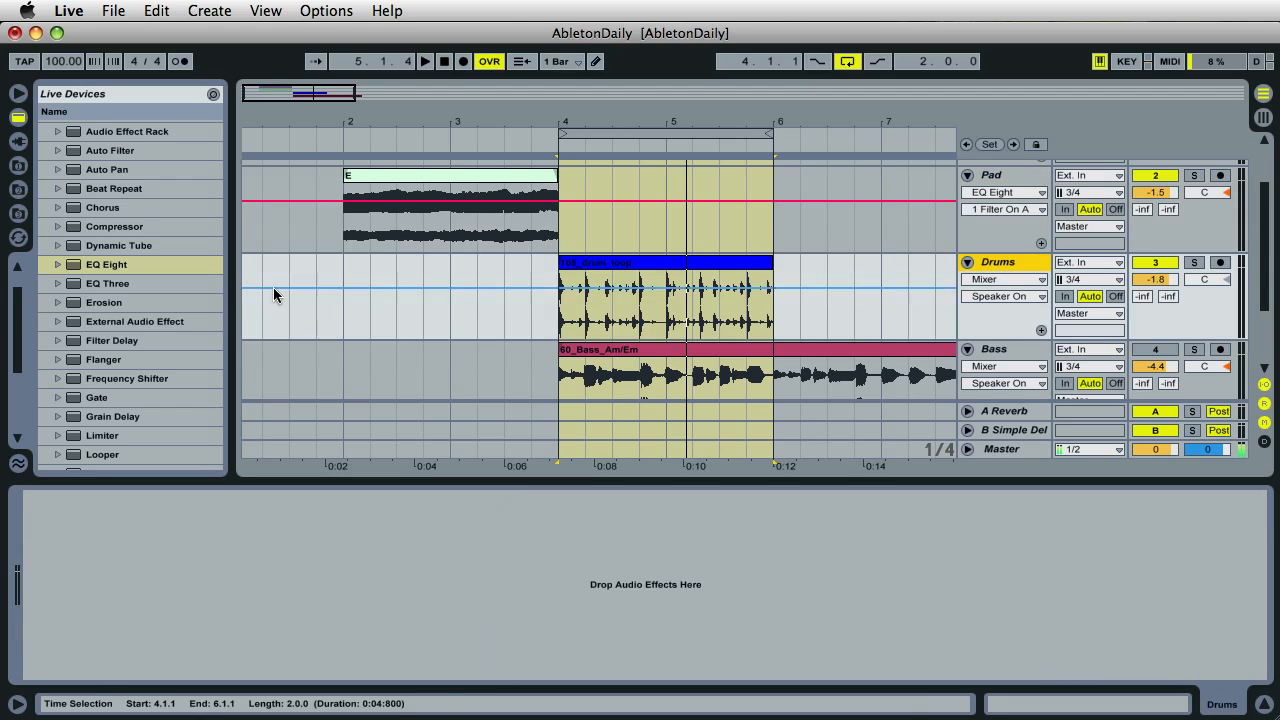
Step: Put Spectrum on the Drums track and show its display enlarged while the loop plays
{"action": "scroll", "scroll_direction": "down", "scroll_amount": 3}
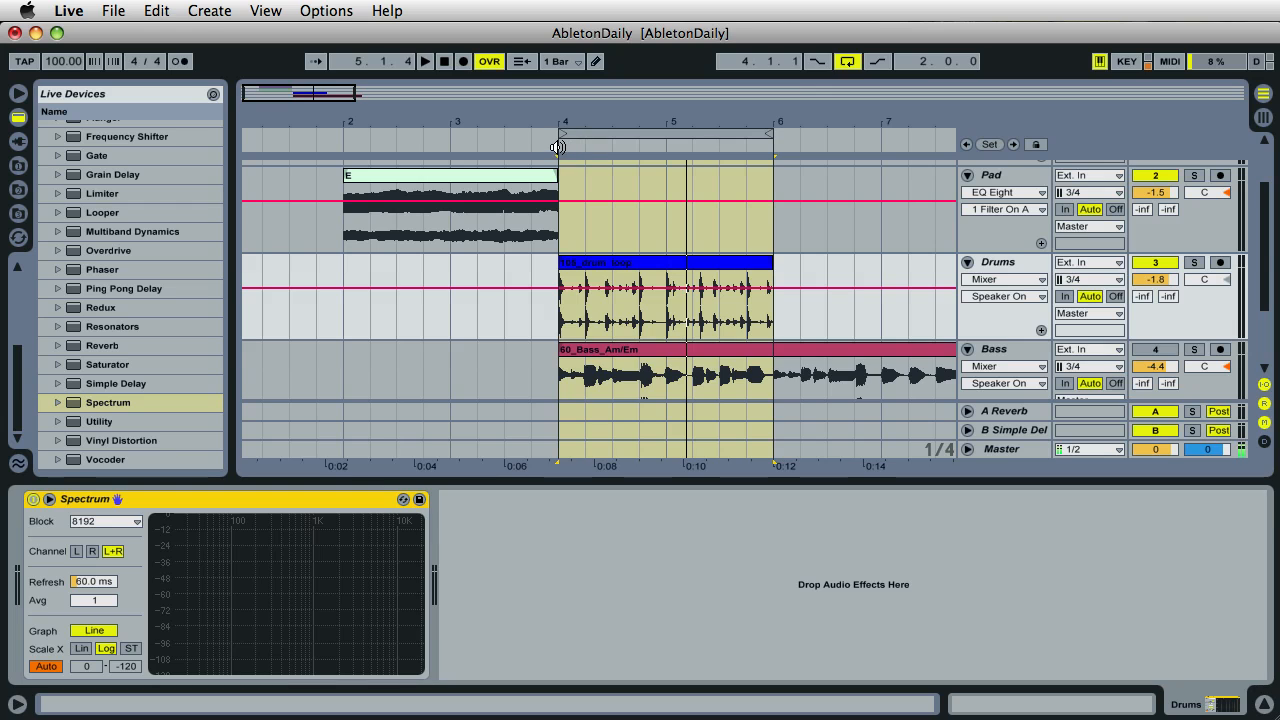
{"action": "left_click", "coordinate": [424, 60]}
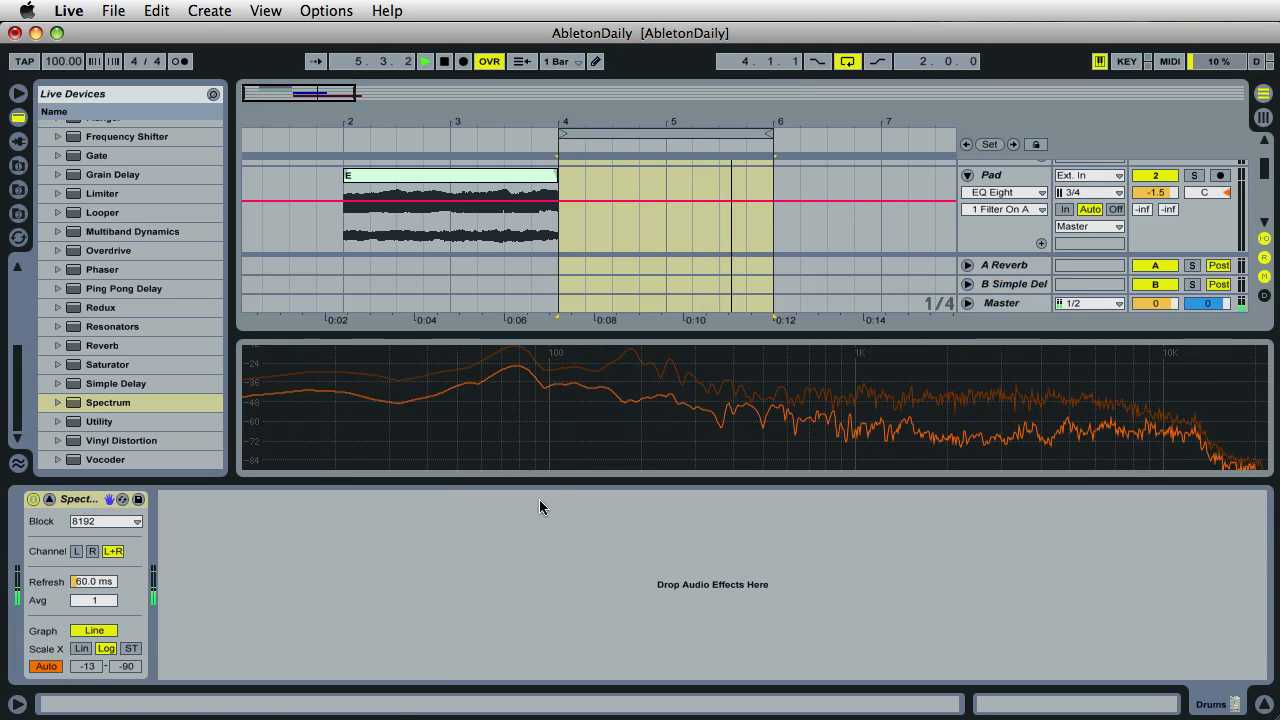
{"action": "mouse_move", "coordinate": [512, 356]}
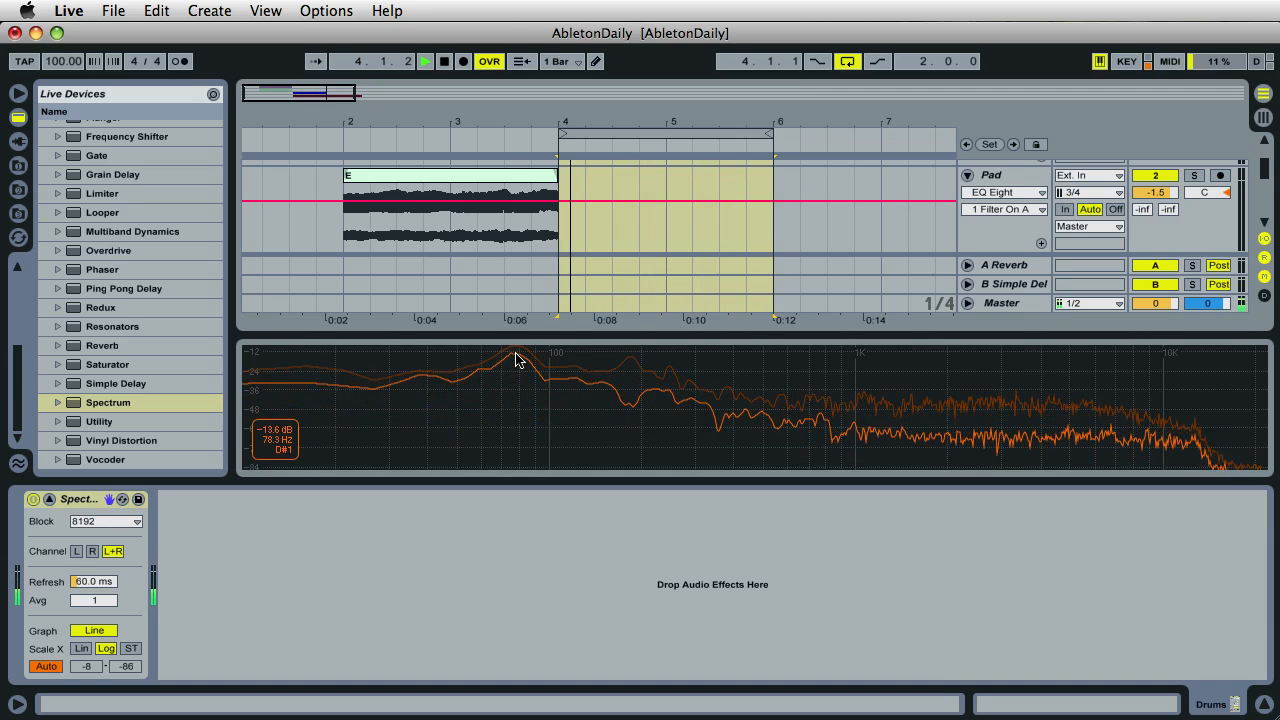
{"action": "left_click", "coordinate": [424, 60]}
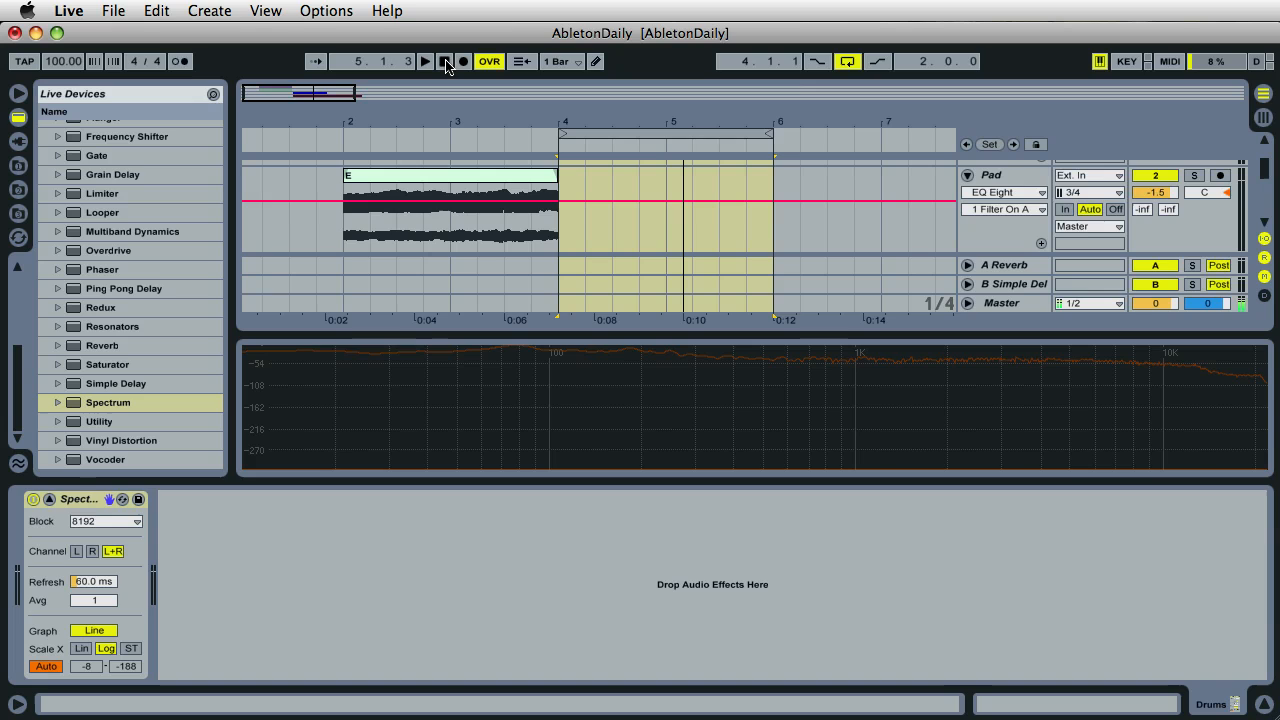
{"action": "mouse_move", "coordinate": [152, 212]}
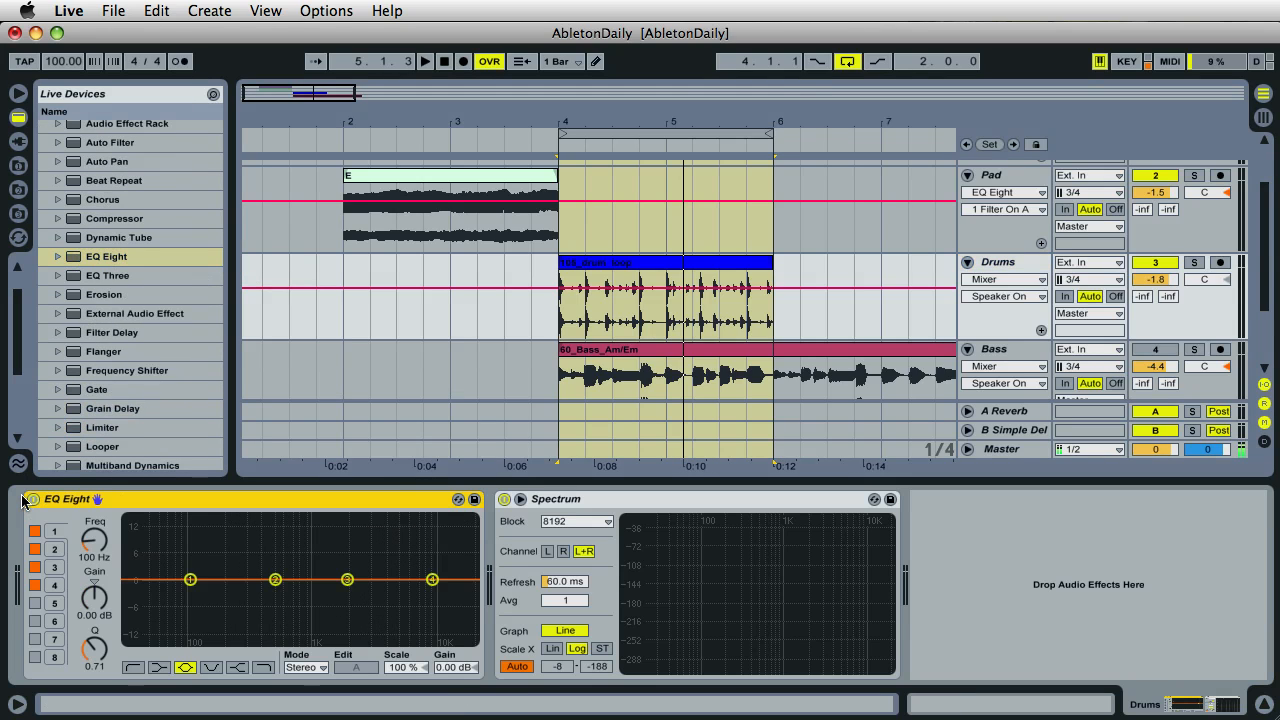
Step: On the Drums EQ Eight, move band 1 low and sweep a sharp band 2 boost around 78 Hz, then flatten it
{"action": "left_click_drag", "start_coordinate": [190, 580], "coordinate": [128, 580]}
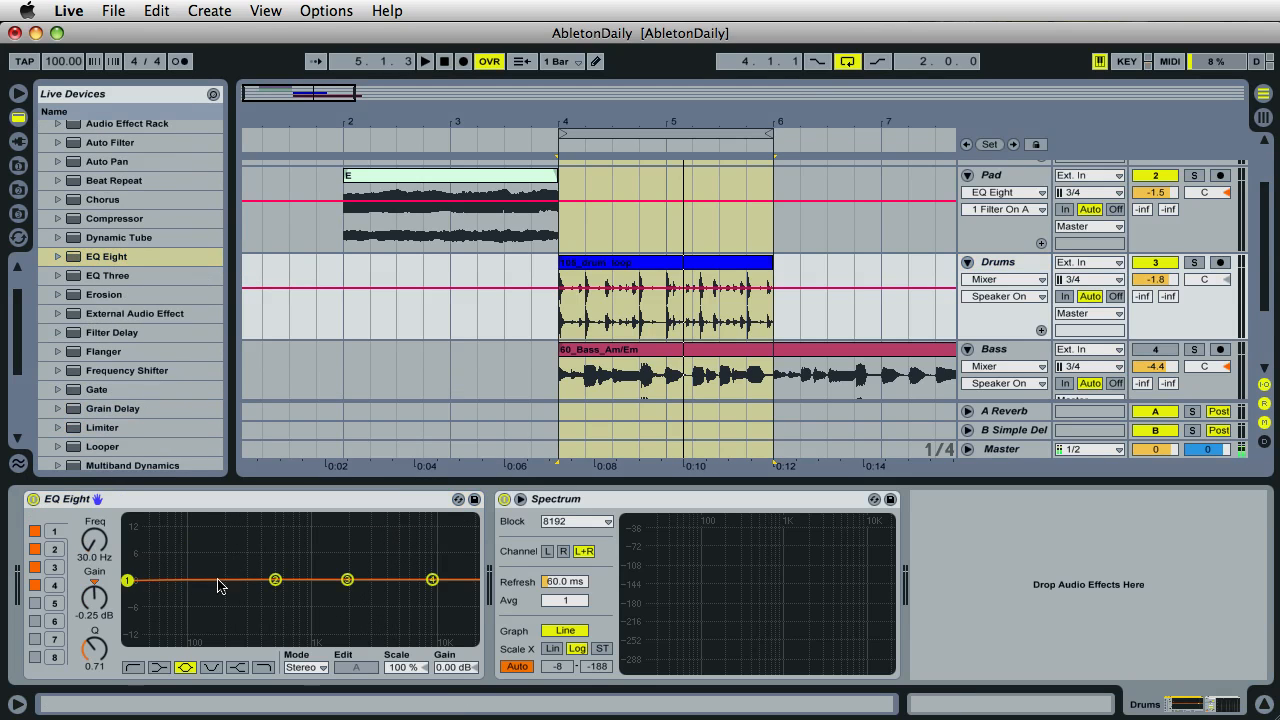
{"action": "left_click_drag", "start_coordinate": [276, 580], "coordinate": [188, 534]}
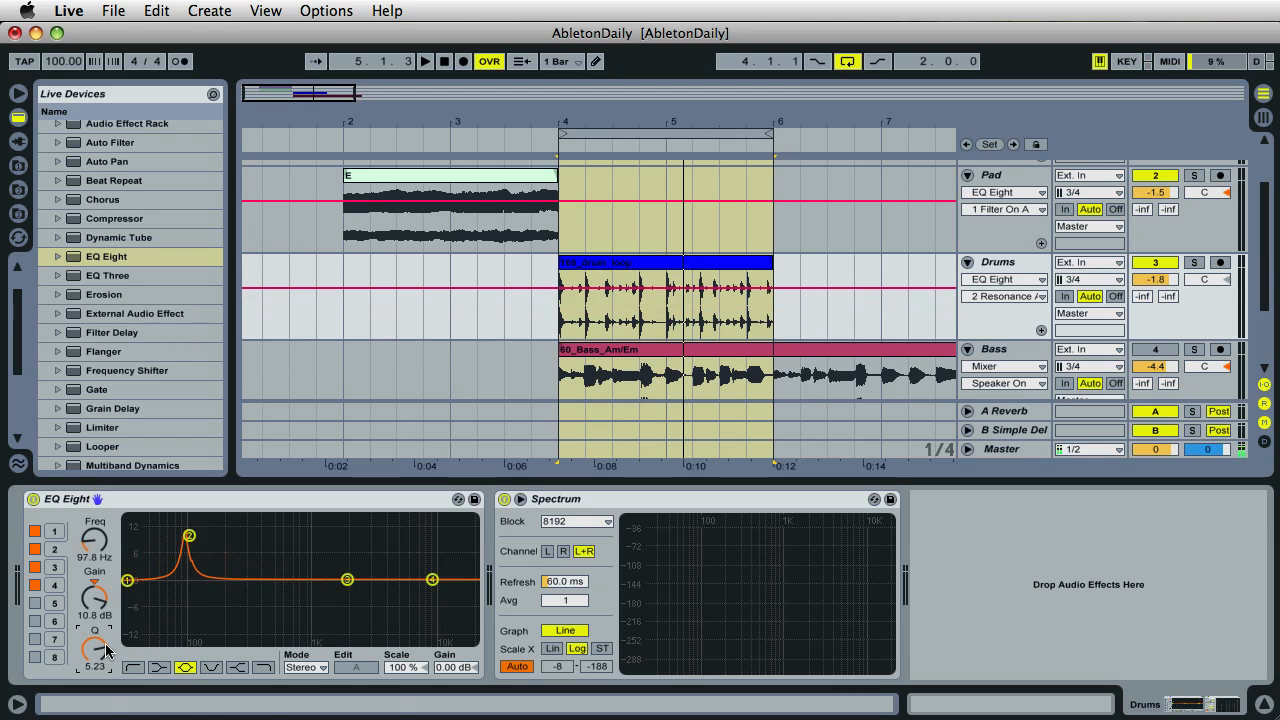
{"action": "mouse_move", "coordinate": [560, 144]}
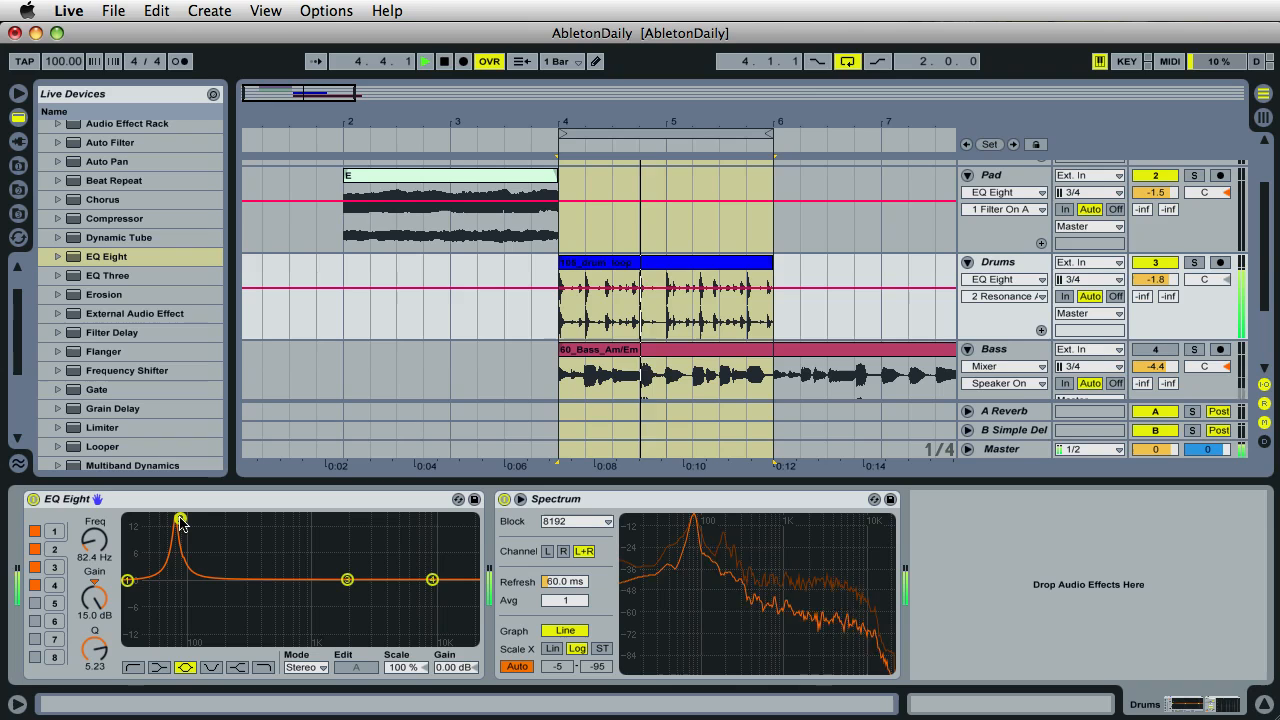
{"action": "left_click_drag", "start_coordinate": [180, 520], "coordinate": [178, 522]}
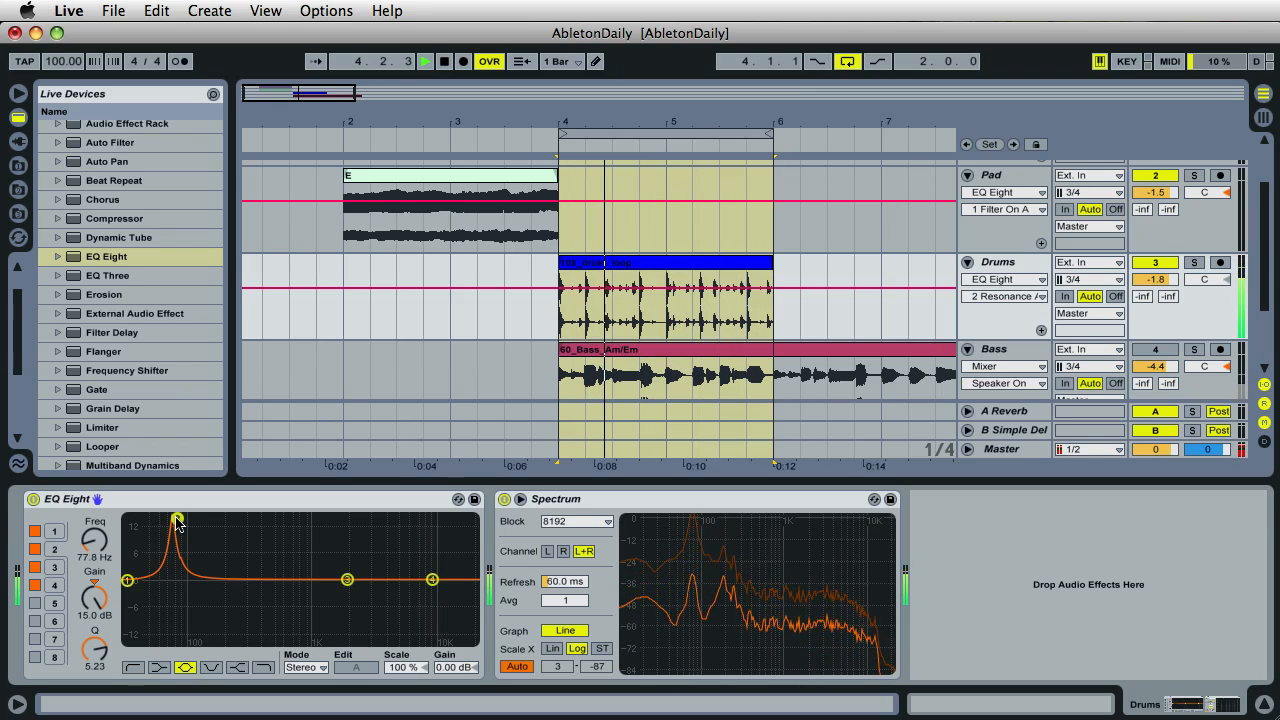
{"action": "left_click_drag", "start_coordinate": [176, 518], "coordinate": [188, 556]}
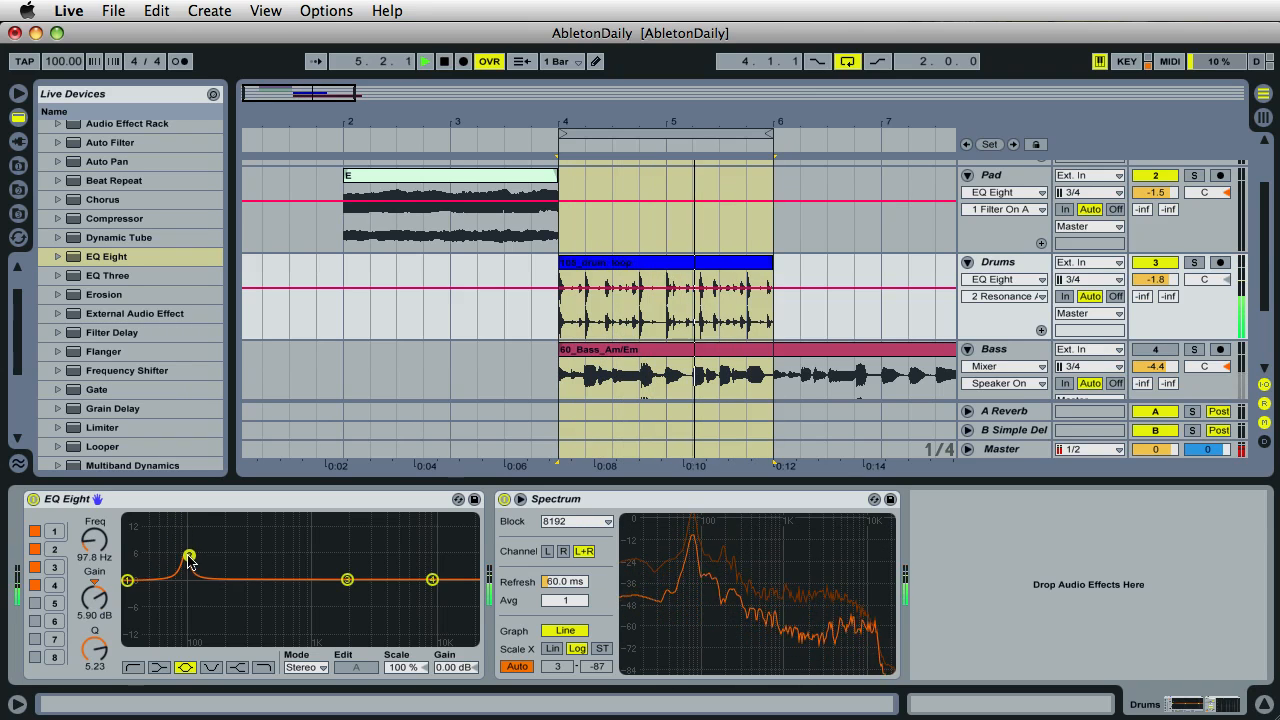
{"action": "left_click_drag", "start_coordinate": [188, 556], "coordinate": [188, 582]}
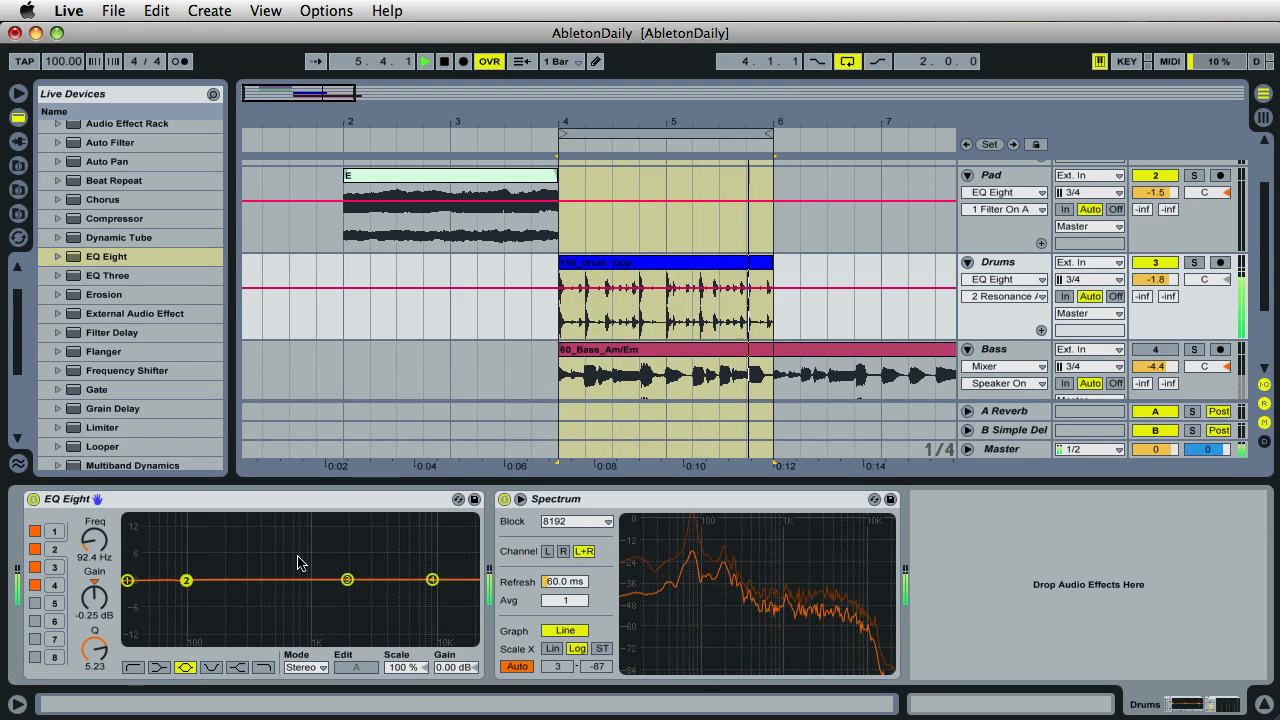
Step: Boost band 2 sharply again and sweep it between about 65 and 138 Hz to locate kick resonances
{"action": "left_click_drag", "start_coordinate": [184, 580], "coordinate": [180, 520]}
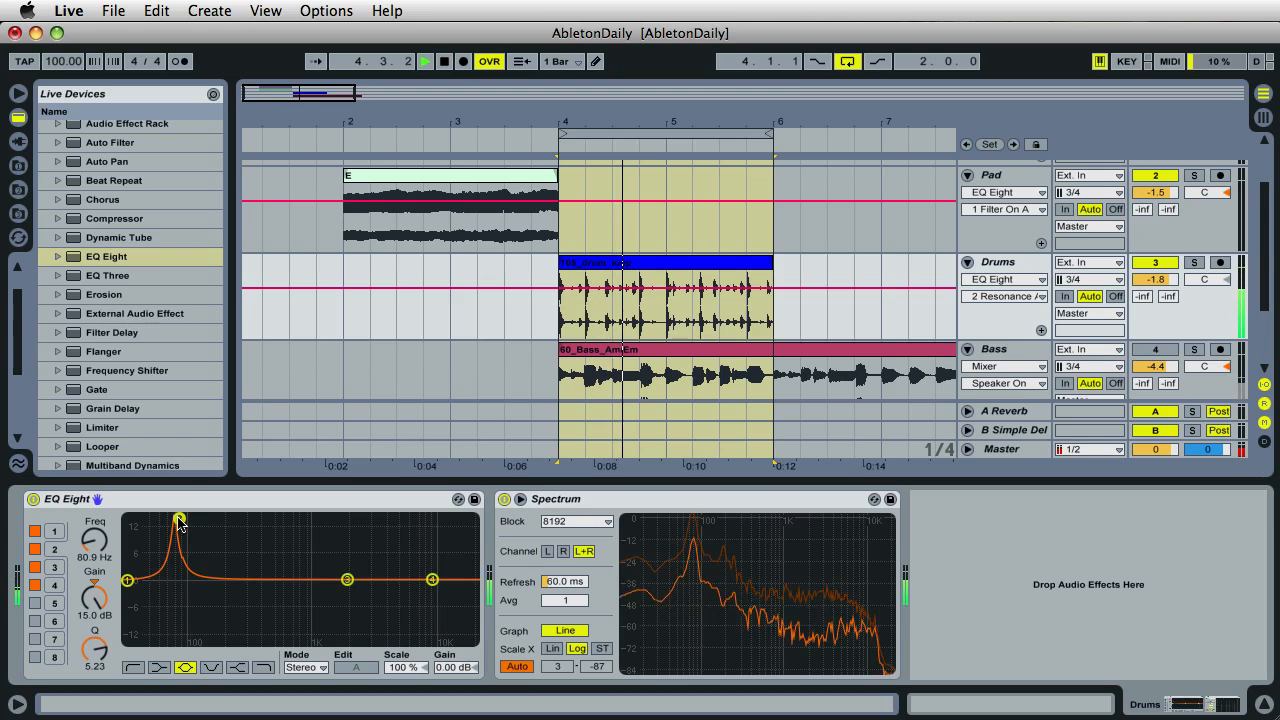
{"action": "left_click_drag", "start_coordinate": [180, 520], "coordinate": [170, 520]}
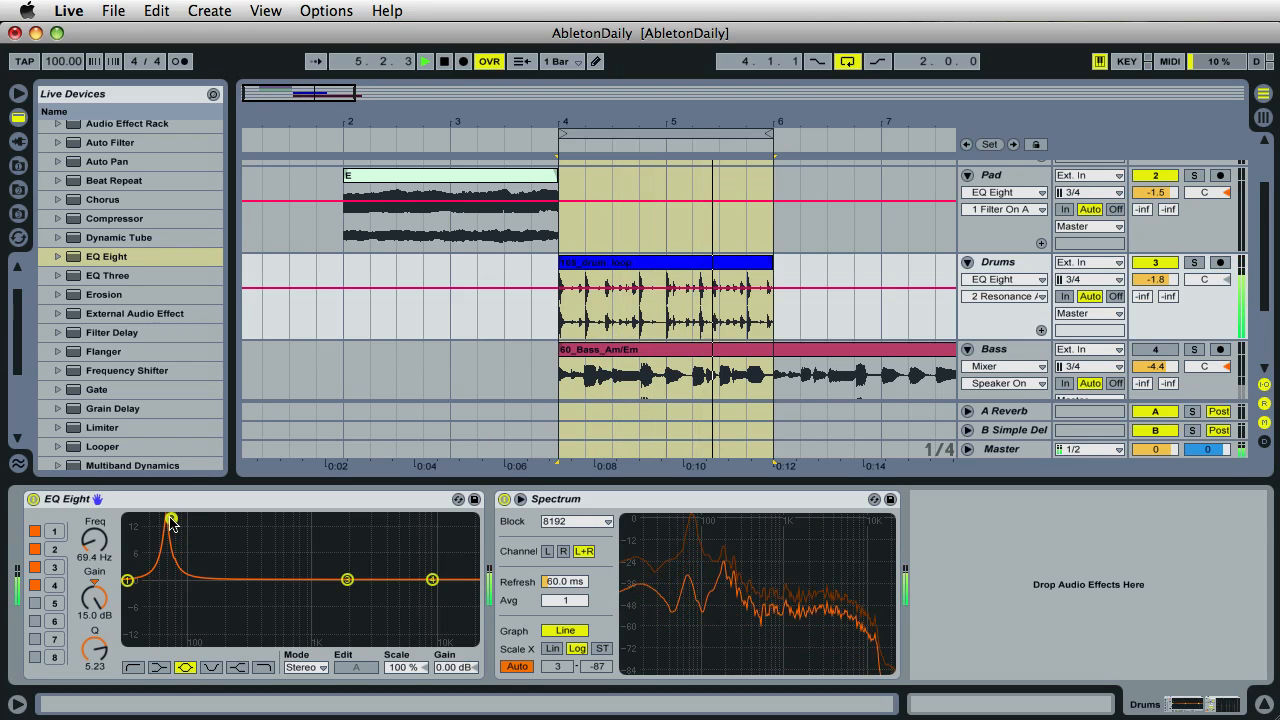
{"action": "left_click_drag", "start_coordinate": [172, 518], "coordinate": [176, 524]}
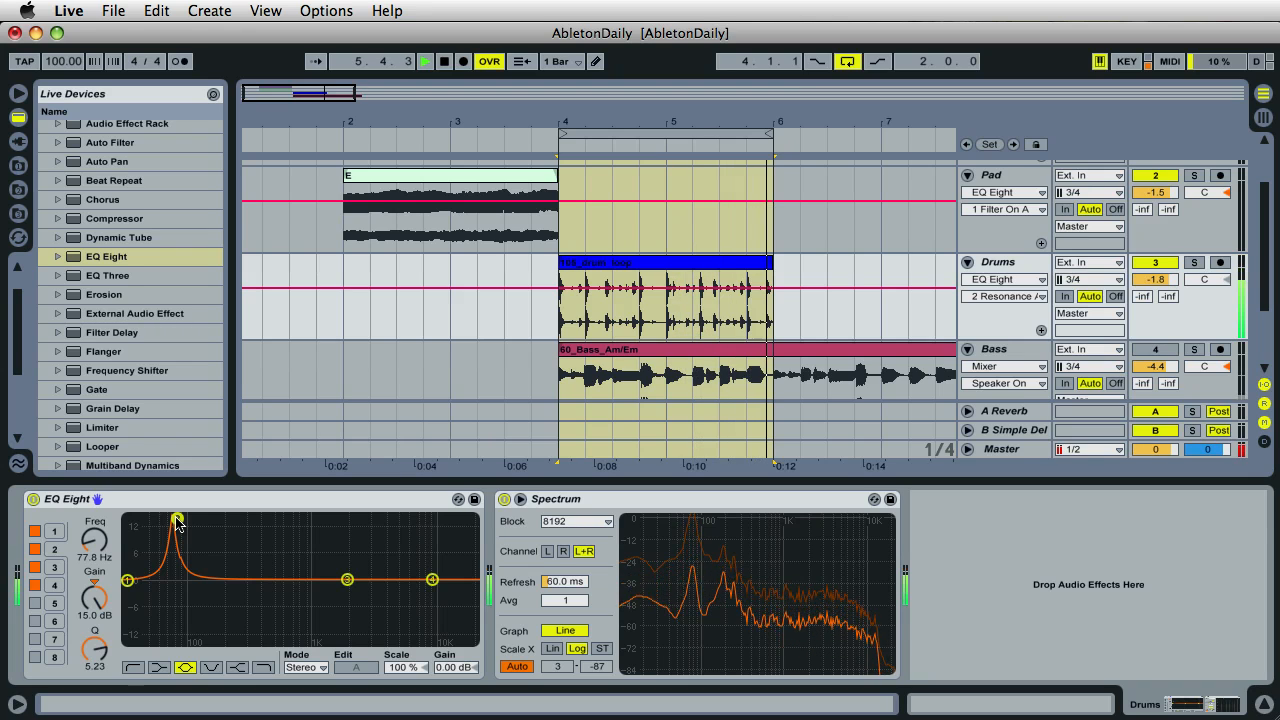
{"action": "left_click_drag", "start_coordinate": [178, 520], "coordinate": [188, 520]}
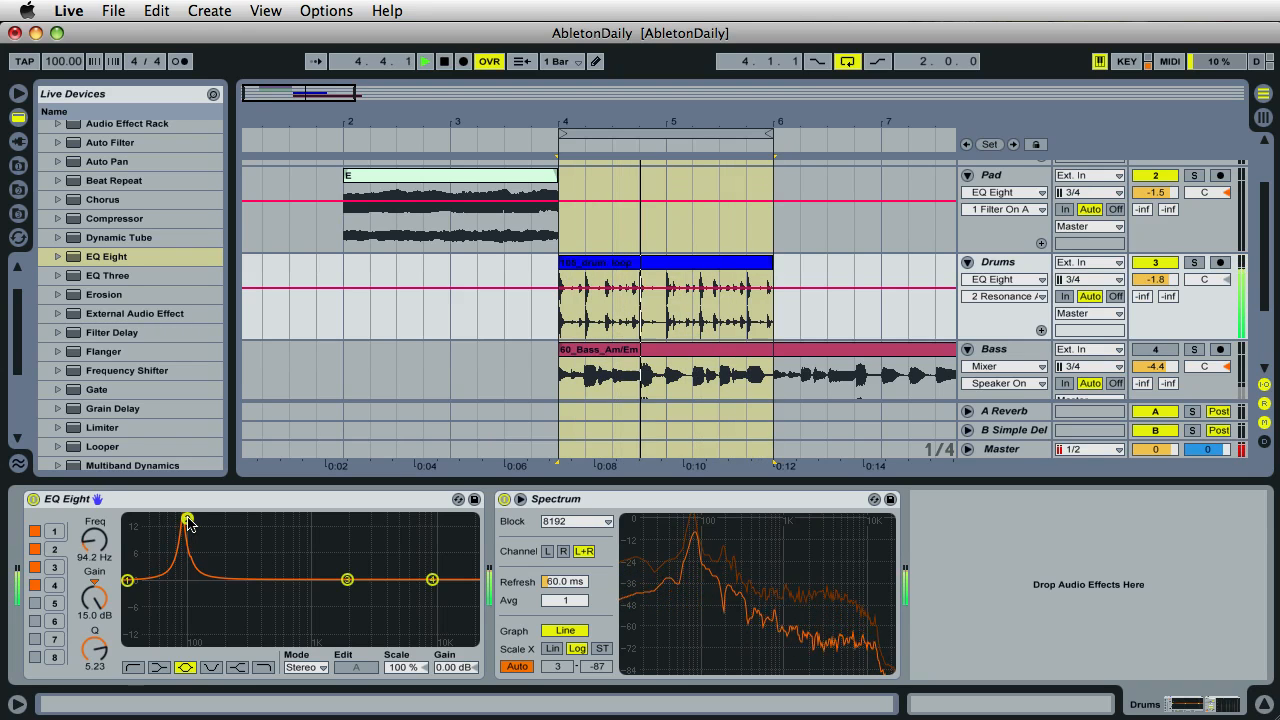
{"action": "left_click_drag", "start_coordinate": [188, 518], "coordinate": [208, 518]}
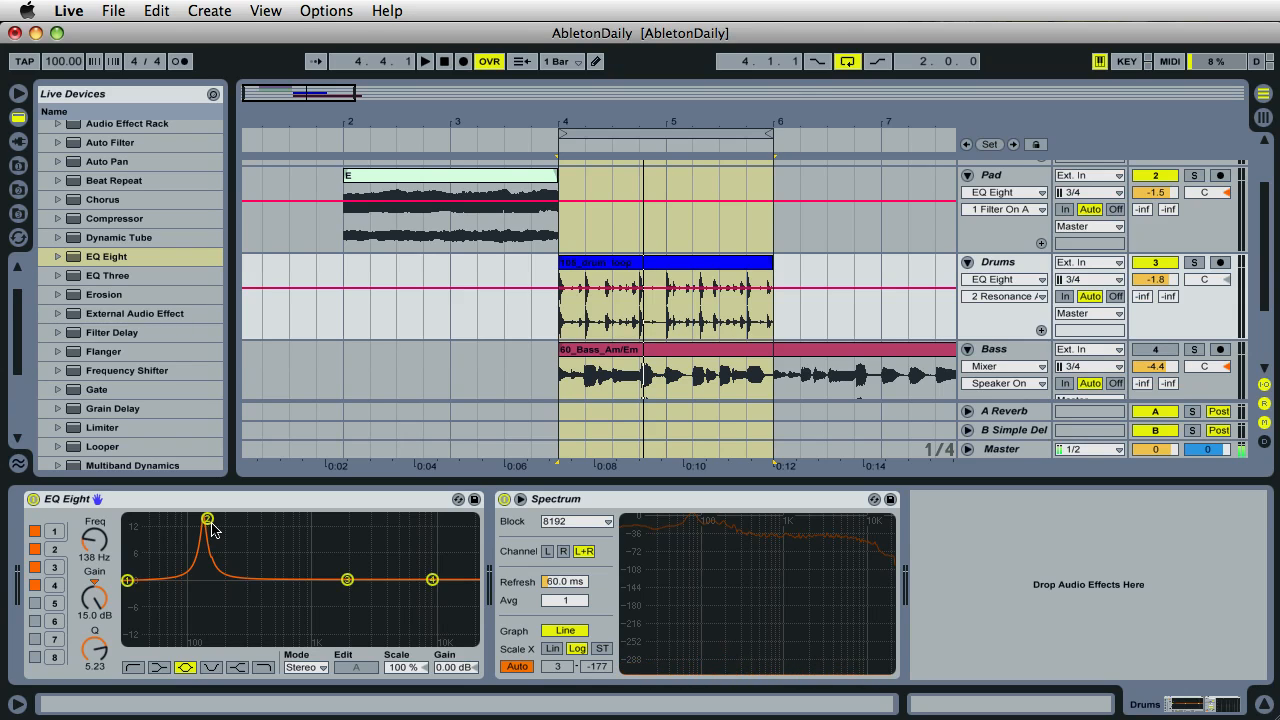
{"action": "left_click_drag", "start_coordinate": [208, 518], "coordinate": [200, 520]}
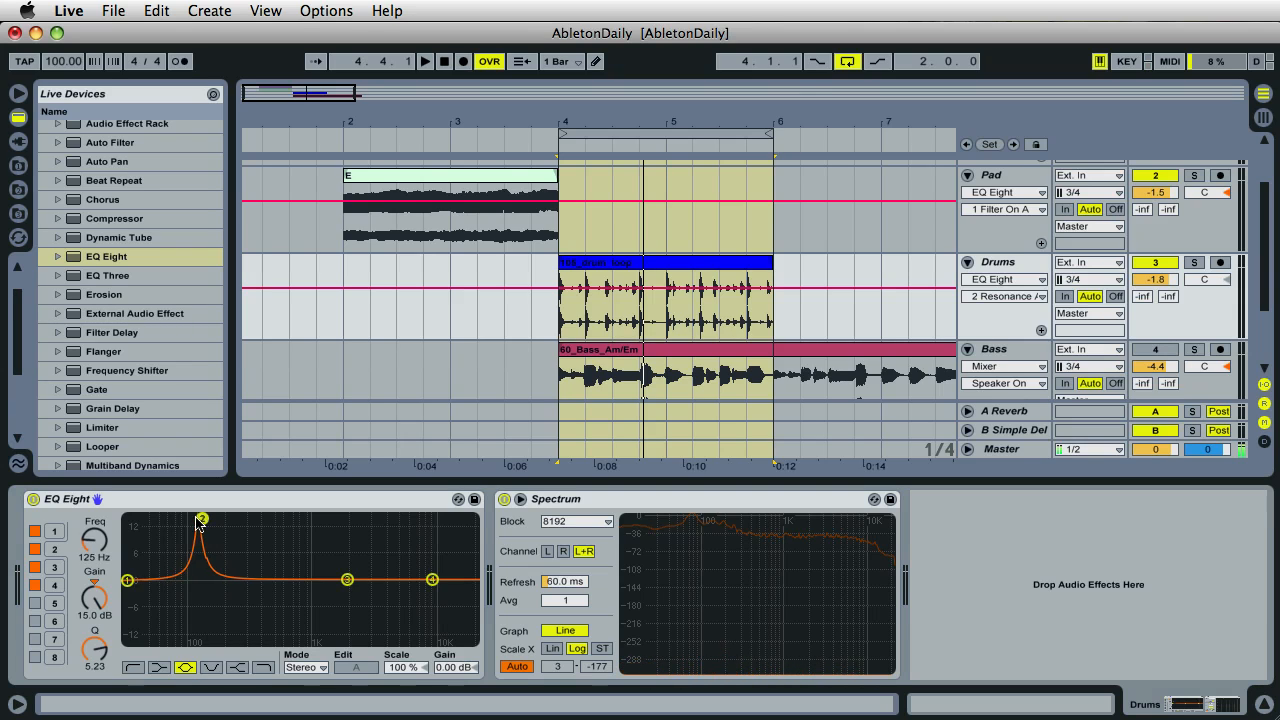
{"action": "left_click_drag", "start_coordinate": [200, 520], "coordinate": [168, 520]}
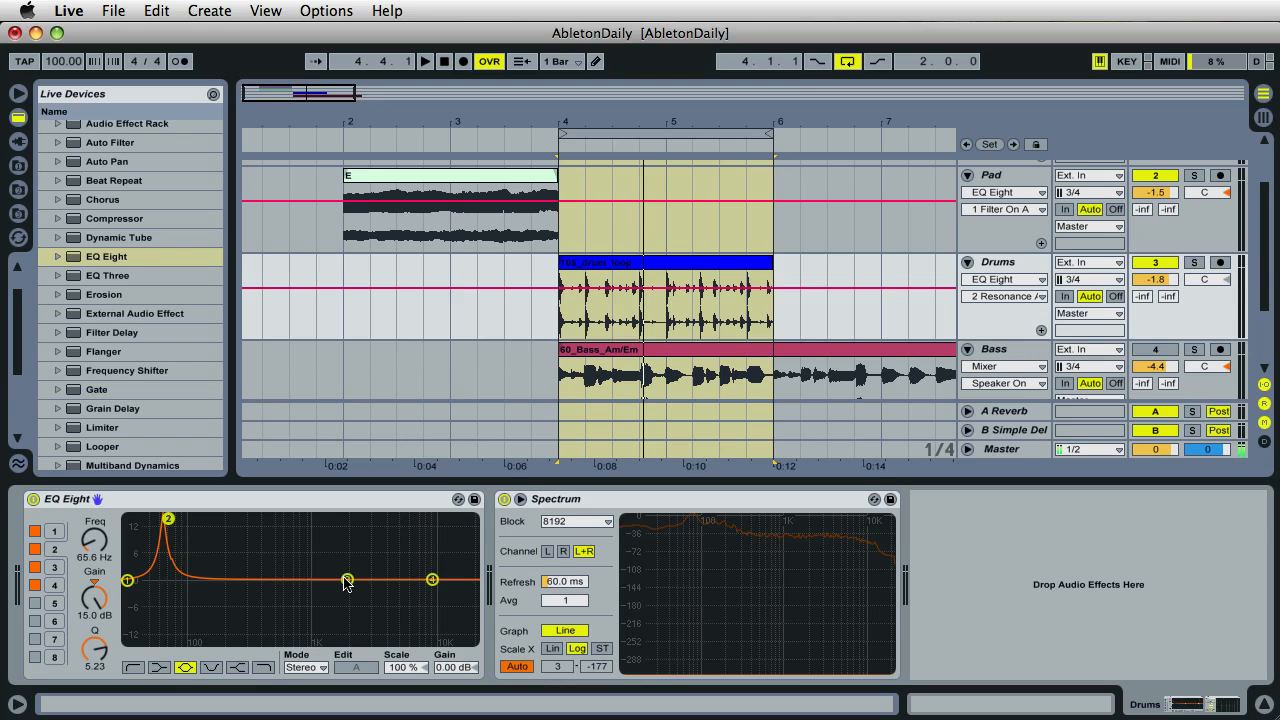
Step: Raise a second sharp peak with band 3 and fine-tune the first peak to about 69 Hz
{"action": "left_click_drag", "start_coordinate": [344, 580], "coordinate": [226, 538]}
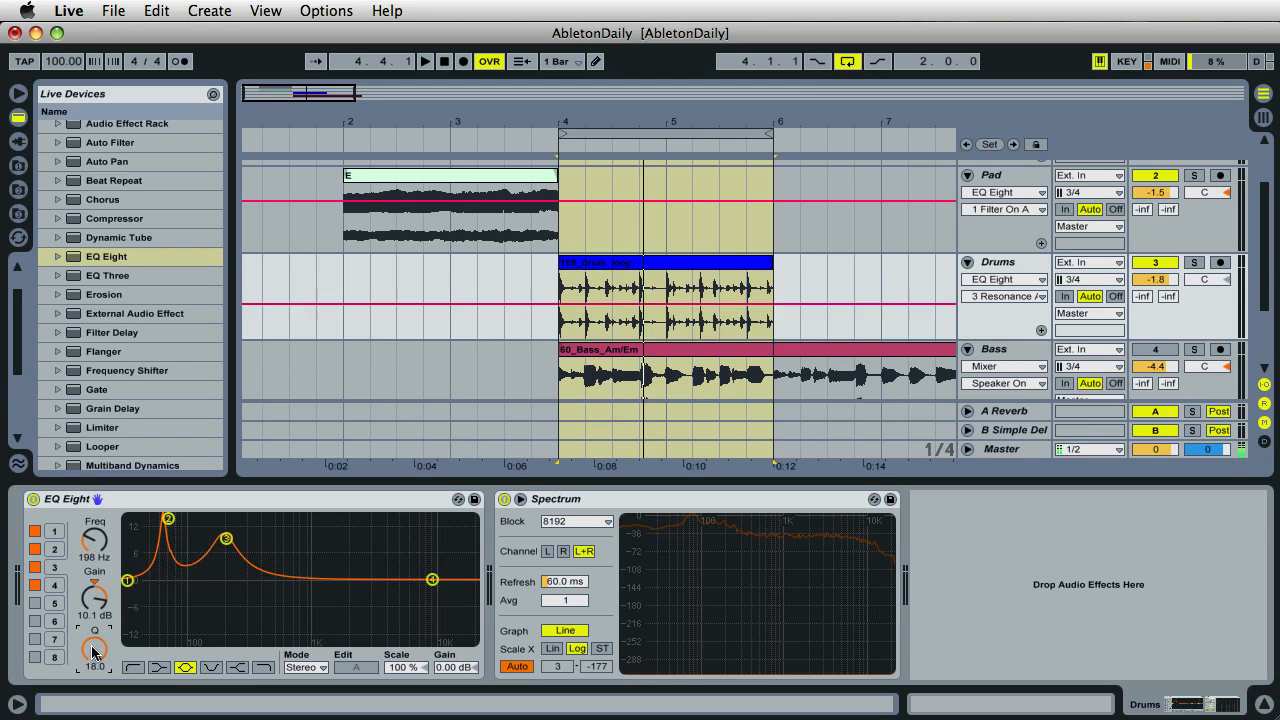
{"action": "left_click_drag", "start_coordinate": [224, 536], "coordinate": [212, 520]}
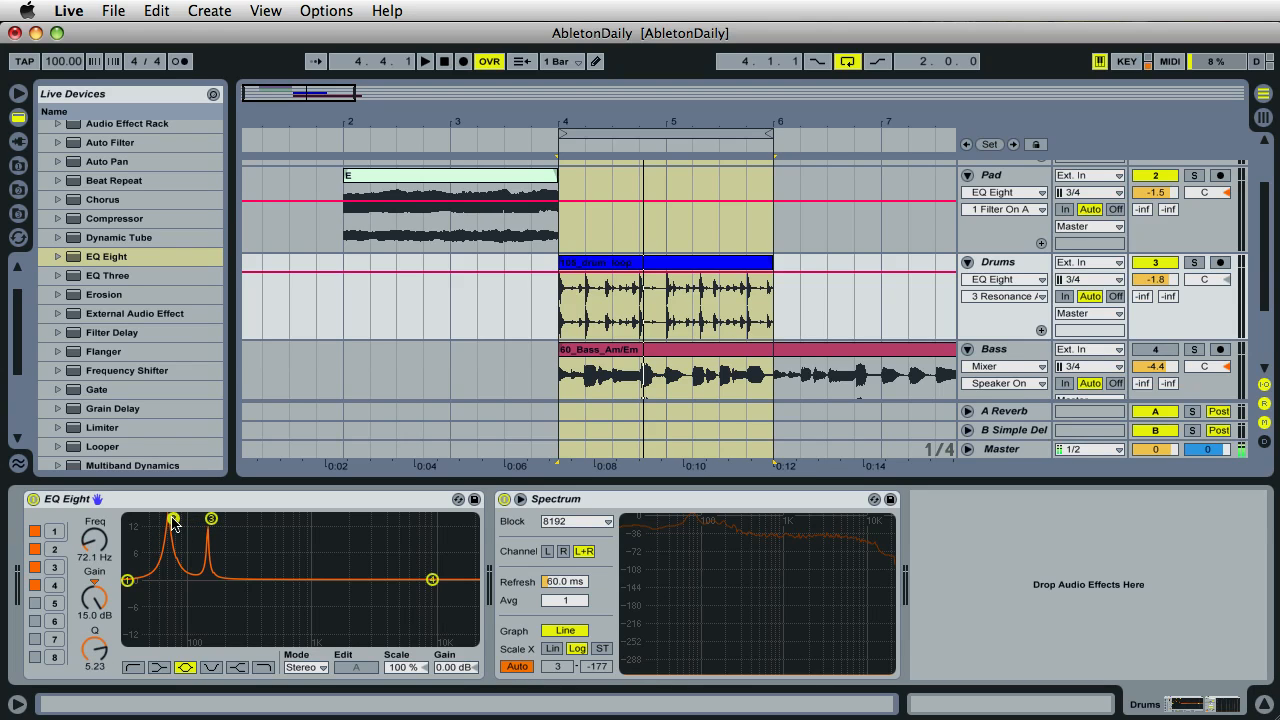
{"action": "left_click_drag", "start_coordinate": [176, 520], "coordinate": [170, 524]}
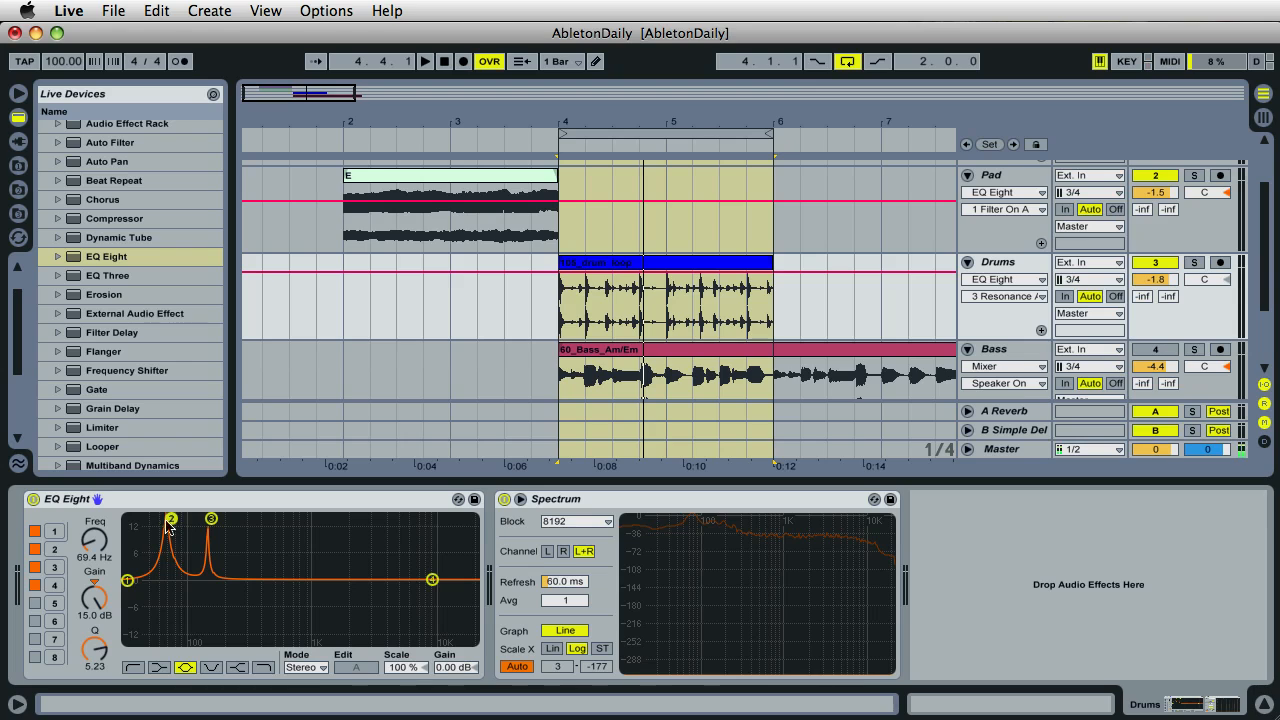
{"action": "left_click_drag", "start_coordinate": [172, 520], "coordinate": [172, 640]}
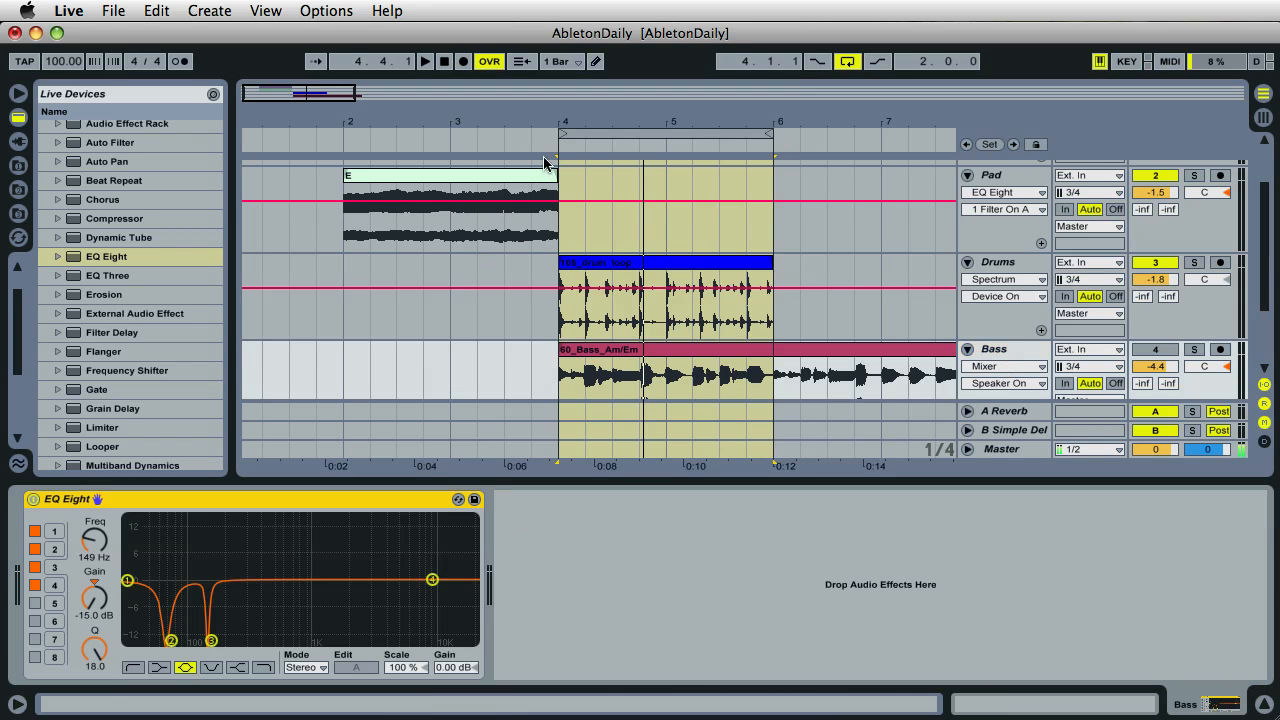
Step: Narrow the 149 Hz, −15 dB notch to a Q of about 18 while auditioning playback
{"action": "left_click", "coordinate": [424, 60]}
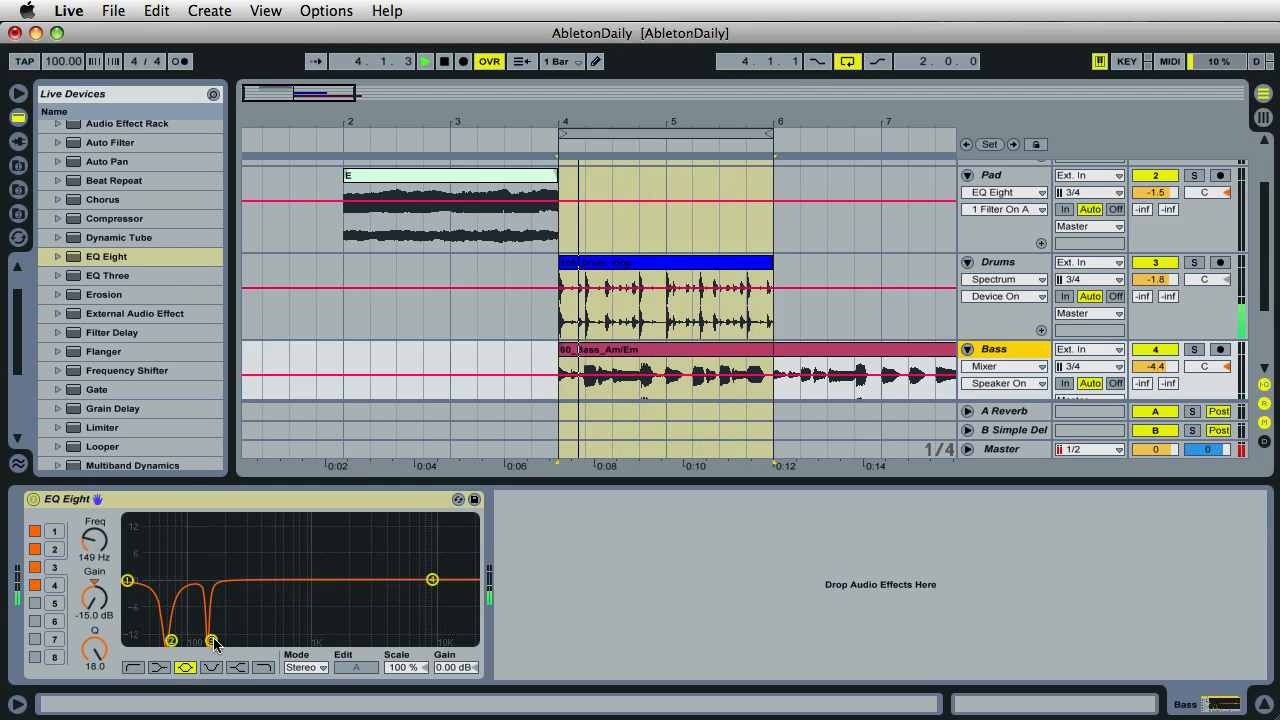
{"action": "left_click", "coordinate": [424, 60]}
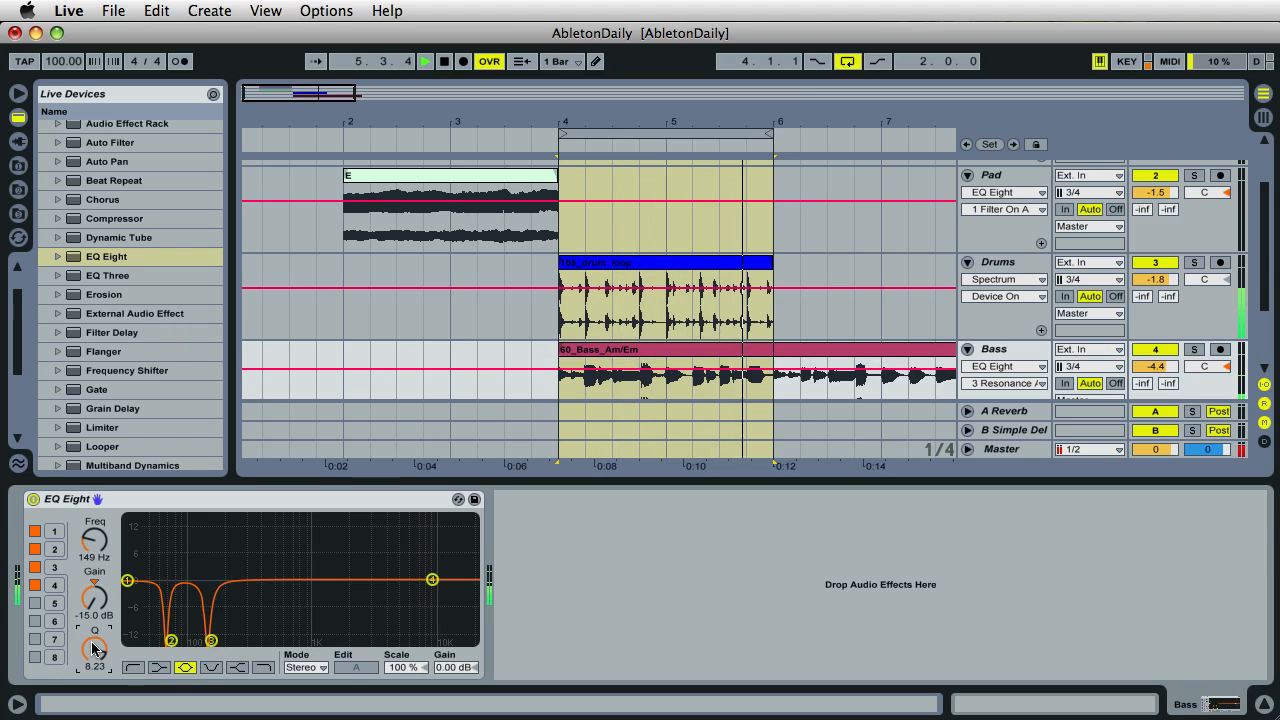
{"action": "left_click_drag", "start_coordinate": [92, 648], "coordinate": [92, 636]}
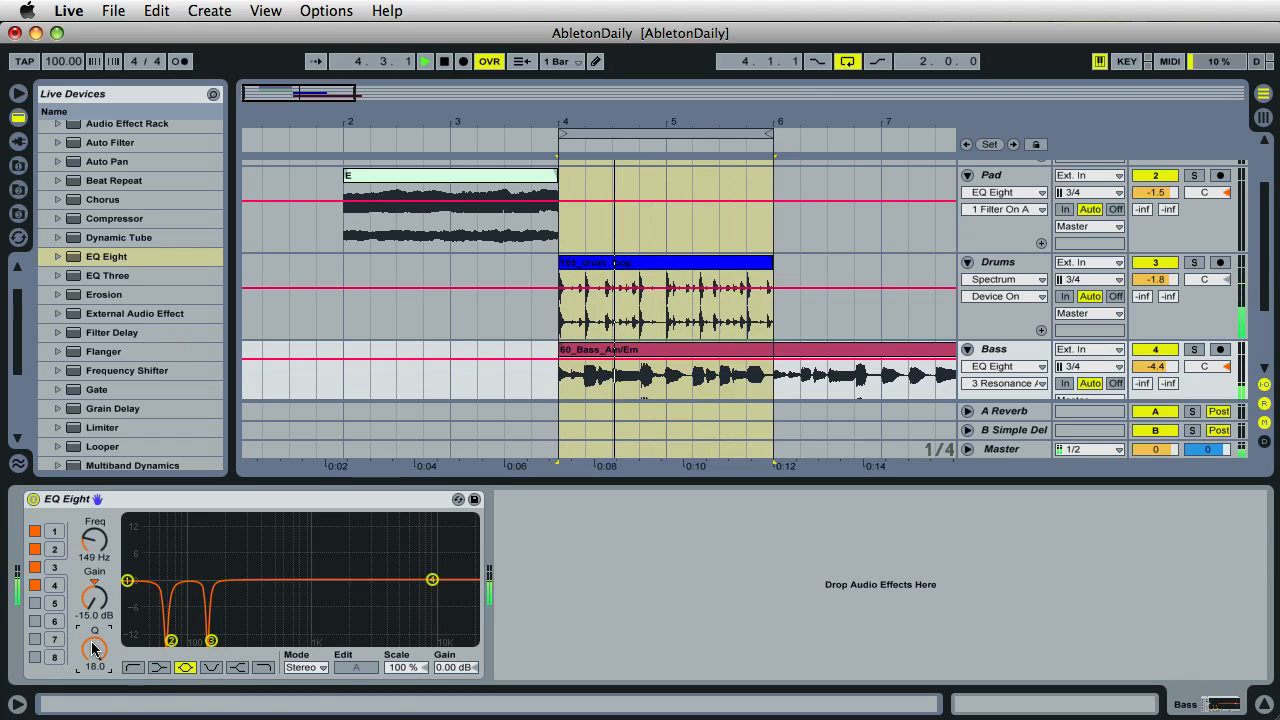
{"action": "left_click", "coordinate": [444, 60]}
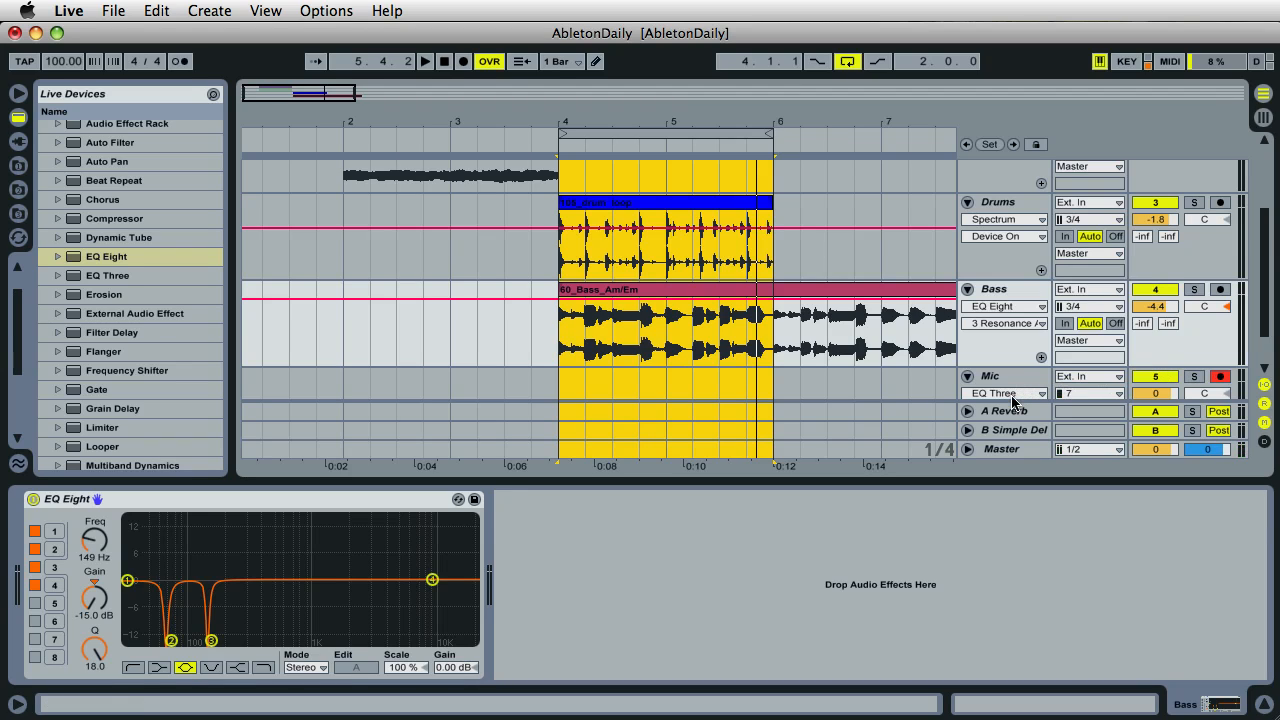
{"action": "mouse_move", "coordinate": [1000, 444]}
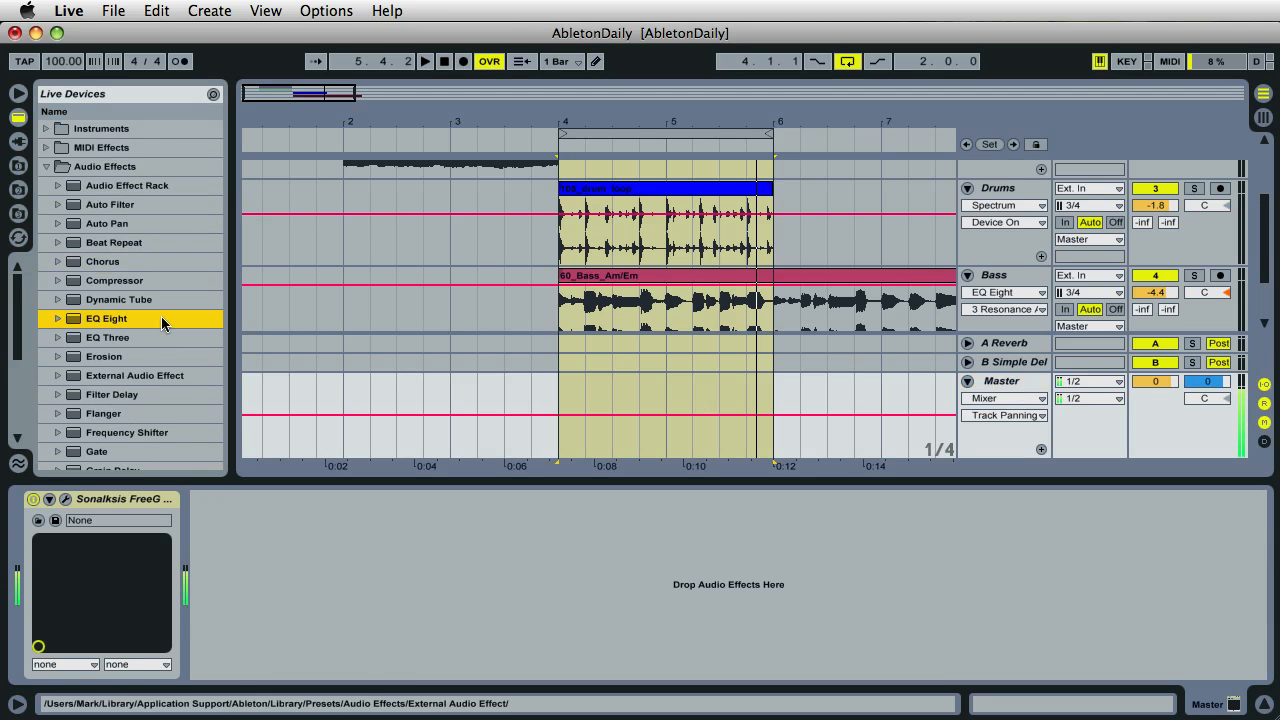
Step: Load Multiband Dynamics onto the Master track after the Sonalksis FreeG plug-in
{"action": "scroll", "scroll_direction": "down", "scroll_amount": 3}
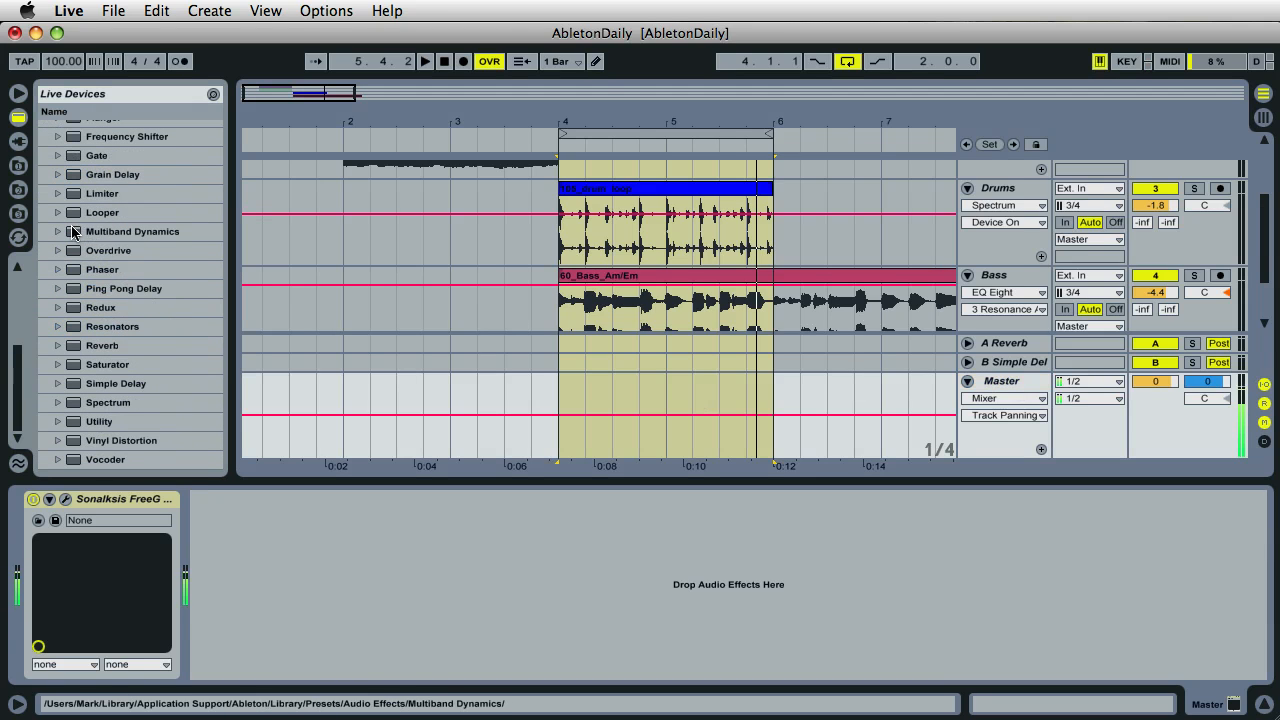
{"action": "left_click", "coordinate": [132, 232]}
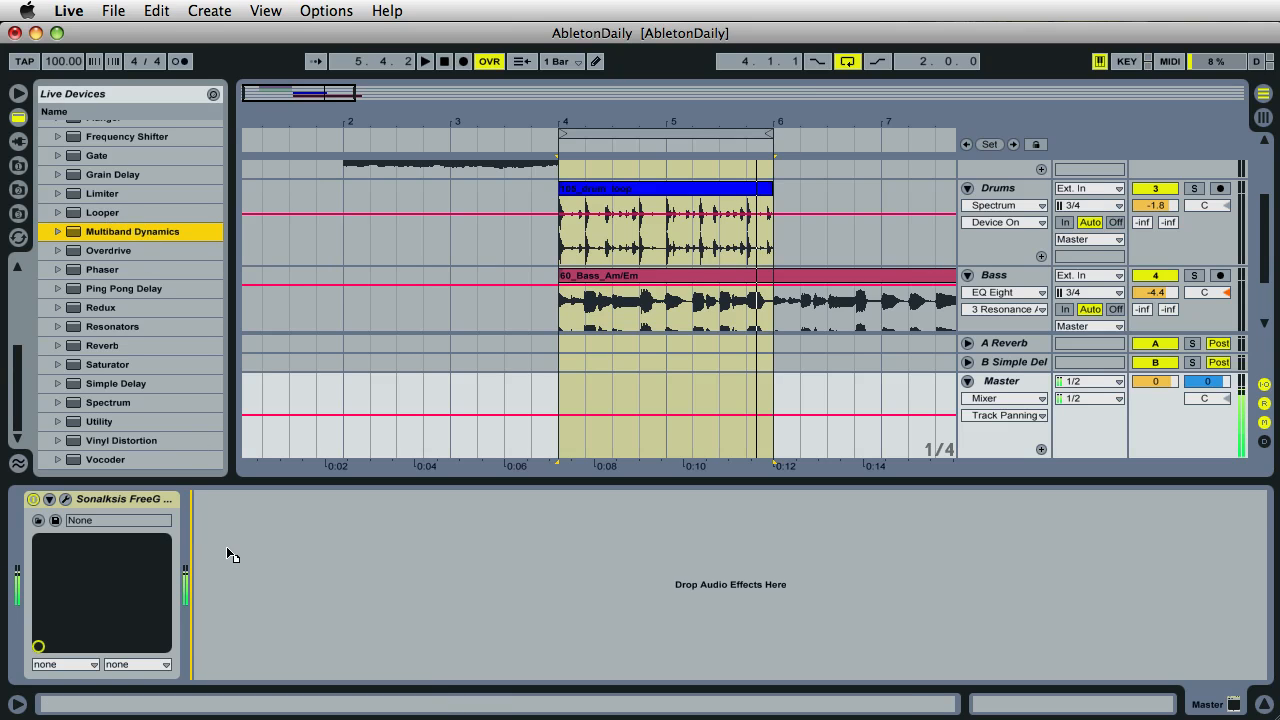
{"action": "double_click", "coordinate": [132, 232]}
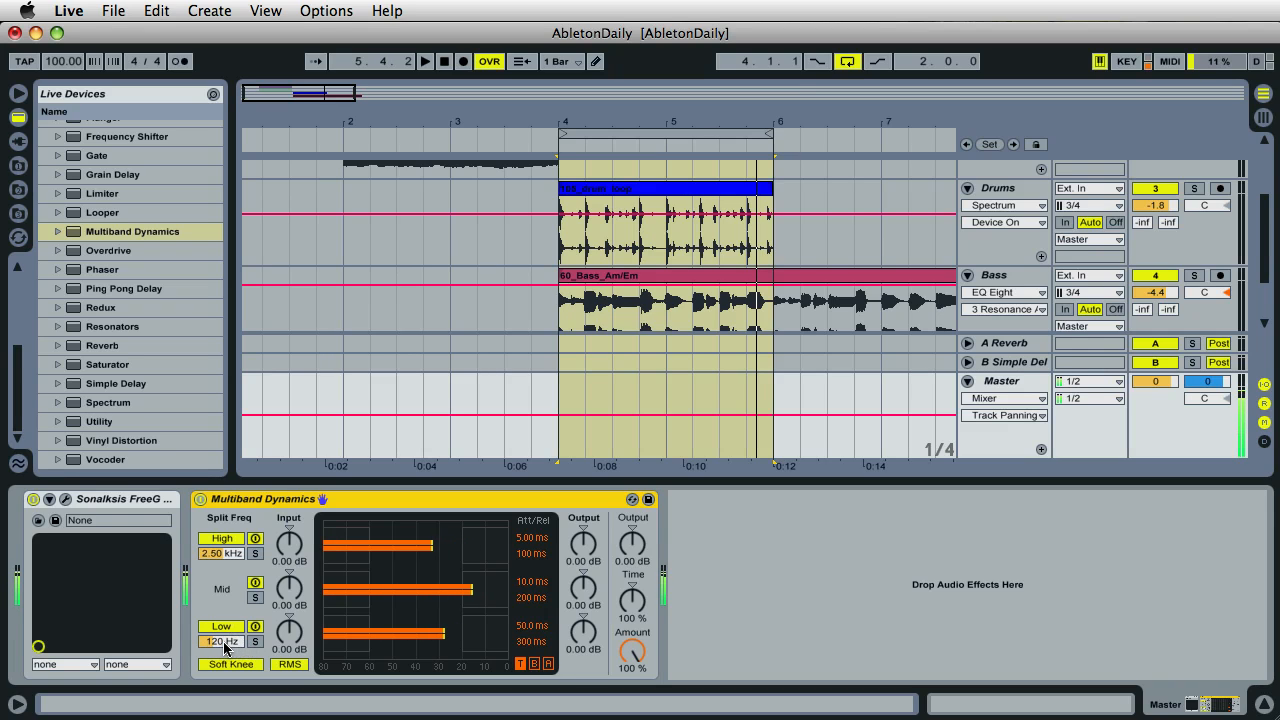
Step: Set the Multiband Dynamics low split frequency to 300 Hz
{"action": "left_click", "coordinate": [1000, 398]}
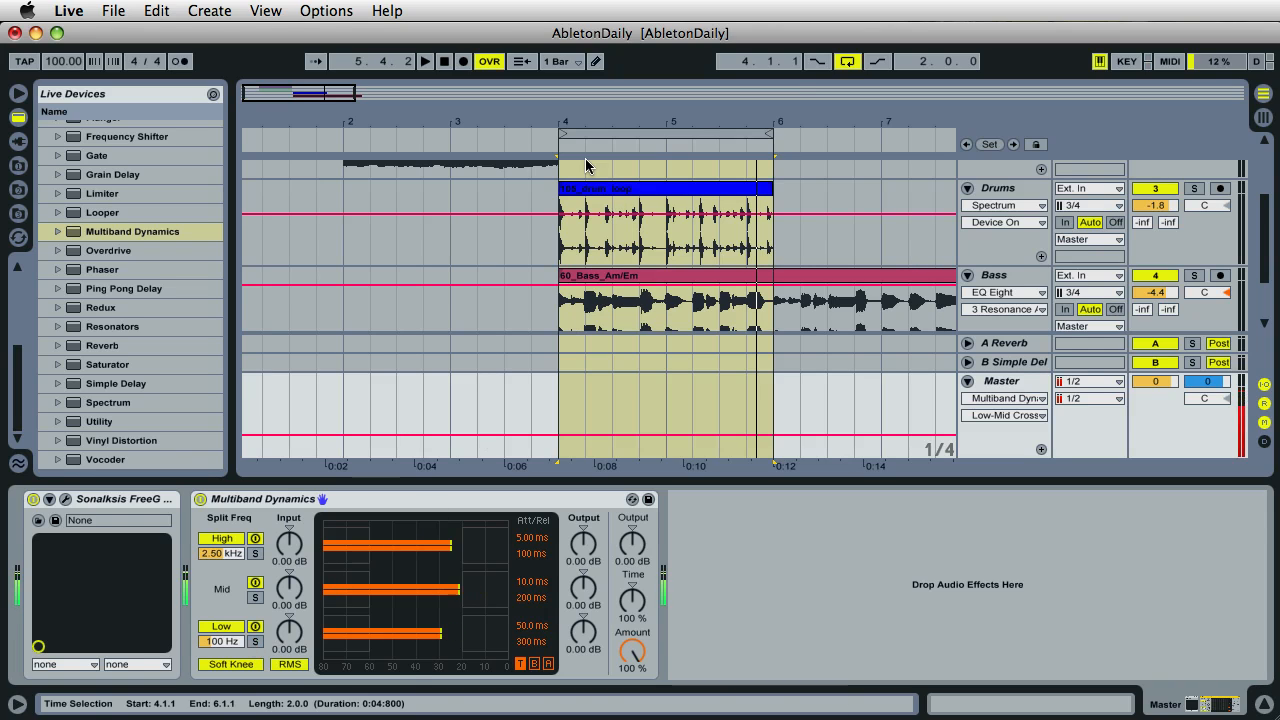
Step: Audition the soloed low band from bar 4, then bring the Bass track's EQ Eight back into view
{"action": "left_click", "coordinate": [424, 60]}
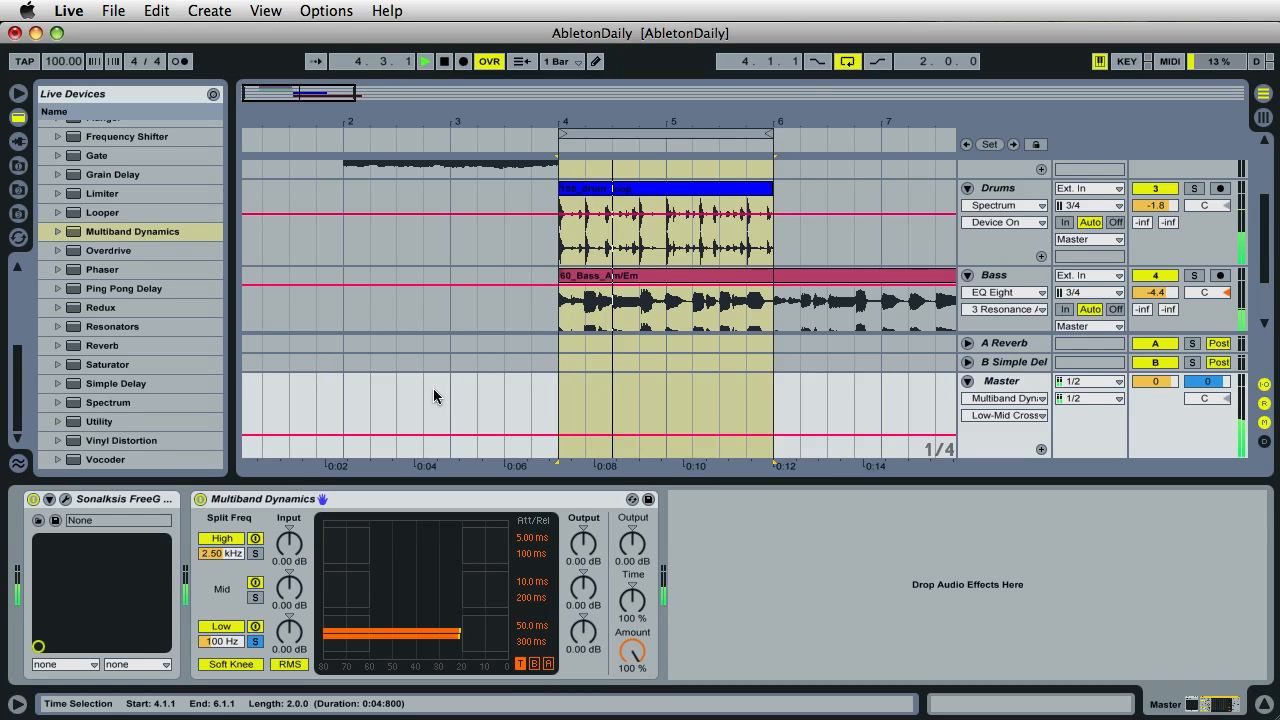
{"action": "left_click", "coordinate": [424, 60]}
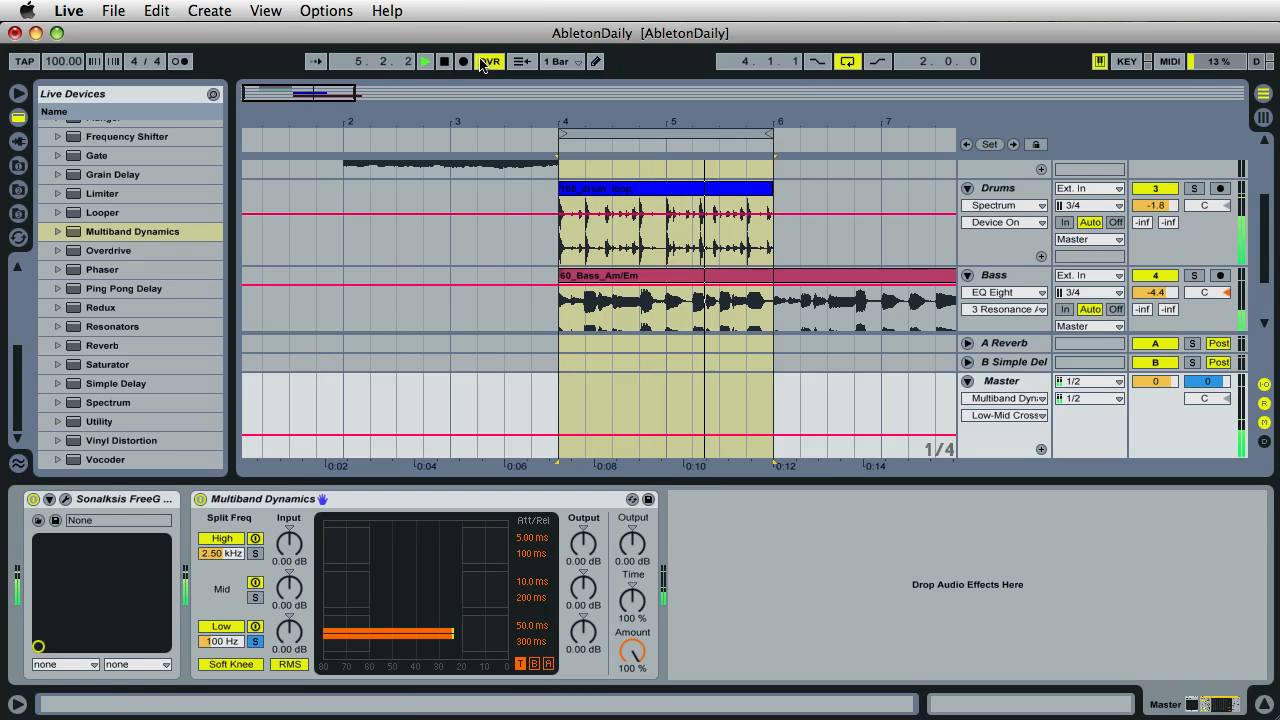
{"action": "left_click", "coordinate": [424, 60]}
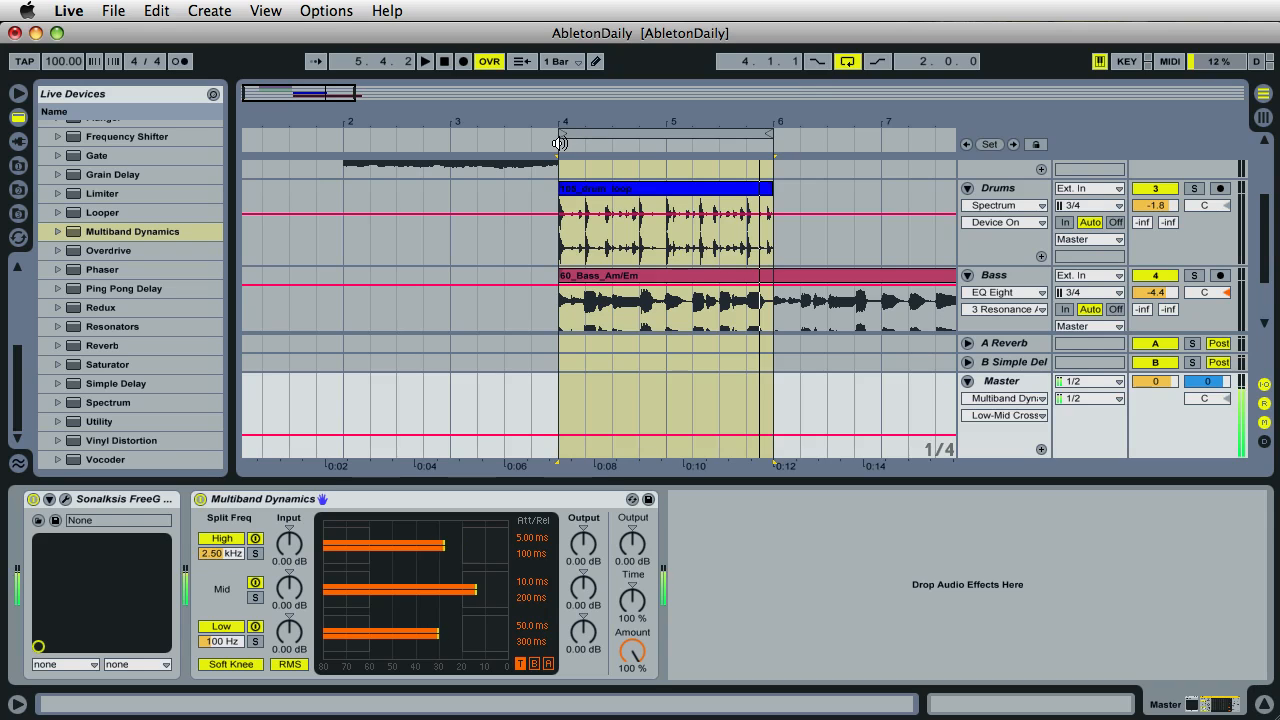
{"action": "left_click", "coordinate": [424, 60]}
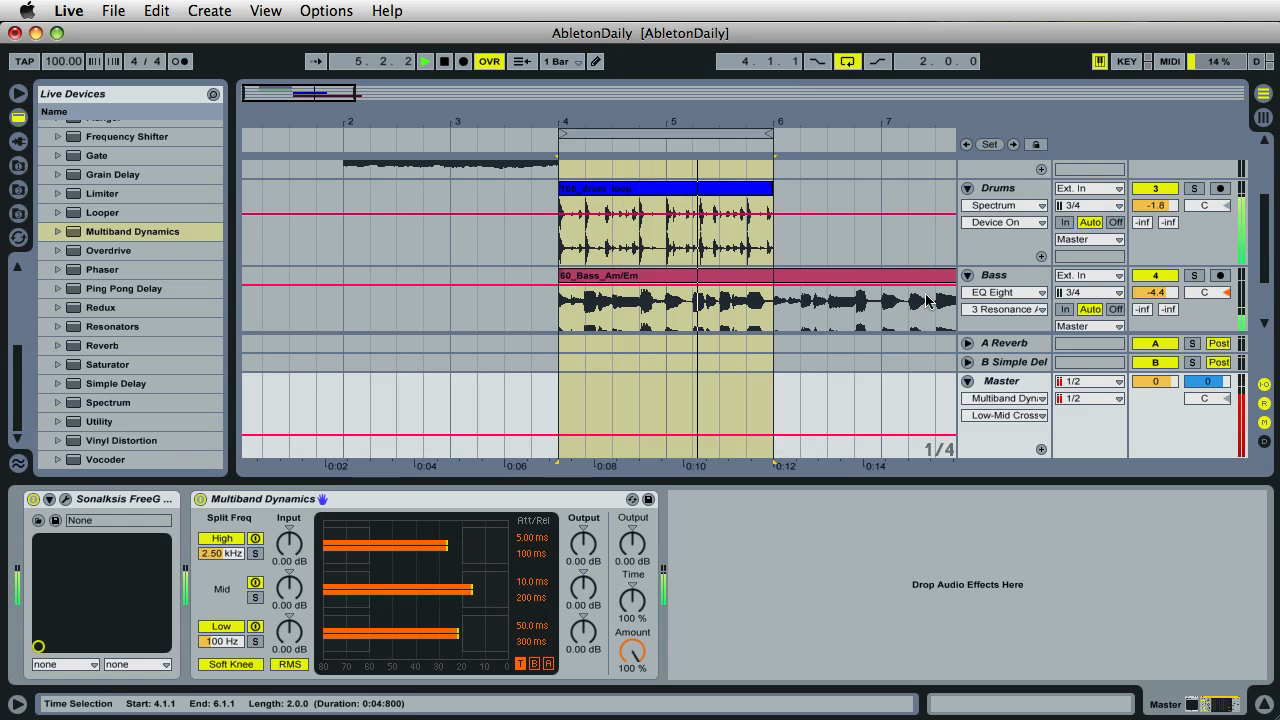
{"action": "left_click", "coordinate": [994, 276]}
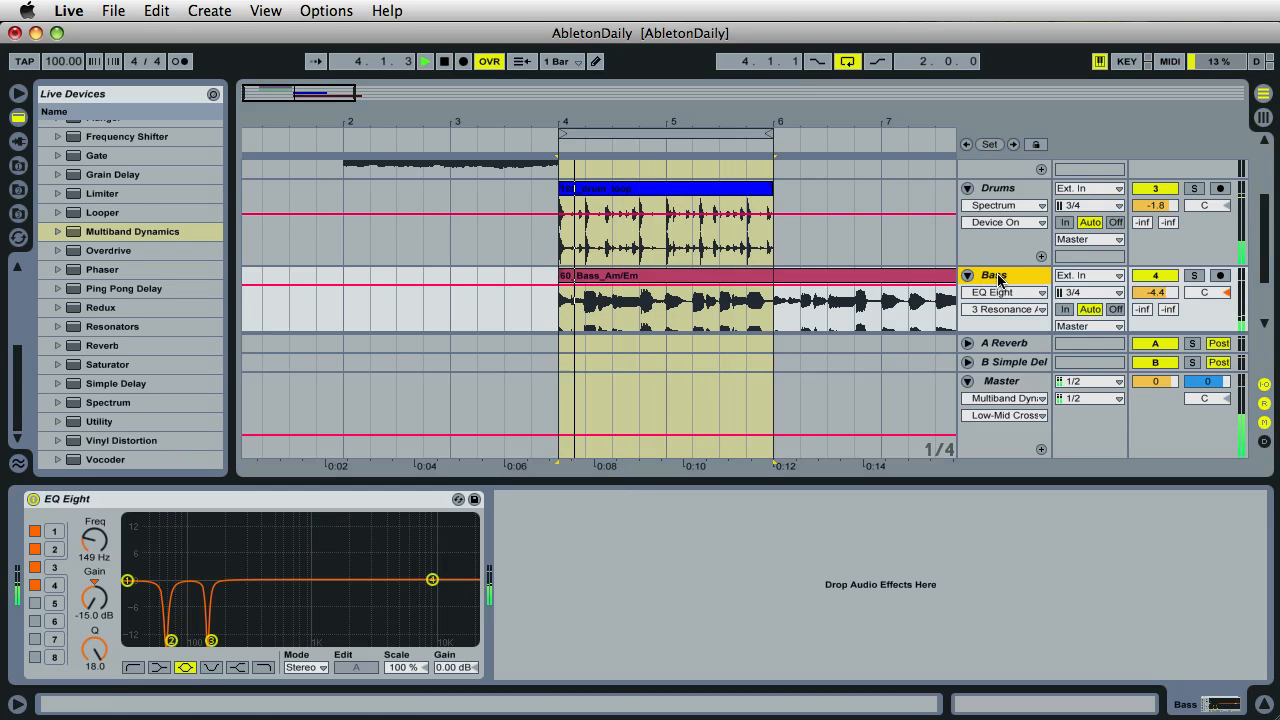
Step: Retune the Bass EQ Eight's first band down toward 72 Hz as a low cut
{"action": "left_click", "coordinate": [424, 60]}
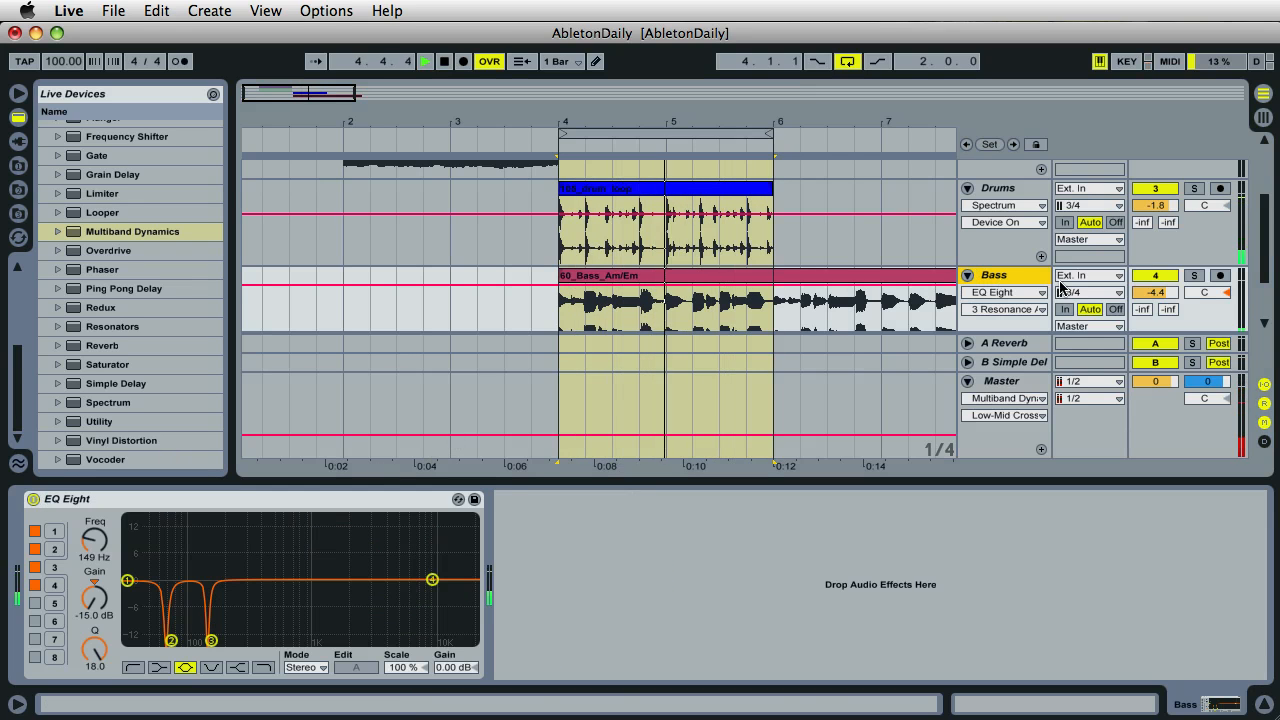
{"action": "left_click", "coordinate": [1000, 380]}
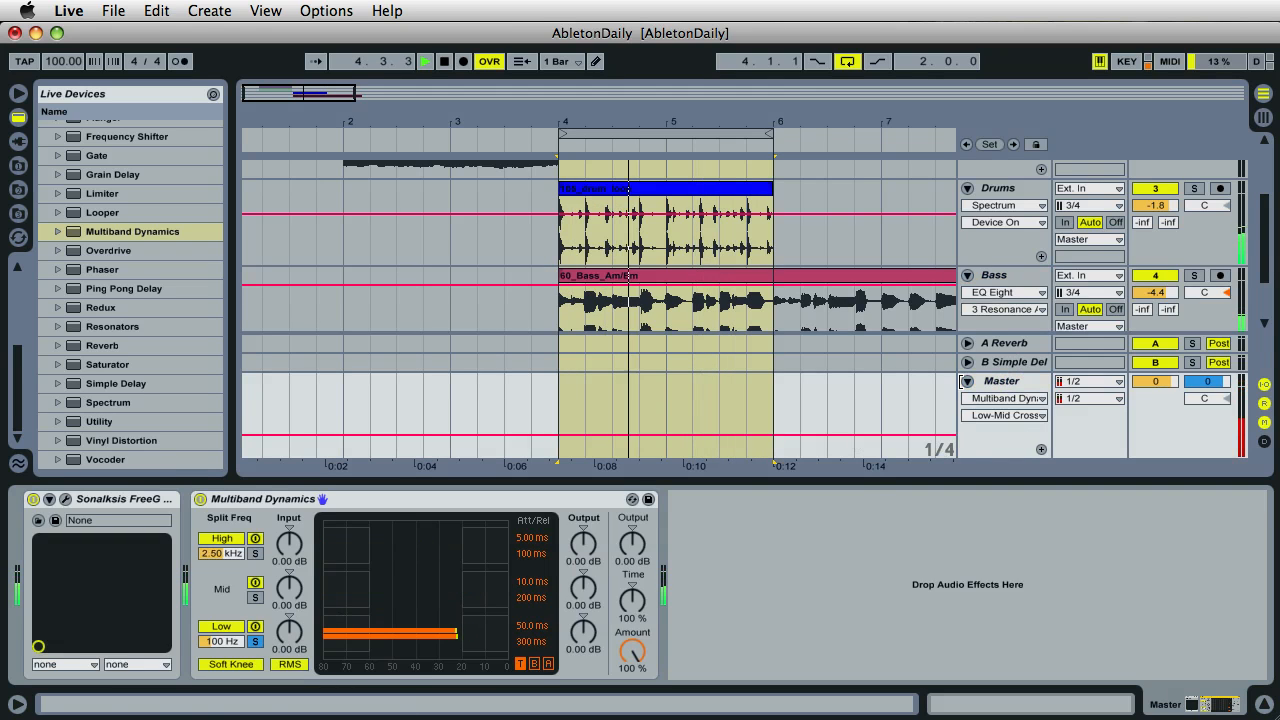
{"action": "left_click", "coordinate": [994, 276]}
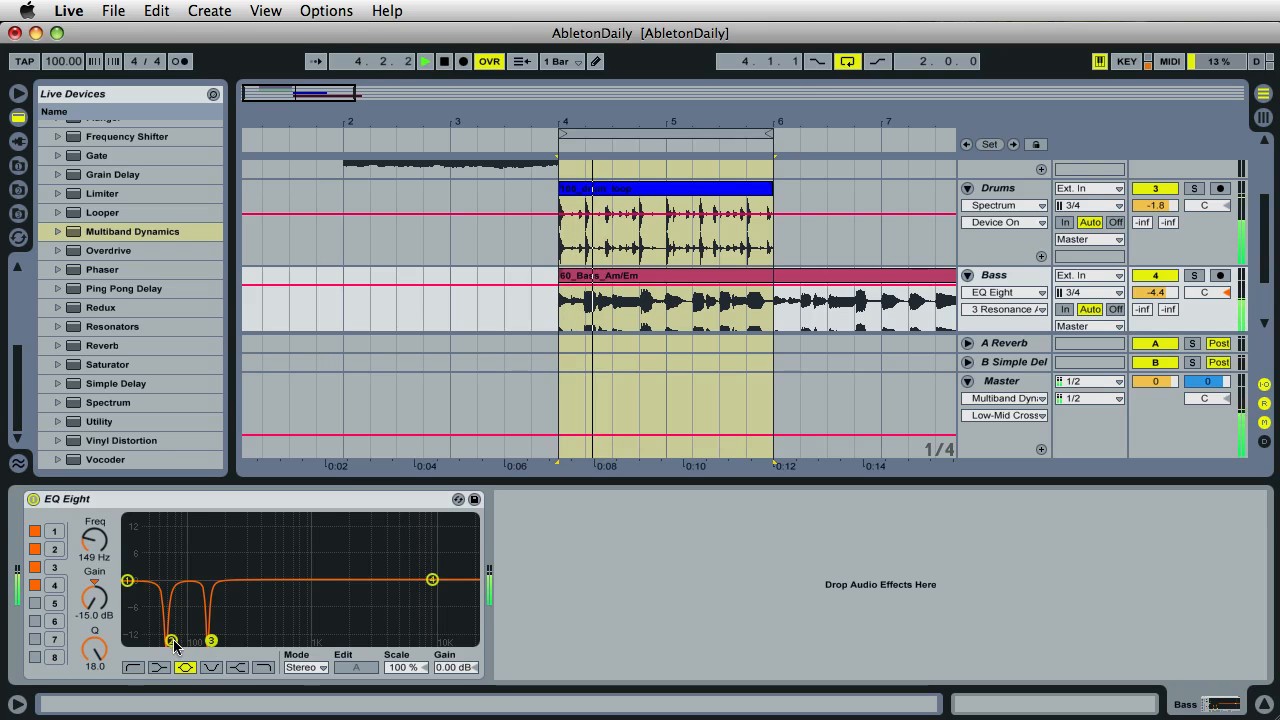
{"action": "left_click_drag", "start_coordinate": [172, 640], "coordinate": [188, 640]}
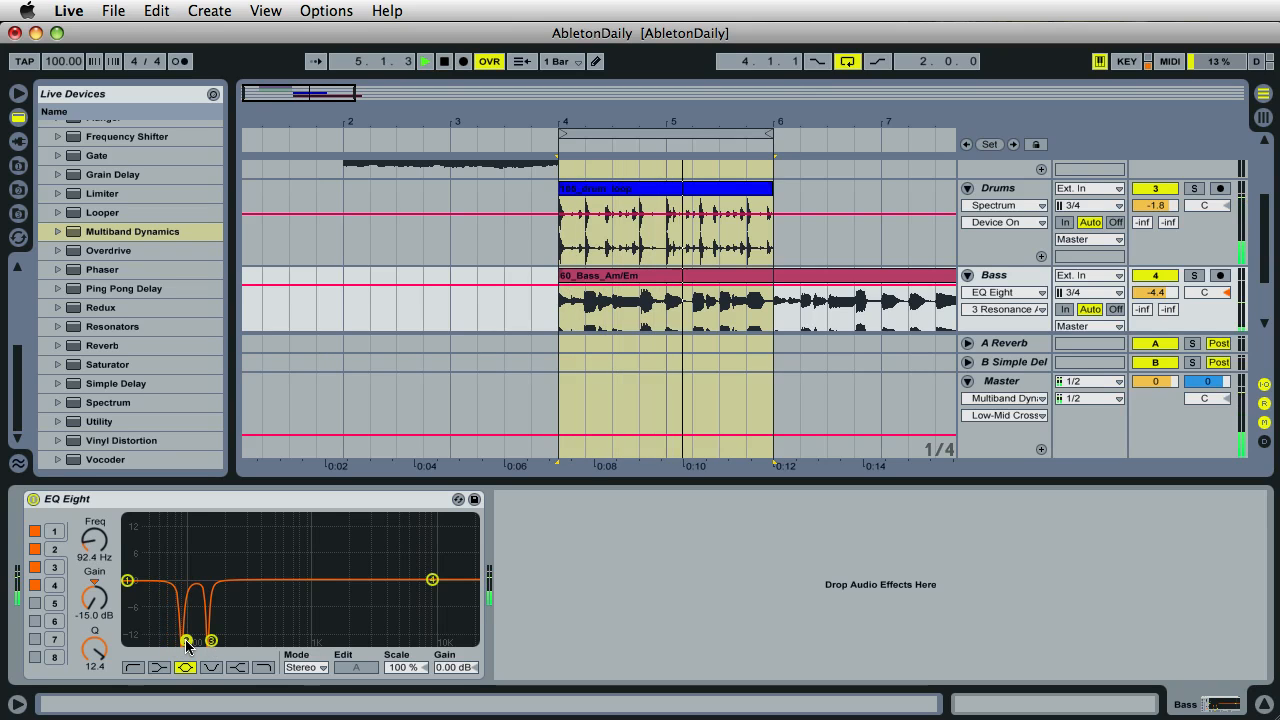
{"action": "left_click_drag", "start_coordinate": [188, 640], "coordinate": [176, 640]}
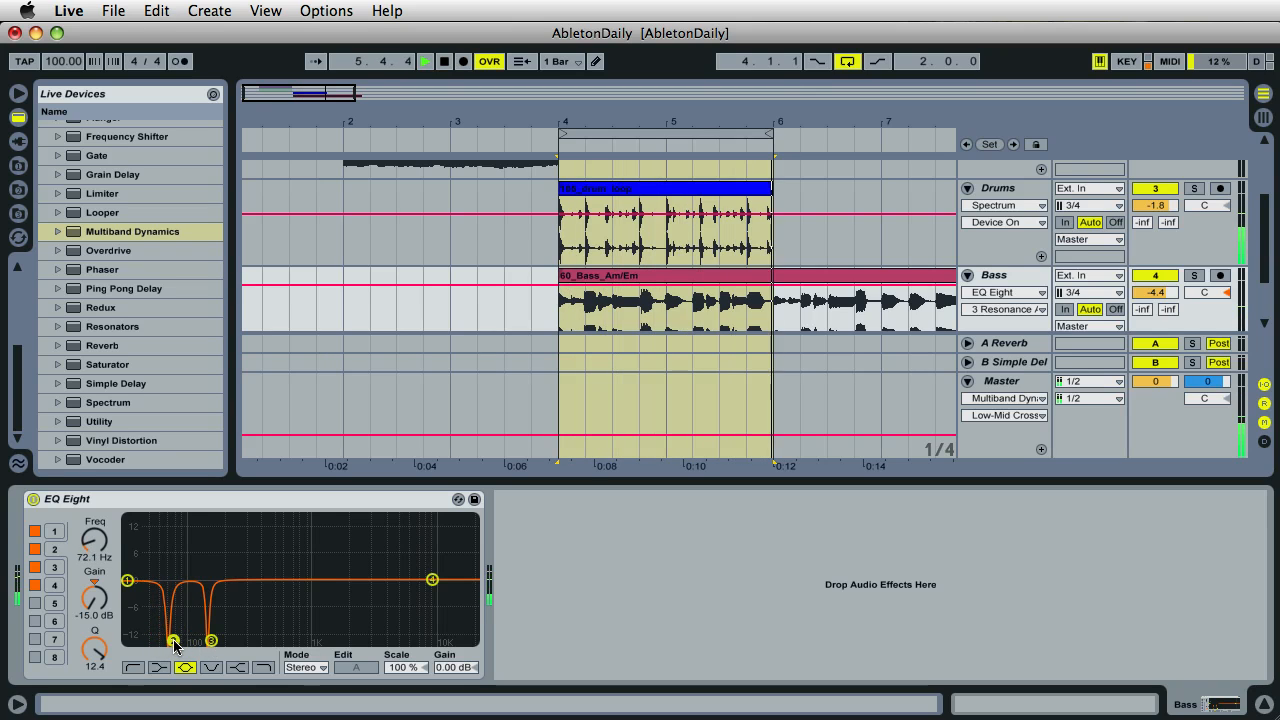
{"action": "left_click_drag", "start_coordinate": [172, 640], "coordinate": [244, 640]}
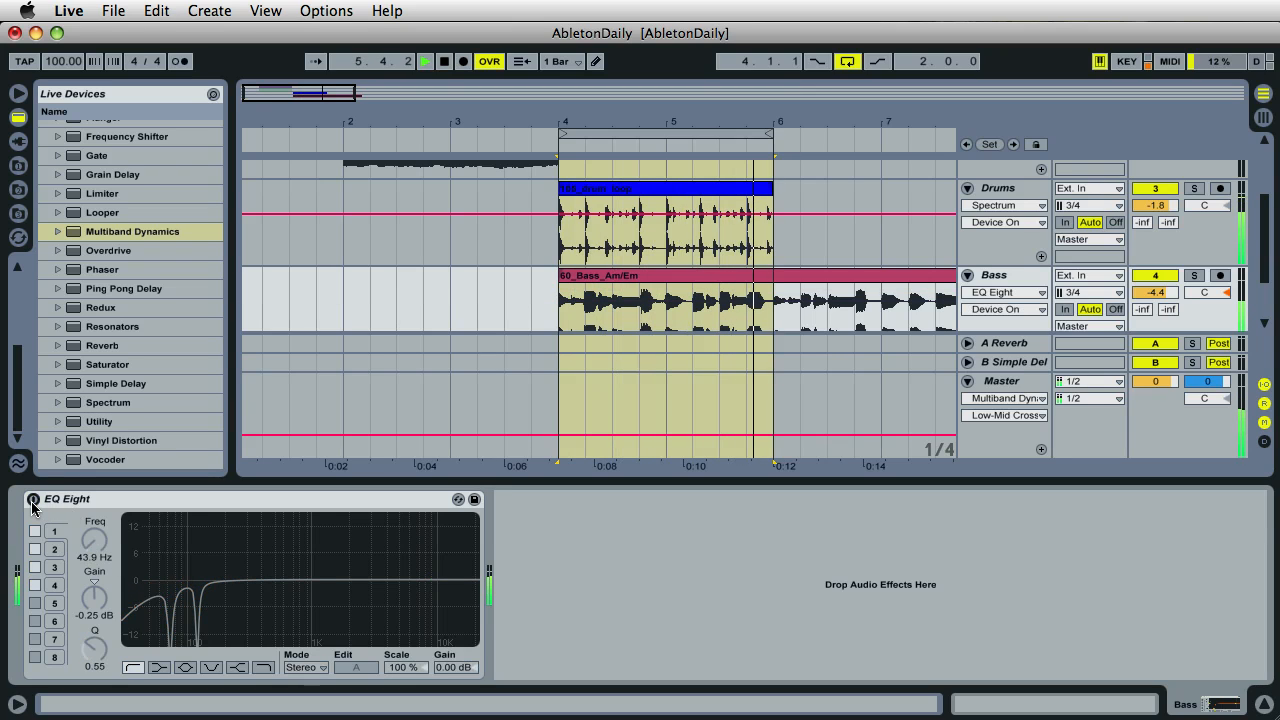
Step: Re-enable the Bass EQ Eight and retune the kick notch around 80 Hz
{"action": "left_click", "coordinate": [32, 500]}
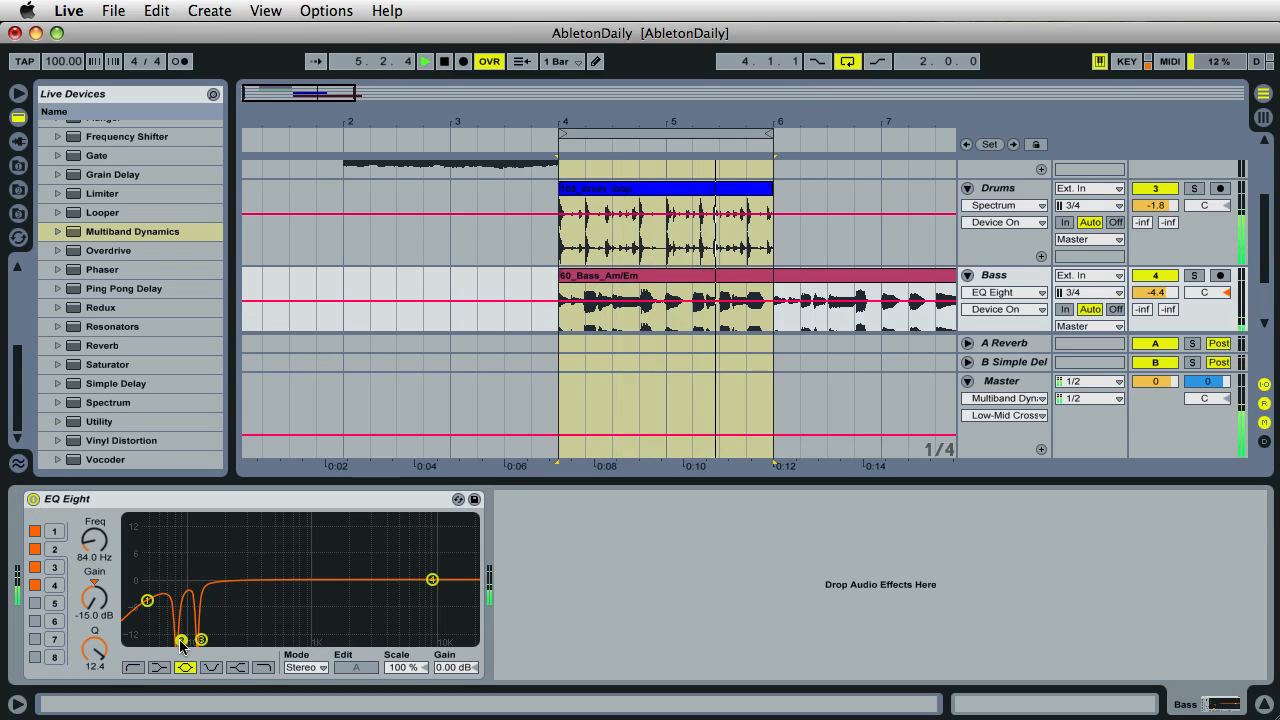
{"action": "left_click_drag", "start_coordinate": [94, 648], "coordinate": [94, 660]}
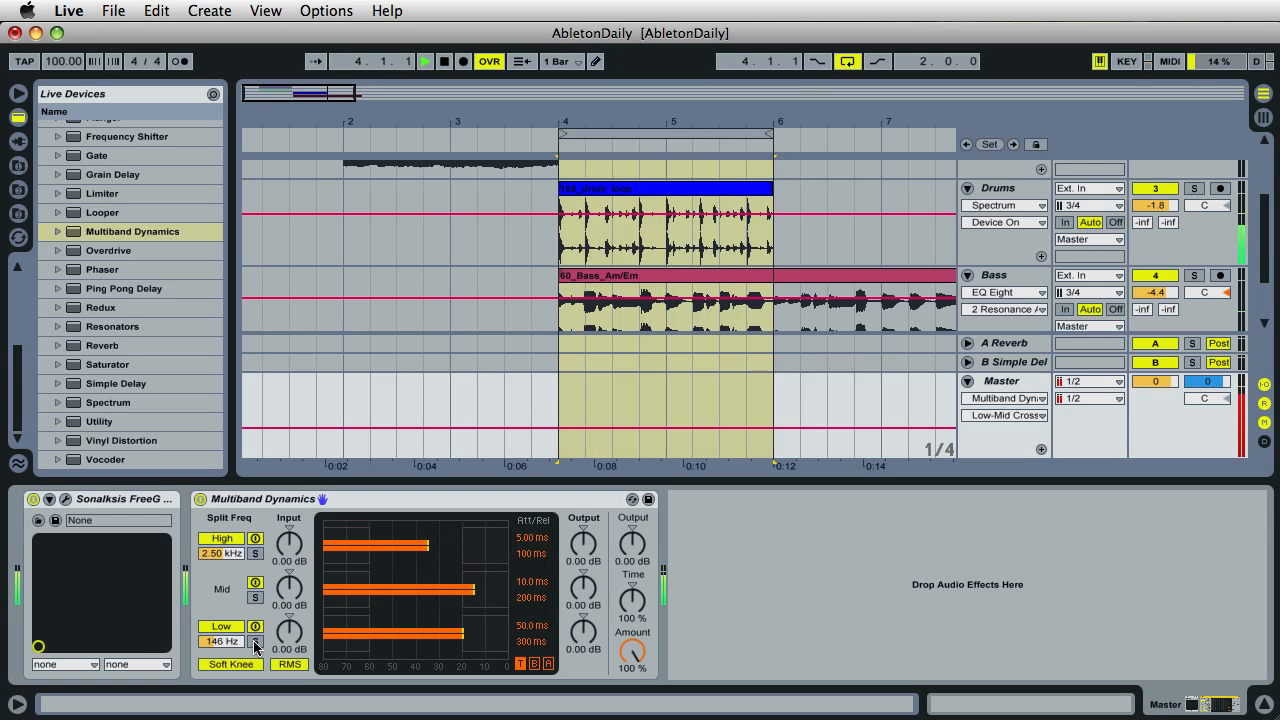
Step: Bypass the Bass EQ Eight for comparison and restart playback from bar 4 on the Master's Multiband Dynamics
{"action": "left_click", "coordinate": [1000, 276]}
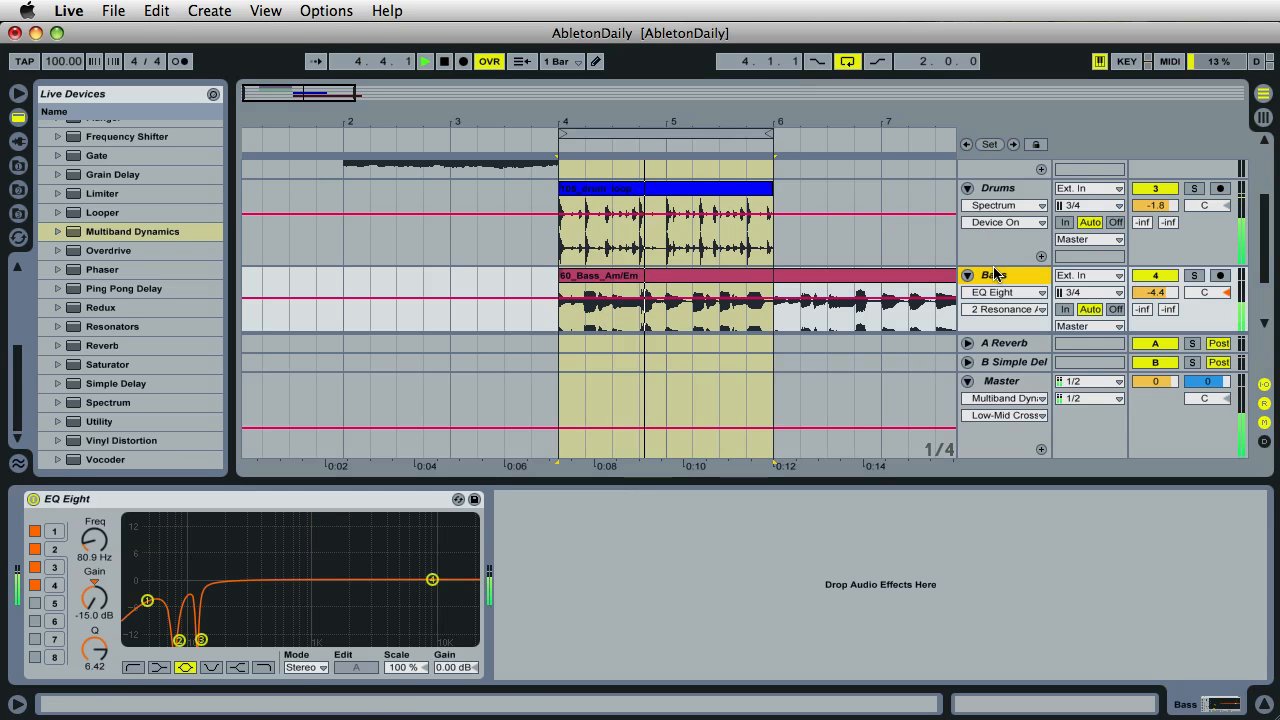
{"action": "left_click", "coordinate": [32, 500]}
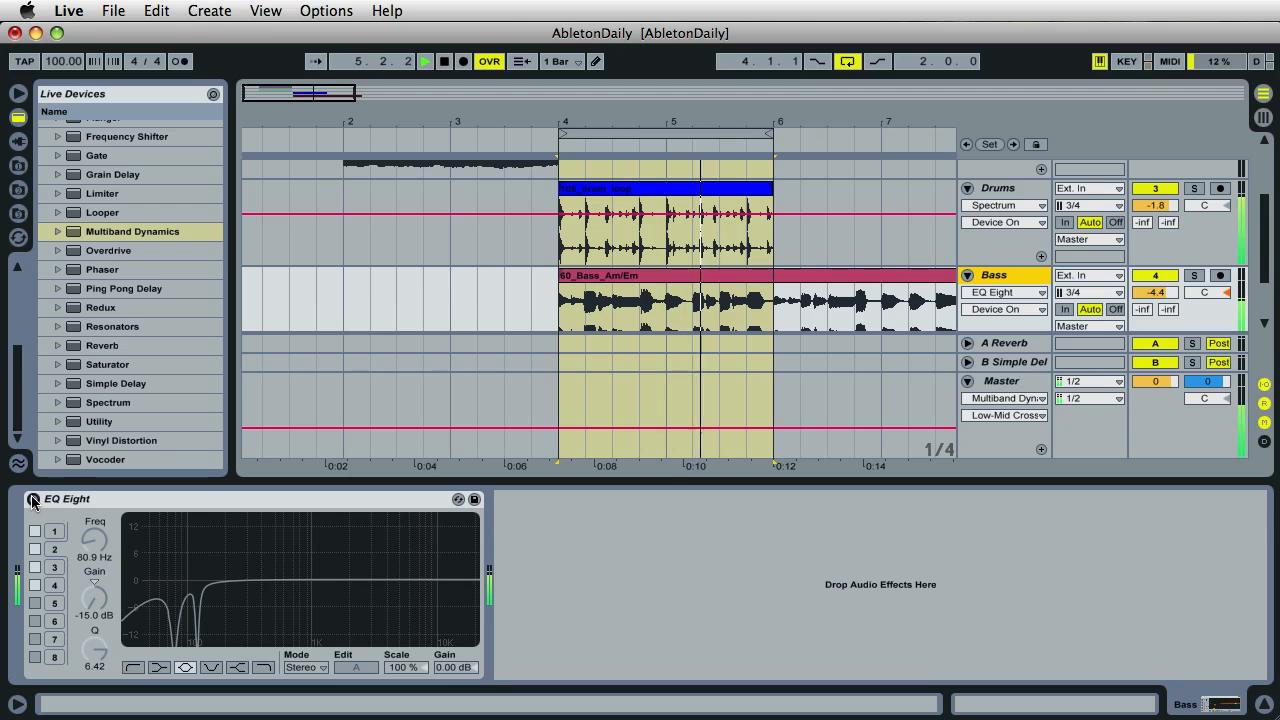
{"action": "left_click", "coordinate": [1000, 380]}
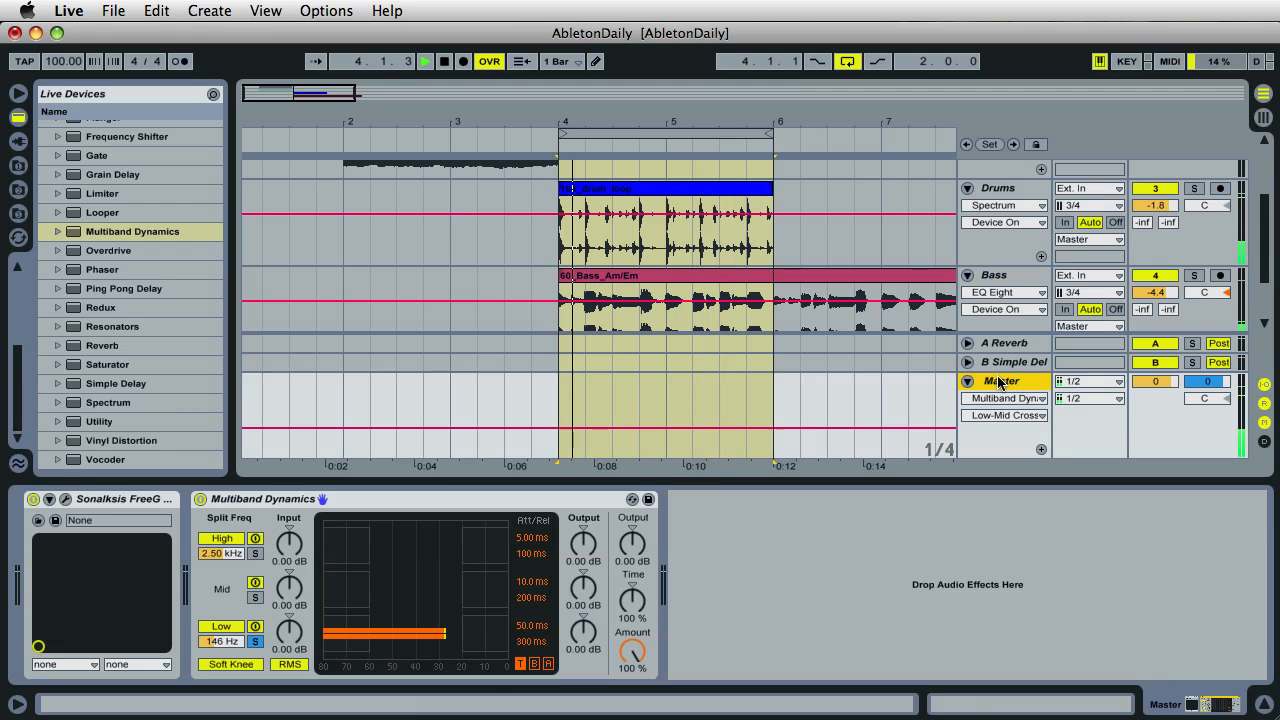
{"action": "left_click", "coordinate": [424, 60]}
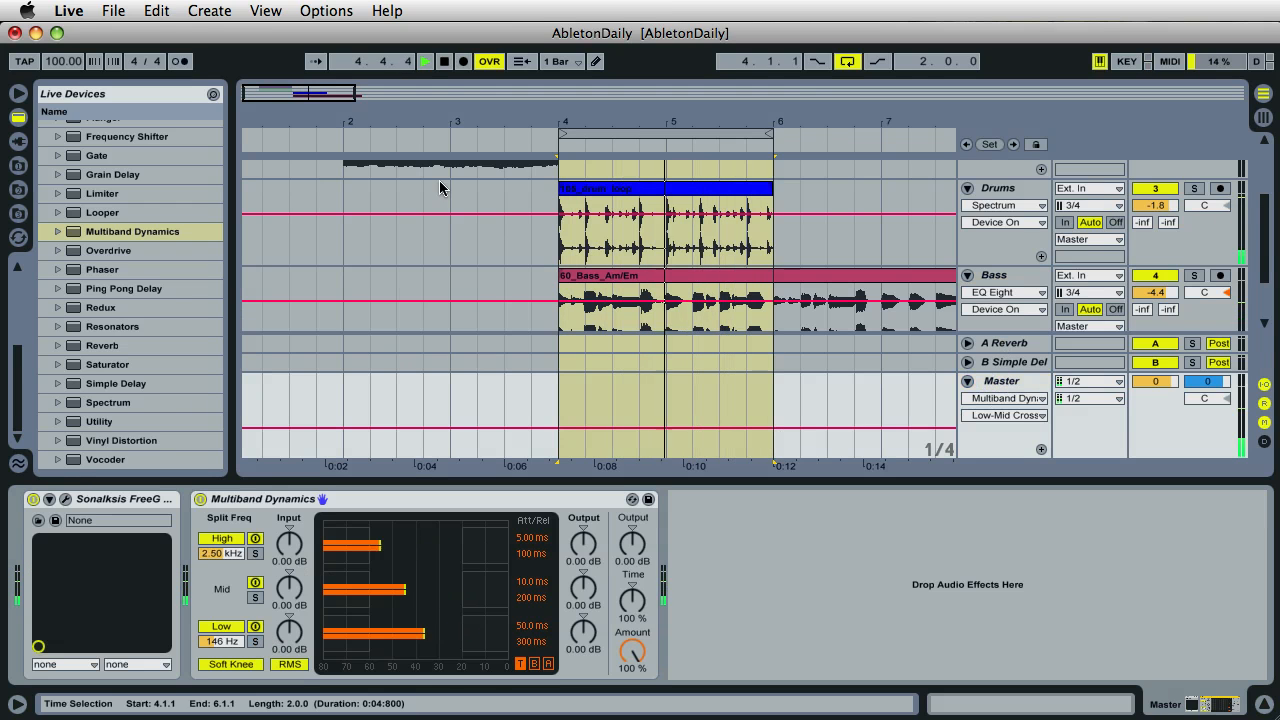
{"action": "left_click", "coordinate": [444, 60]}
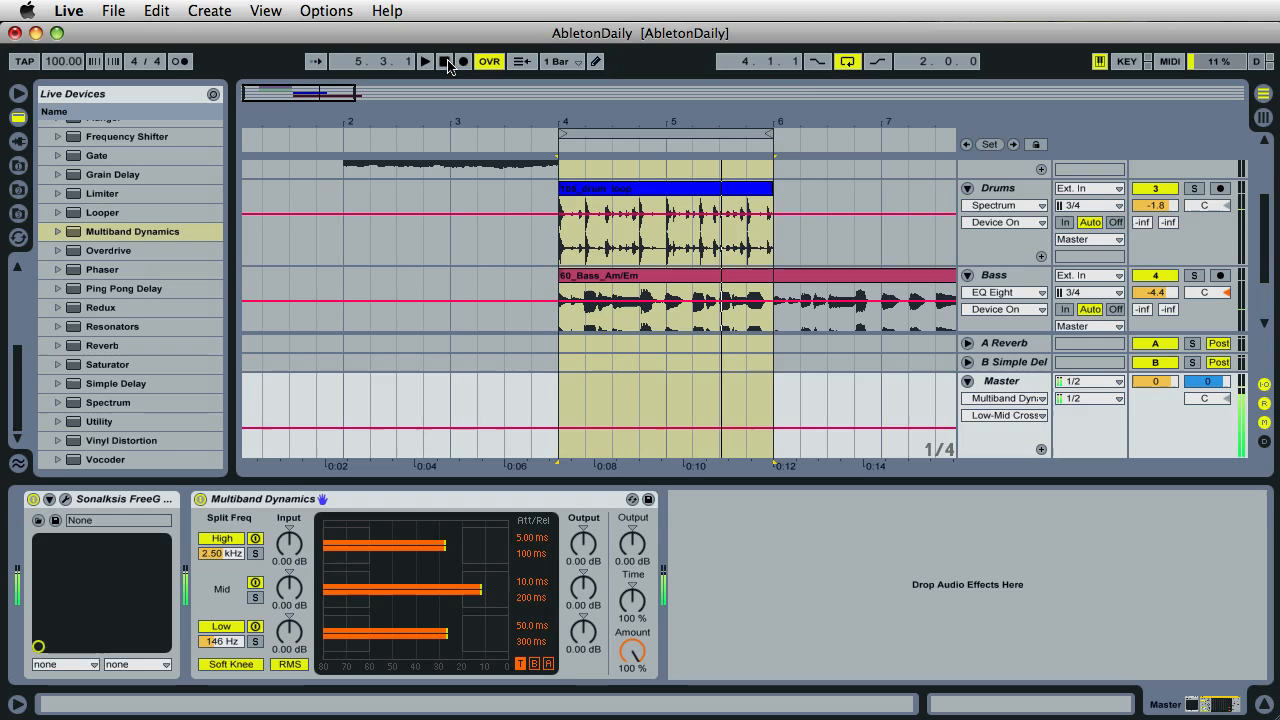